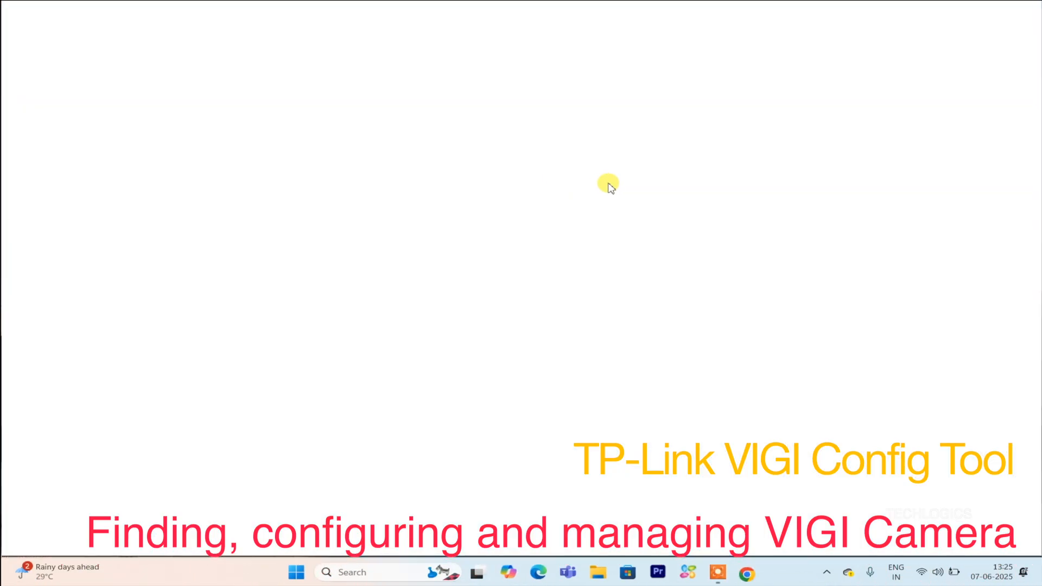
# Step: Launch Google Chrome from the taskbar on the Google homepage
pyautogui.click(746, 572)
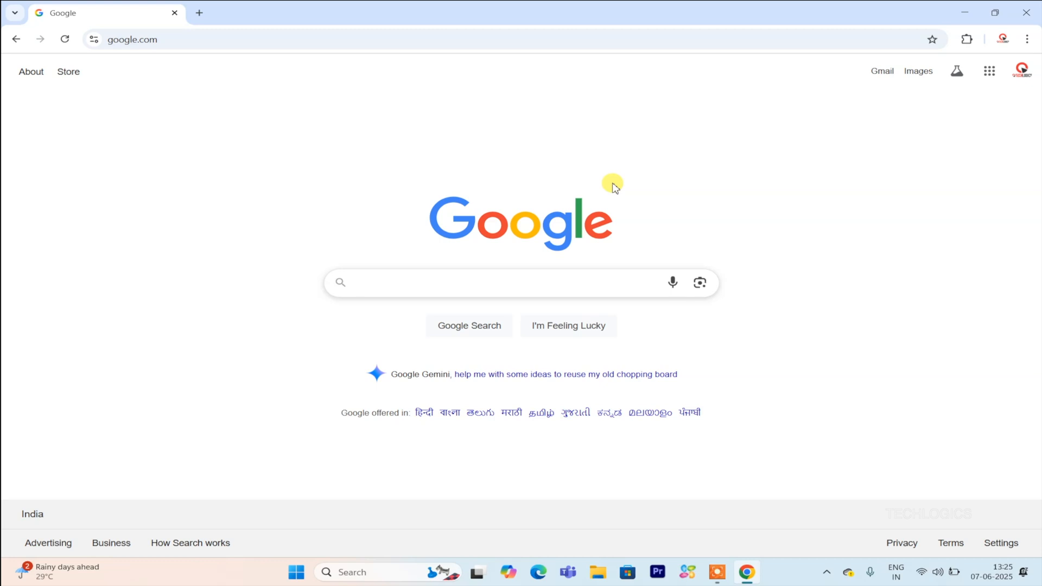
# Step: Search Google for 'vigi config tool' using the search suggestion
pyautogui.write('v')
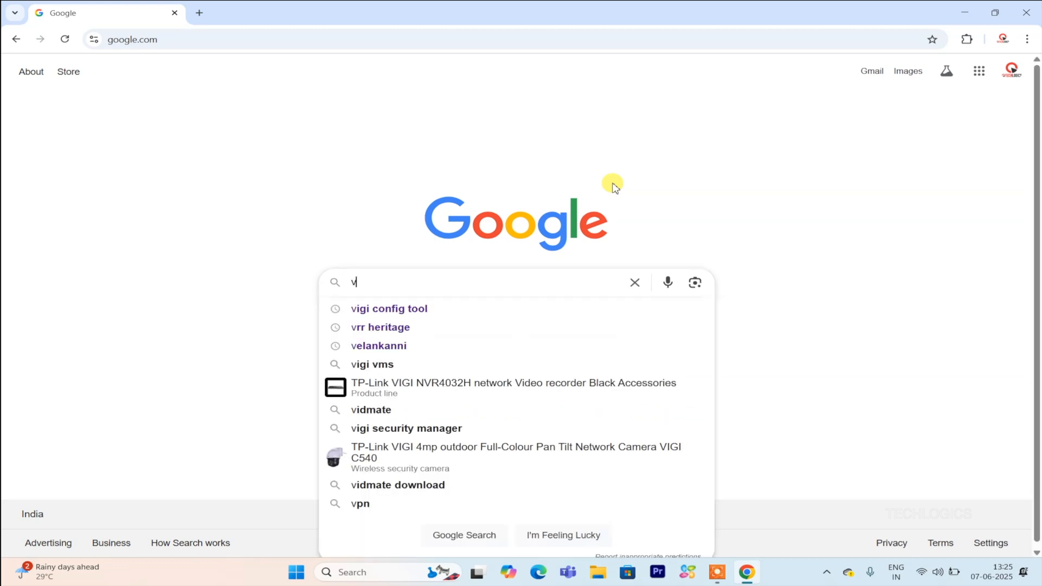
pyautogui.write('igi con')
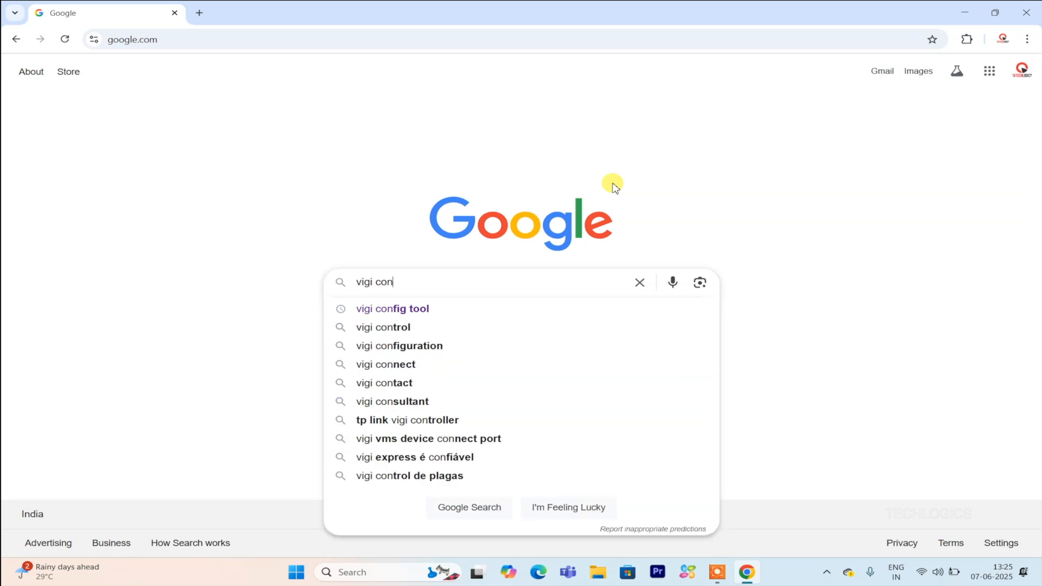
pyautogui.click(391, 308)
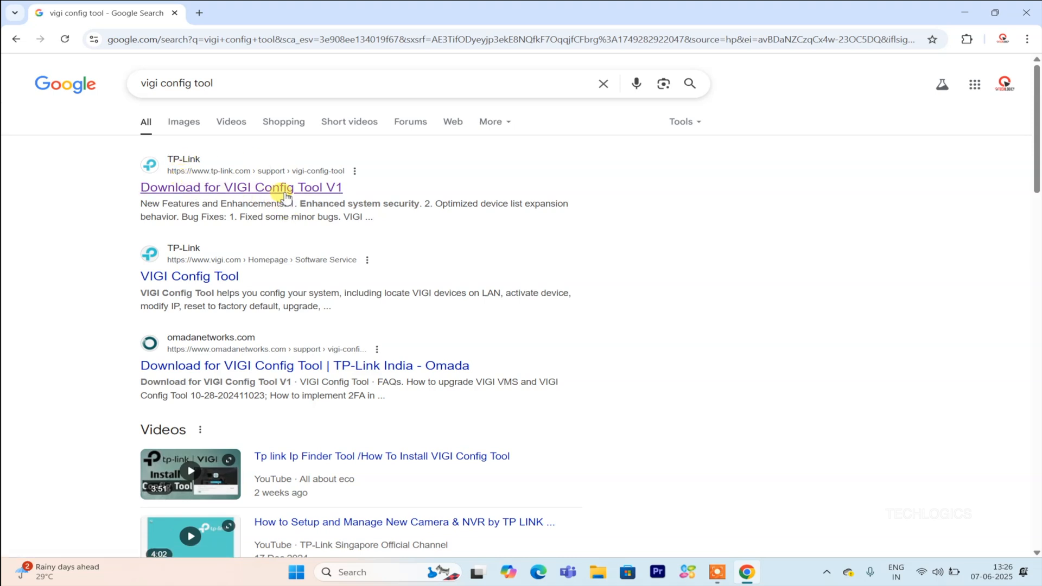
# Step: Open the VIGI Config Tool V1 download page and compare the 2.0.17 x86 and x64 installers
pyautogui.click(240, 186)
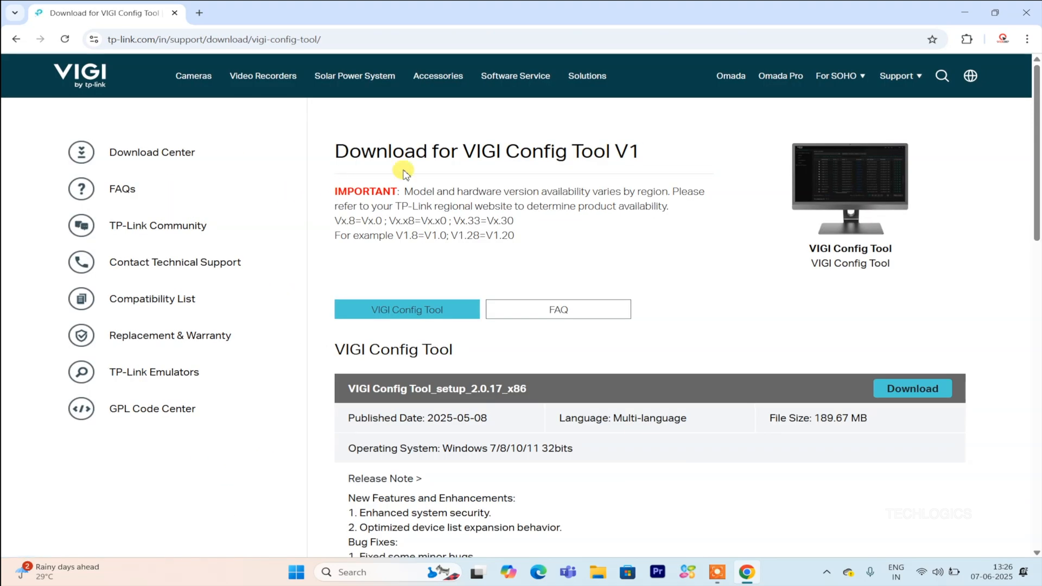
pyautogui.scroll(-3)
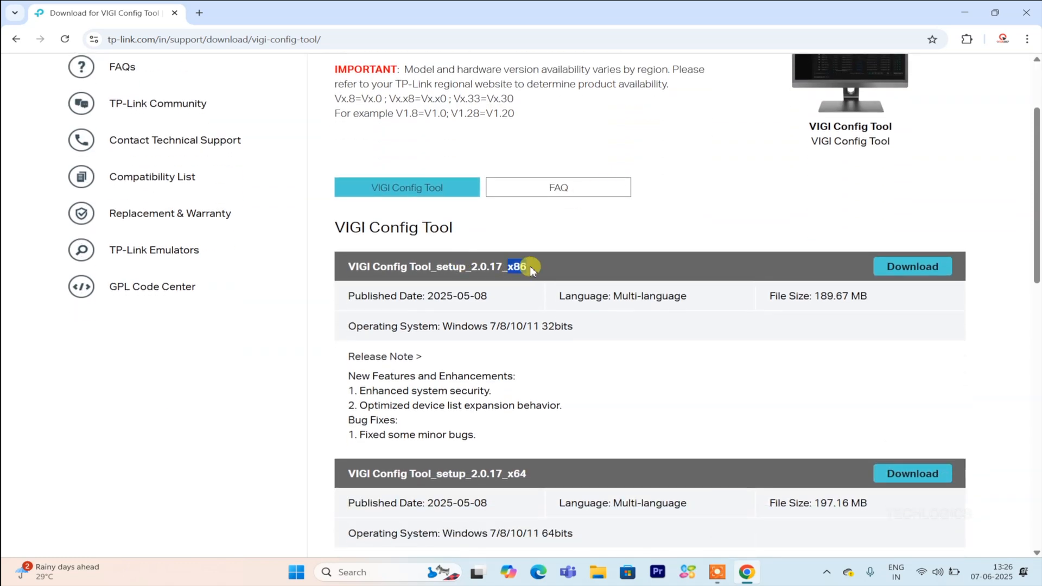
pyautogui.scroll(-3)
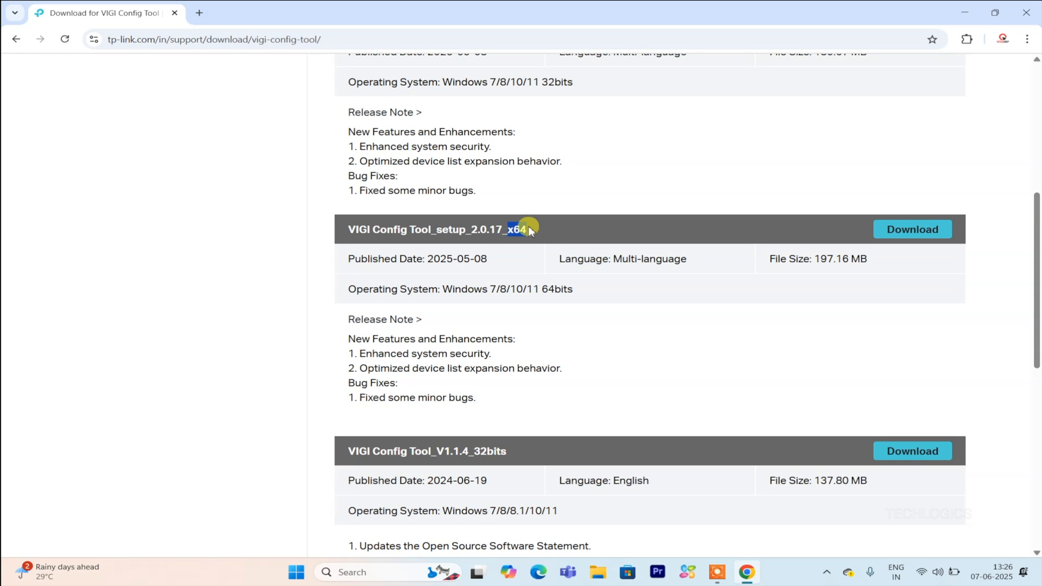
pyautogui.scroll(-3)
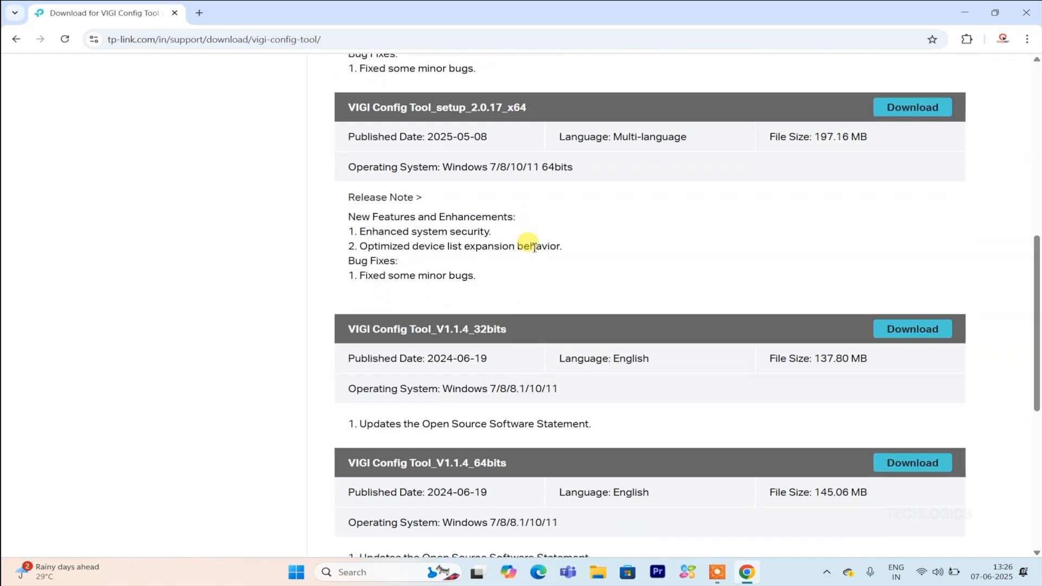
pyautogui.scroll(3)
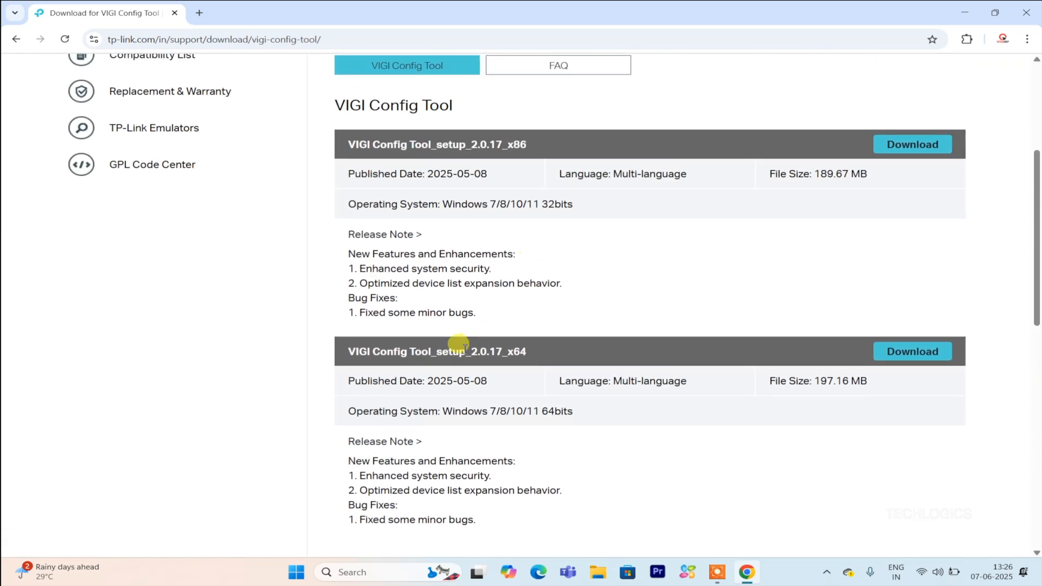
pyautogui.moveTo(521, 344)
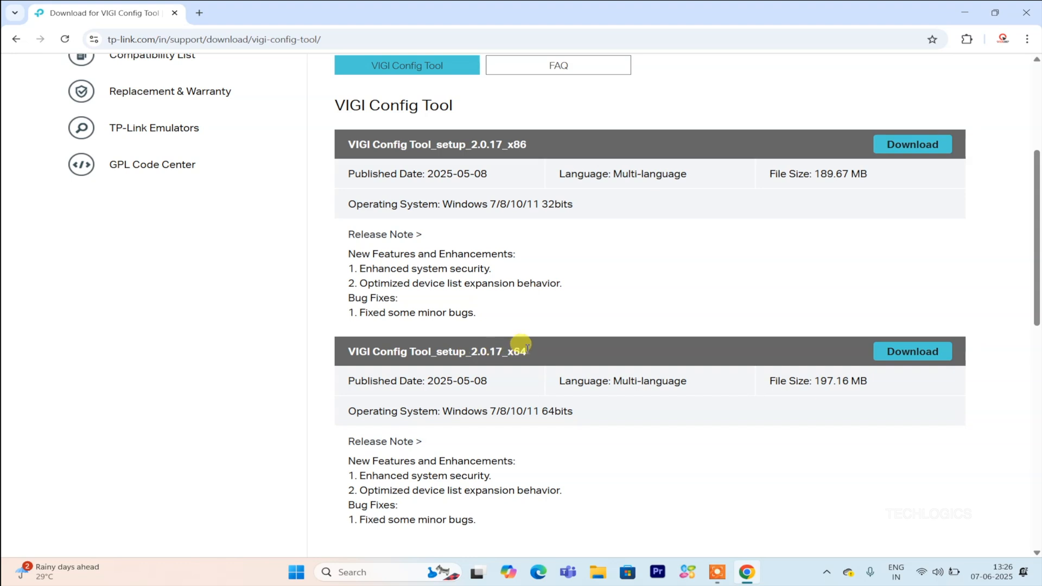
pyautogui.scroll(-3)
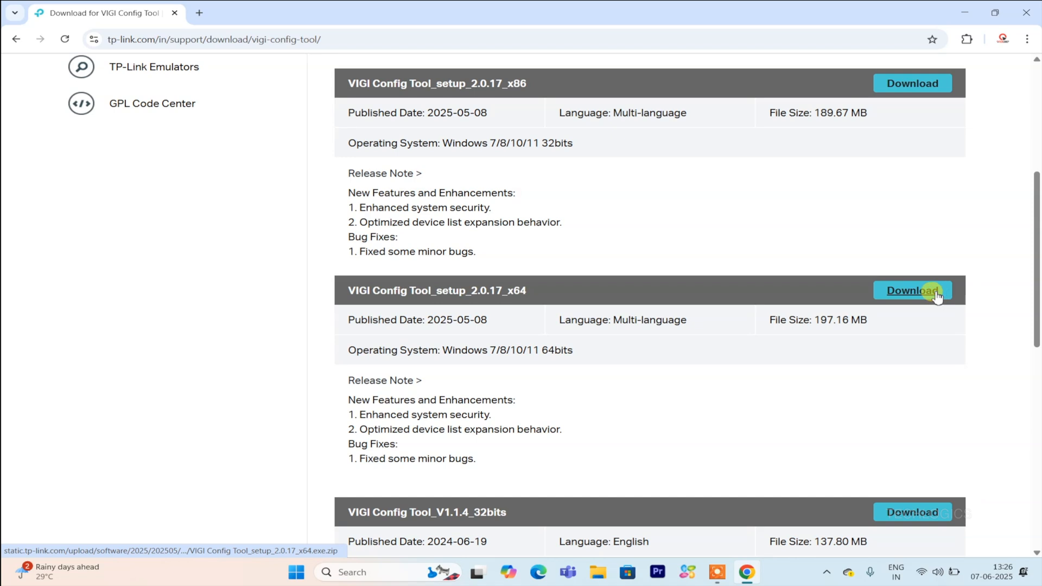
# Step: Download the 193 MB VIGI Config Tool 2.0.17 x64 zip and show it in Downloads
pyautogui.click(912, 290)
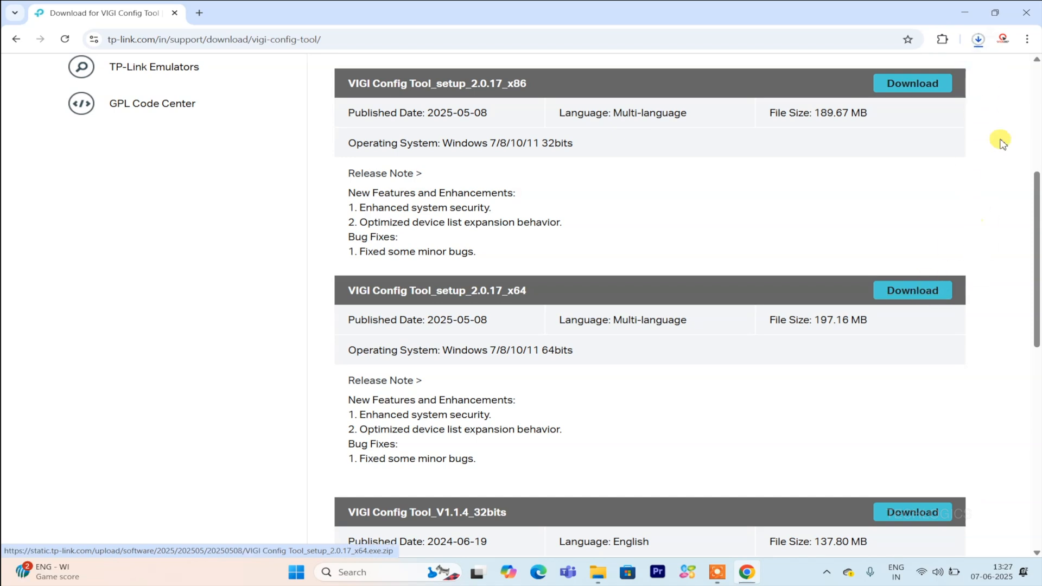
pyautogui.click(978, 39)
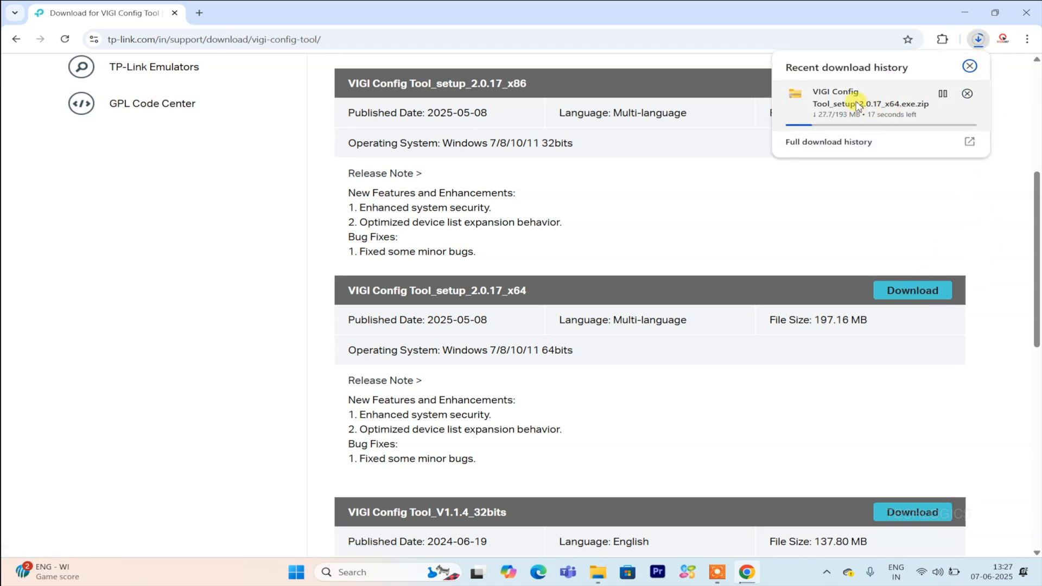
pyautogui.moveTo(895, 149)
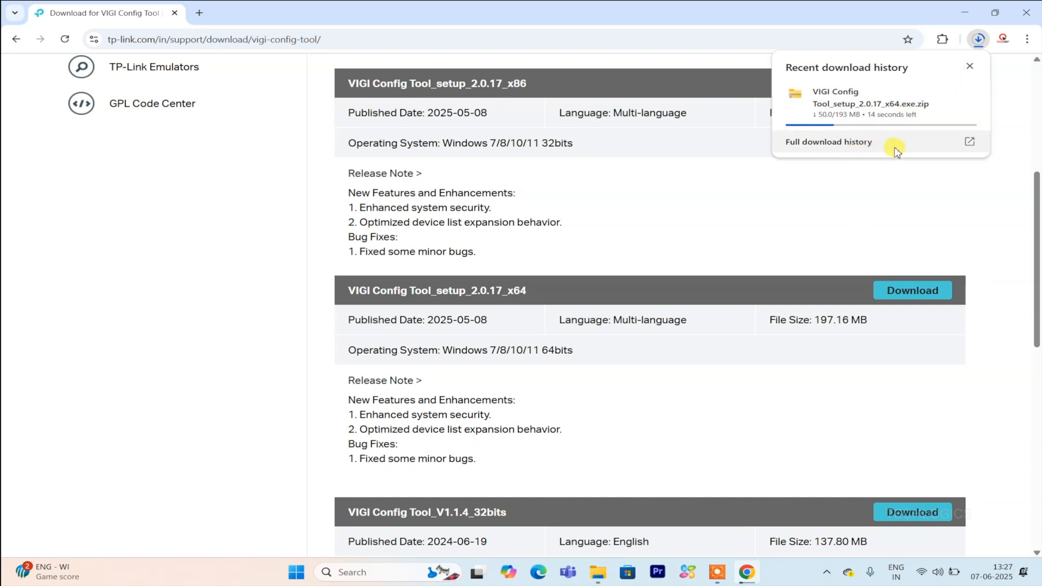
pyautogui.moveTo(956, 203)
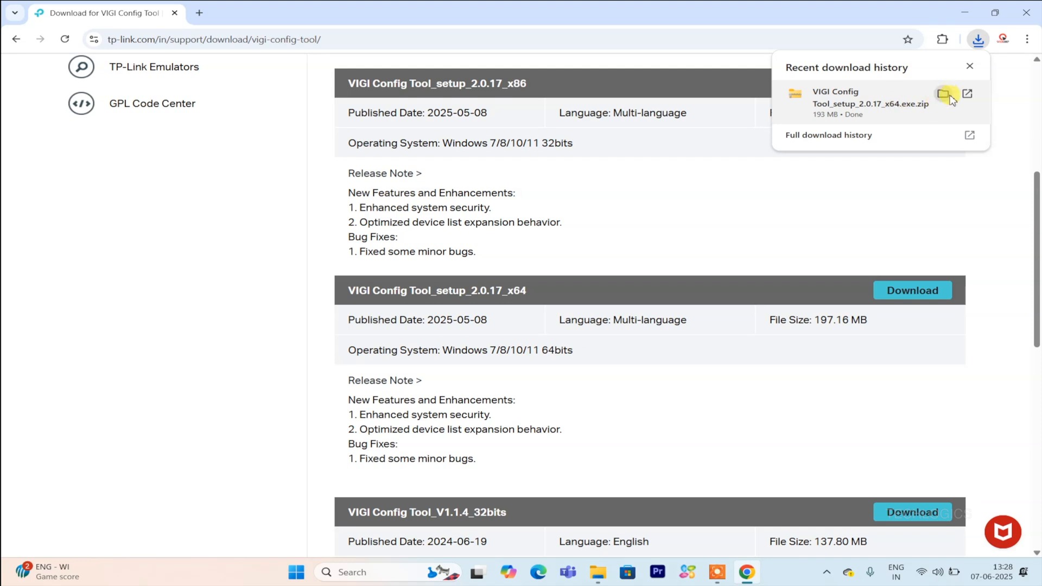
pyautogui.click(946, 94)
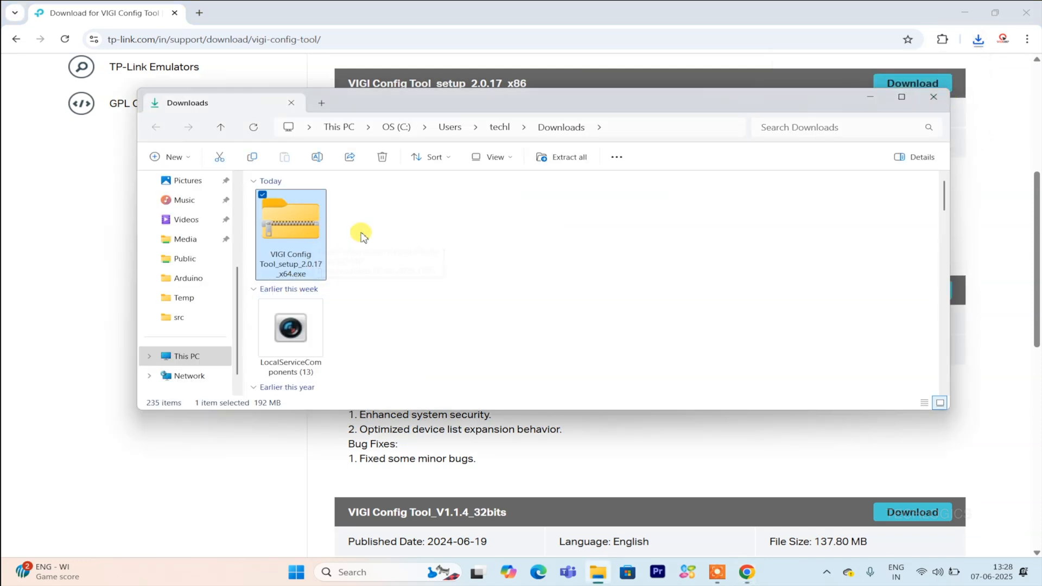
# Step: Extract All from the VIGI Config Tool zip into the suggested Downloads folder
pyautogui.rightClick(290, 219)
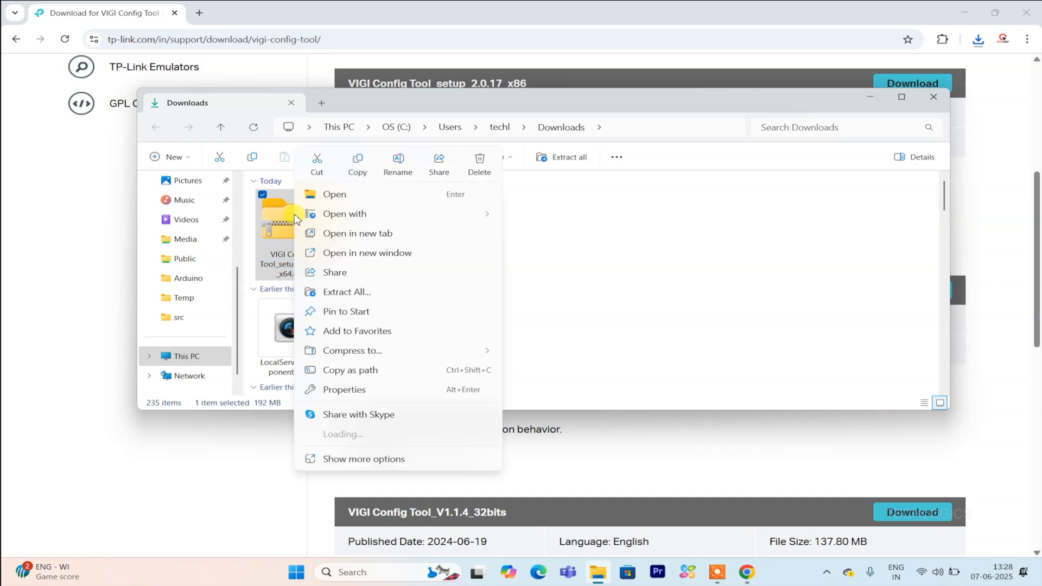
pyautogui.moveTo(388, 292)
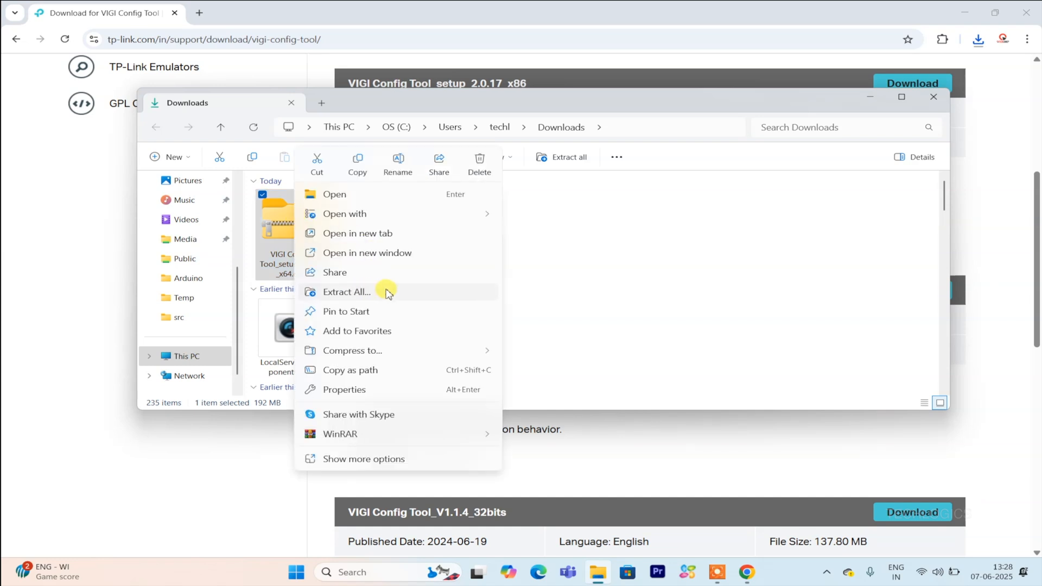
pyautogui.moveTo(419, 297)
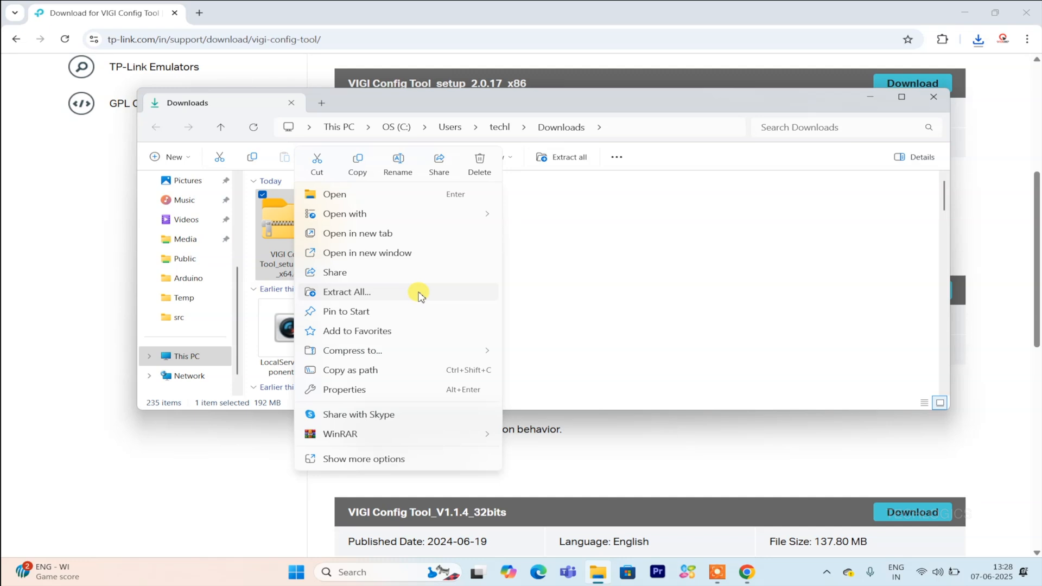
pyautogui.click(346, 292)
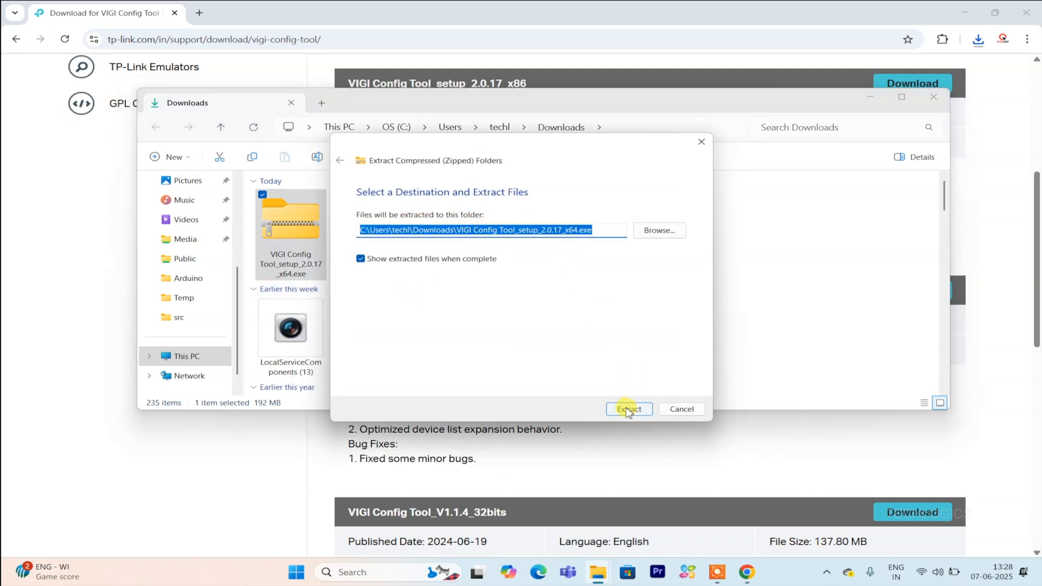
pyautogui.moveTo(639, 415)
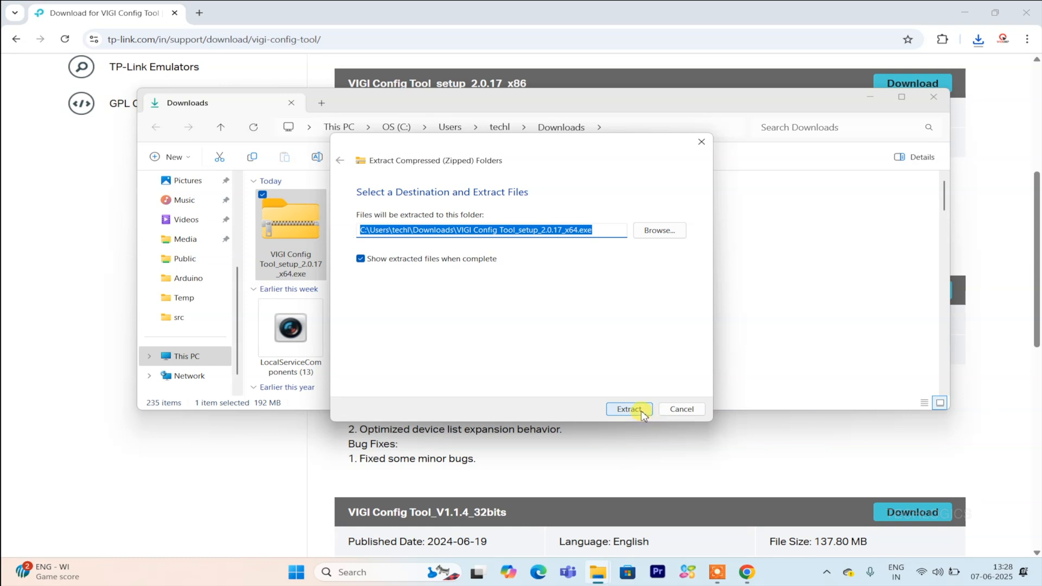
pyautogui.click(628, 409)
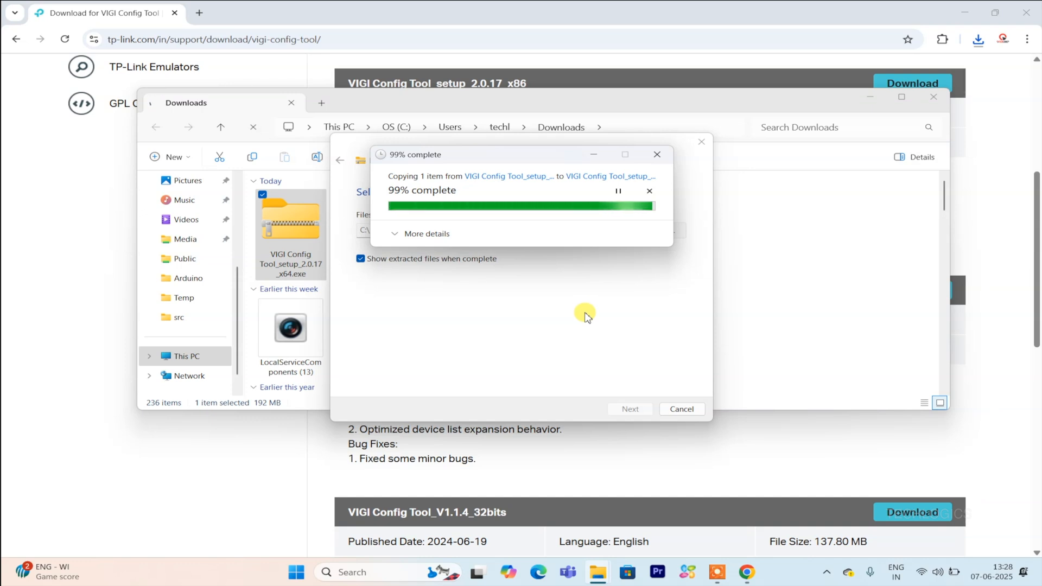
pyautogui.moveTo(619, 334)
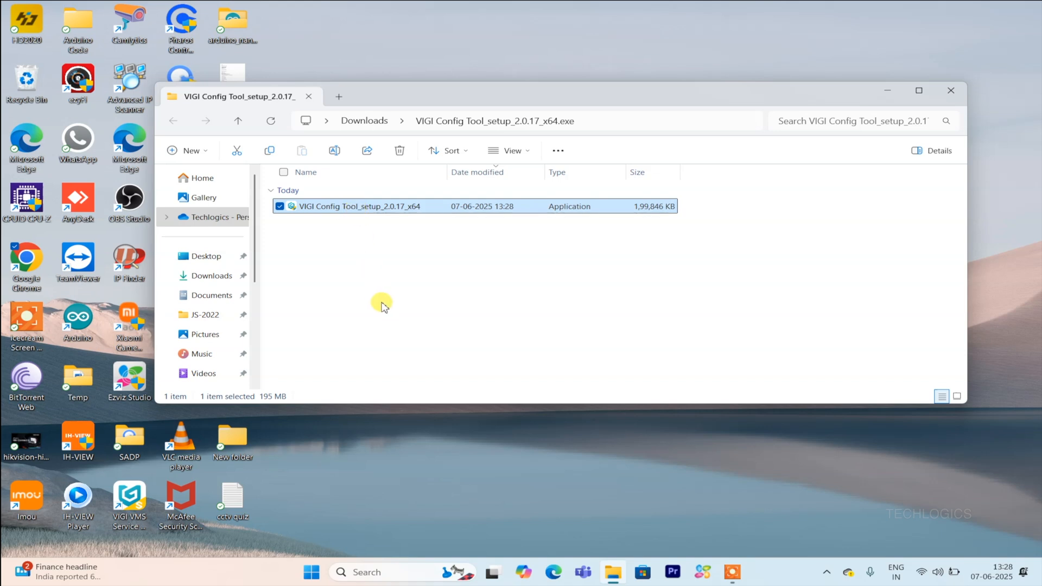
pyautogui.moveTo(378, 211)
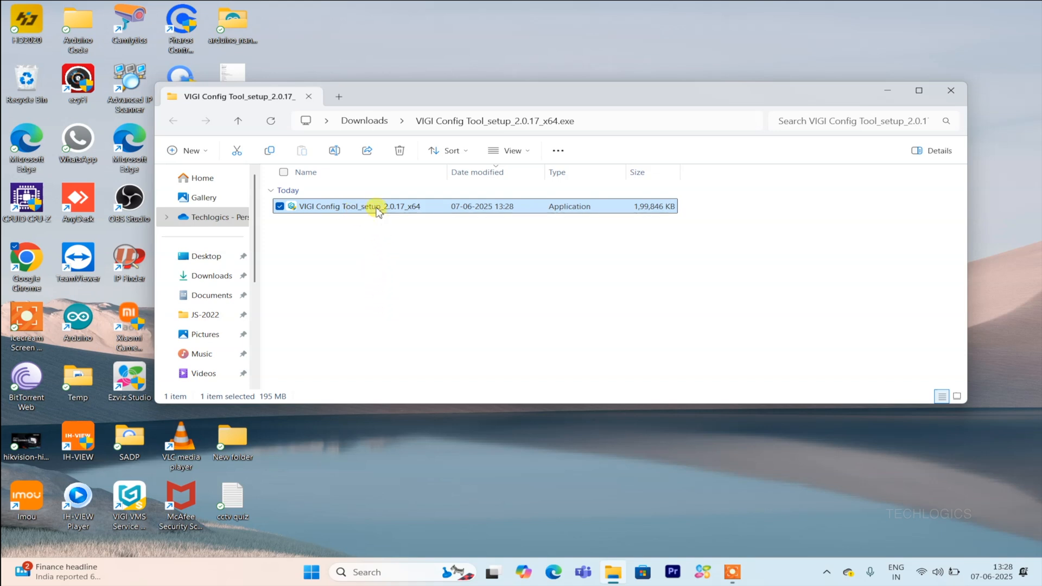
# Step: Run VIGI Config Tool_setup_2.0.17_x64 as administrator
pyautogui.rightClick(360, 206)
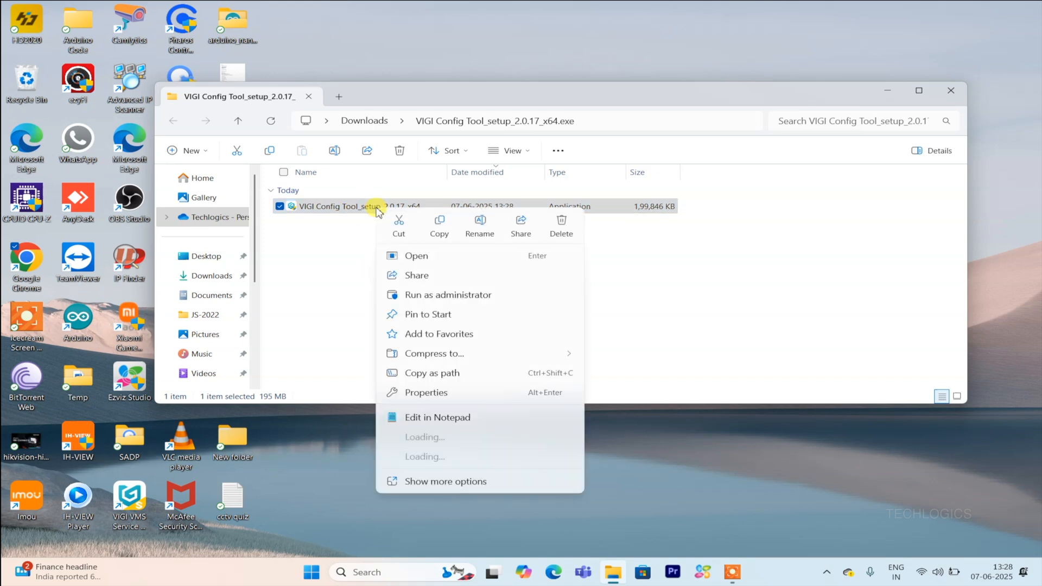
pyautogui.moveTo(492, 300)
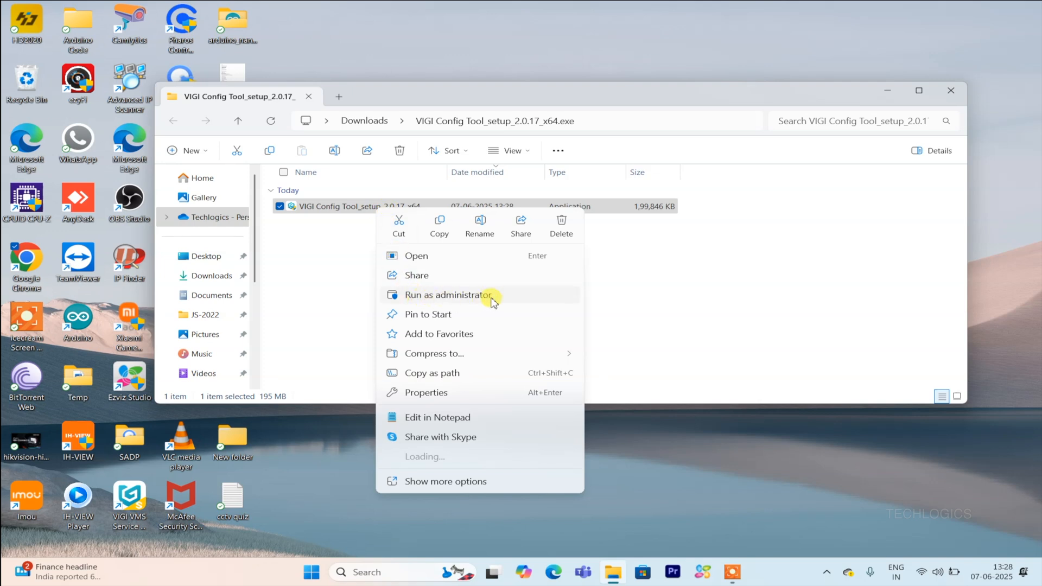
pyautogui.moveTo(528, 299)
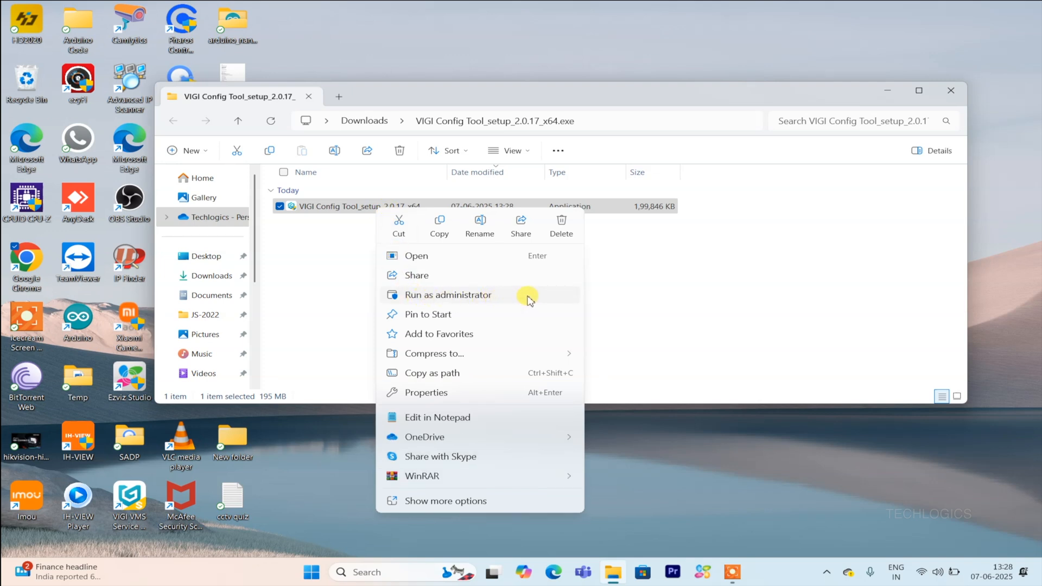
pyautogui.click(447, 294)
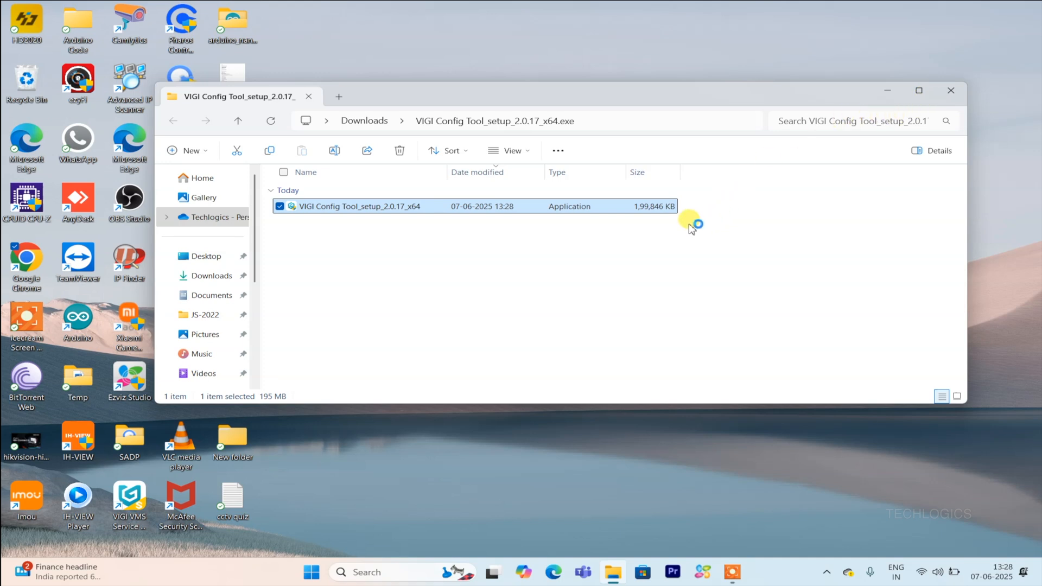
pyautogui.moveTo(660, 245)
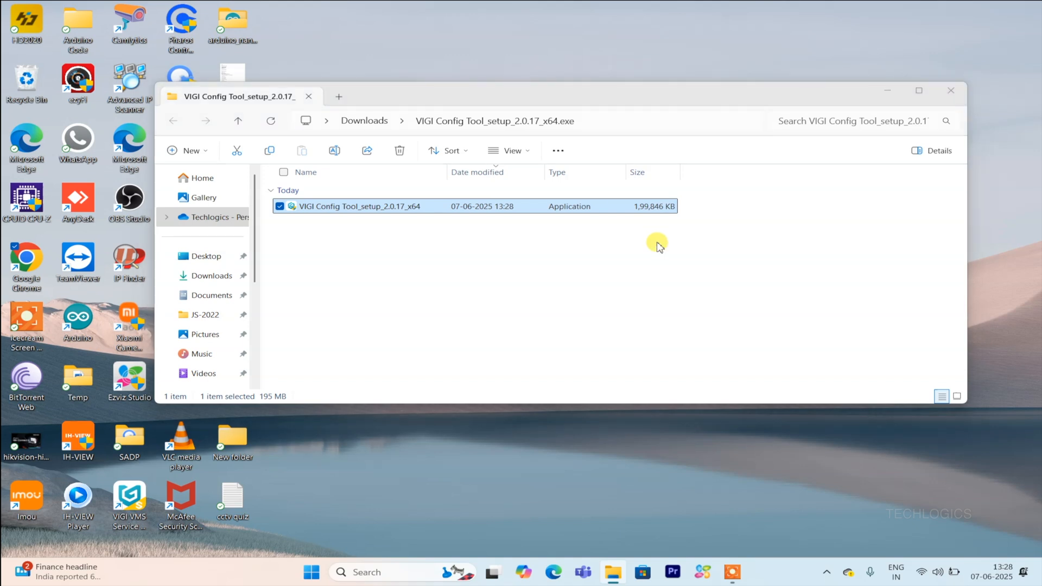
# Step: Install VIGI Config Tool in English to the default directory and finish the installer
pyautogui.doubleClick(357, 207)
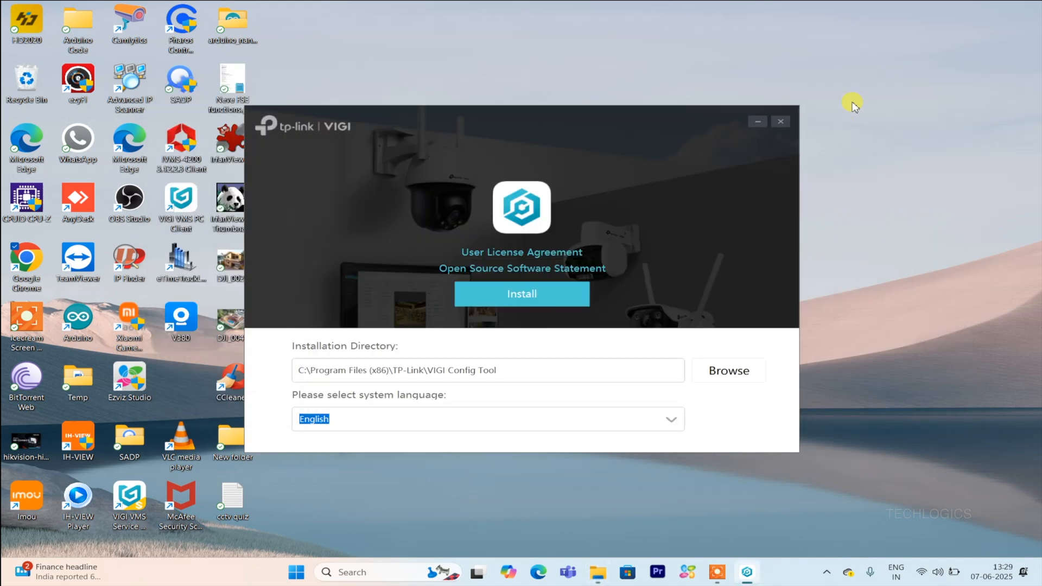
pyautogui.moveTo(518, 308)
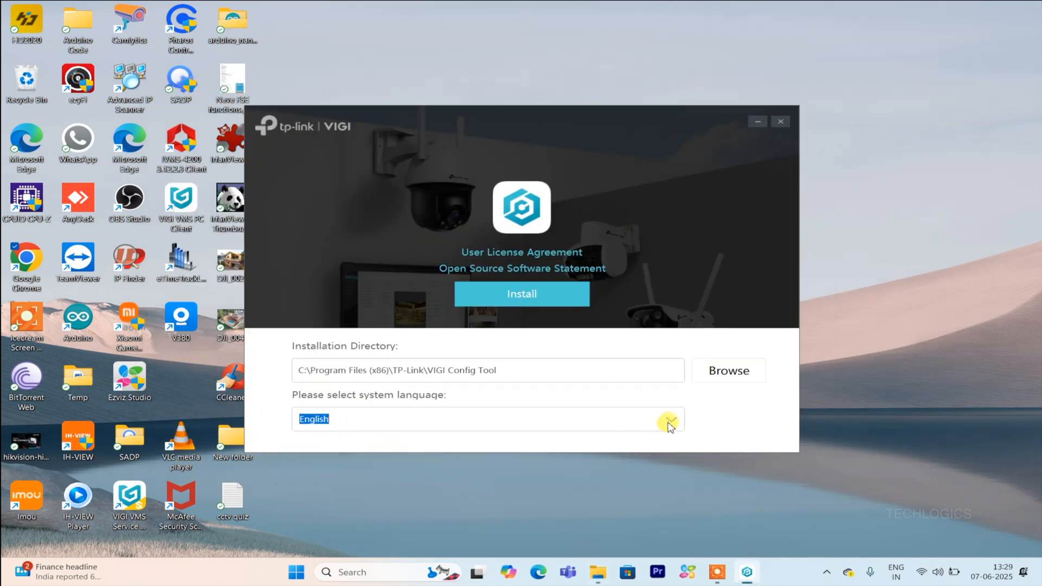
pyautogui.click(669, 418)
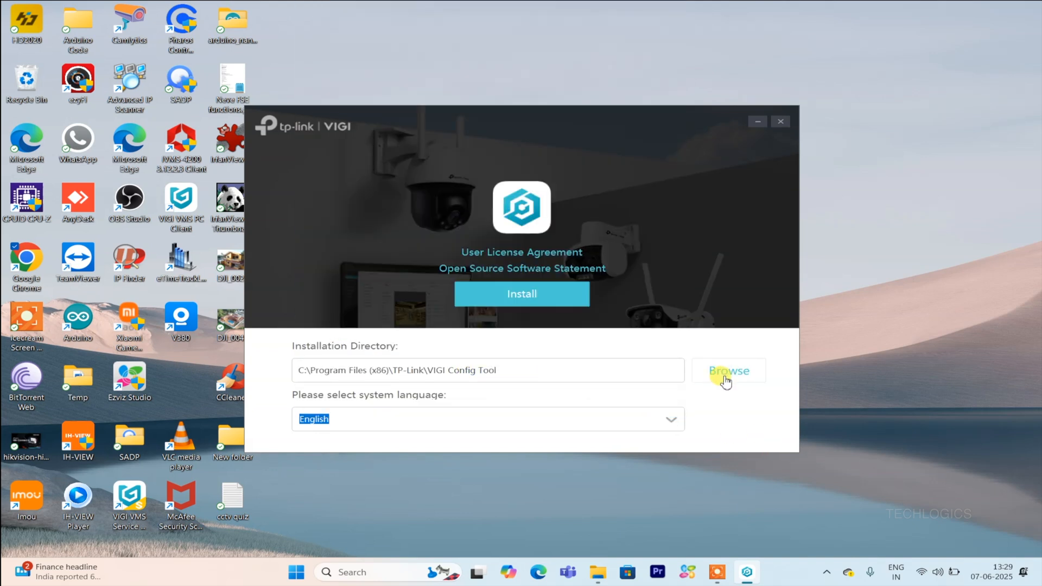
pyautogui.moveTo(545, 303)
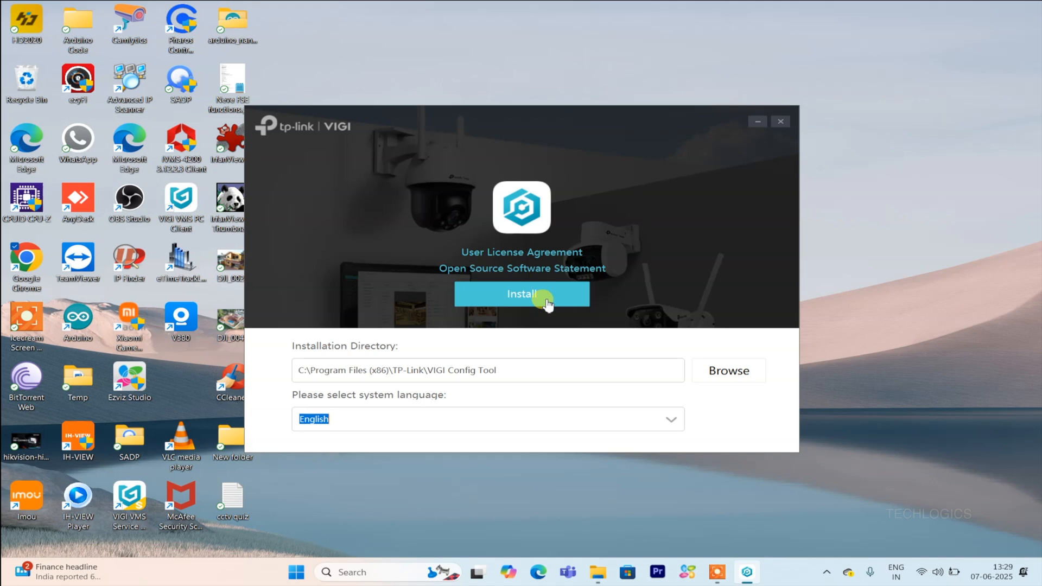
pyautogui.click(521, 294)
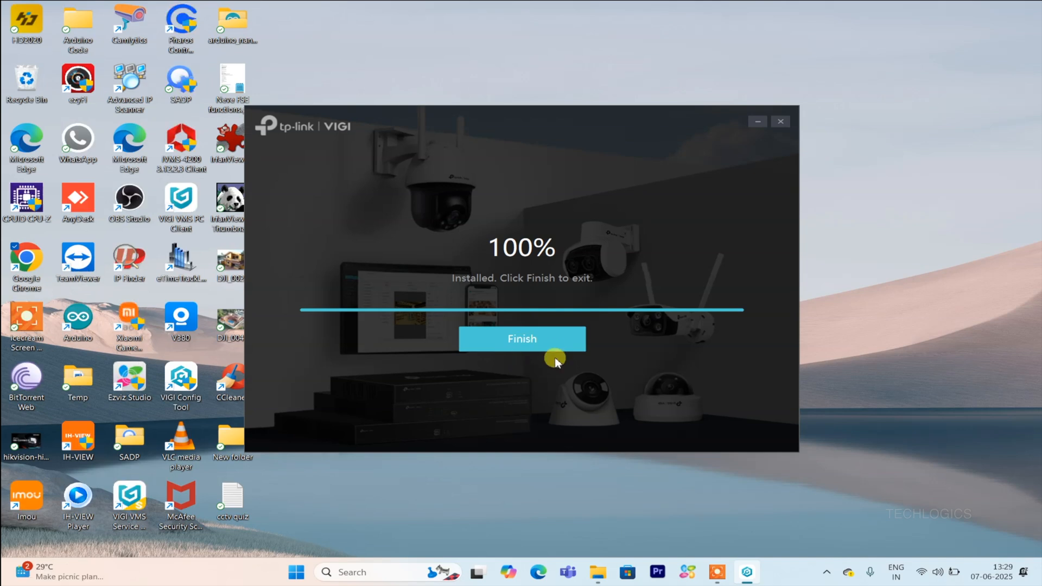
pyautogui.click(521, 339)
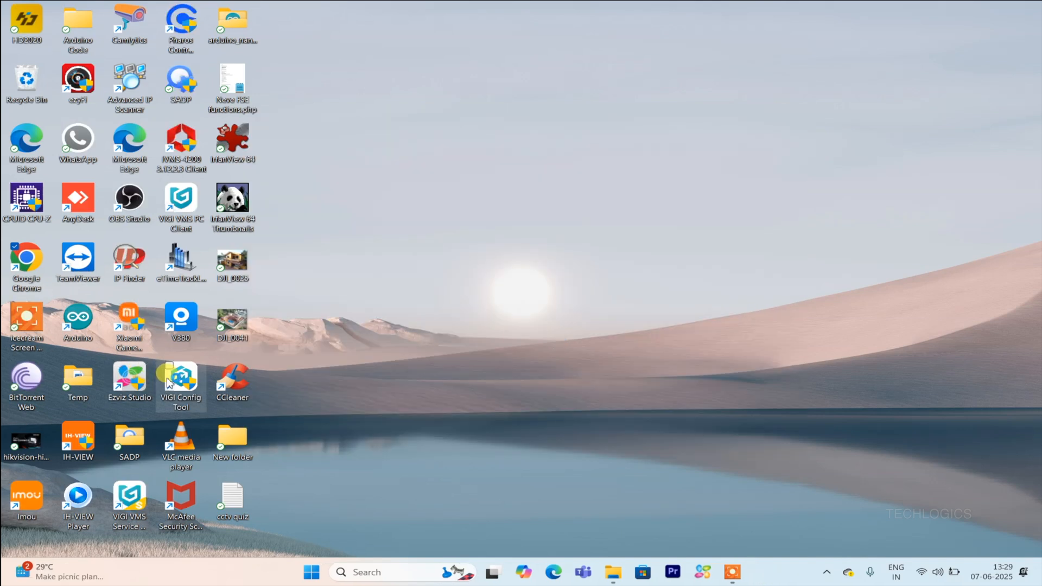
pyautogui.moveTo(180, 382)
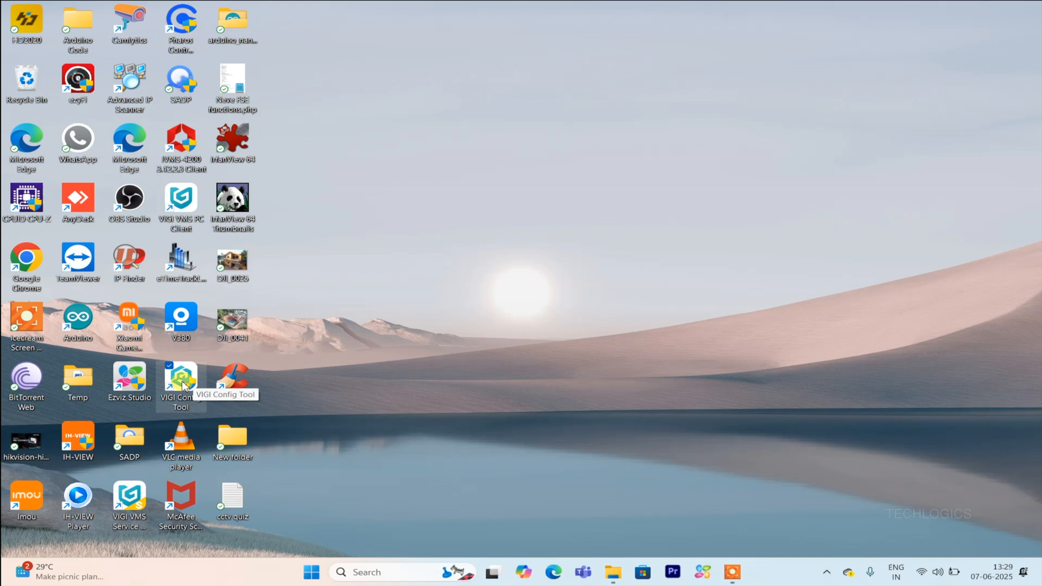
# Step: Launch VIGI Config Tool from its desktop shortcut and wait for initialization
pyautogui.doubleClick(180, 382)
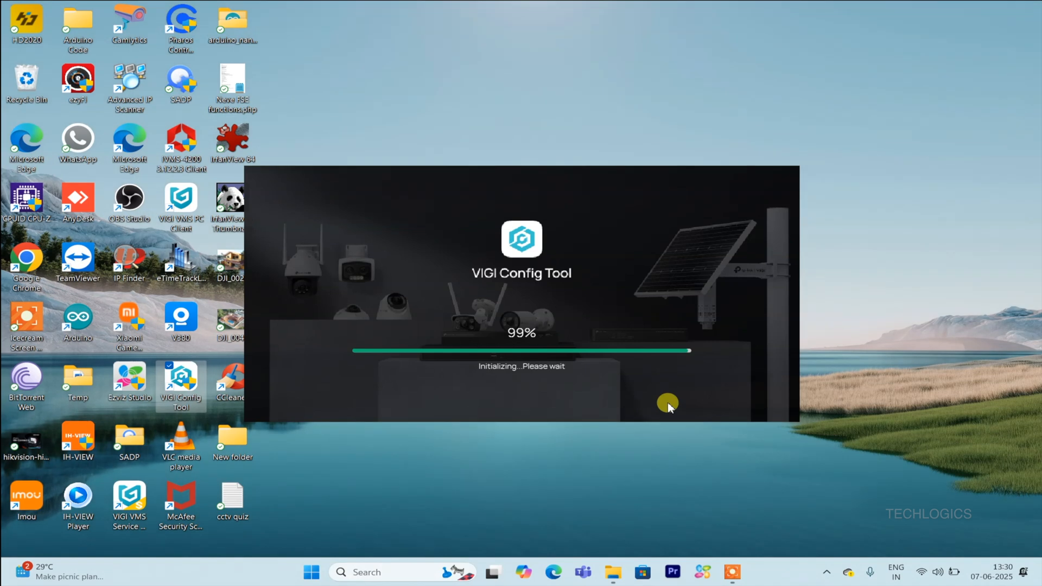
pyautogui.moveTo(670, 406)
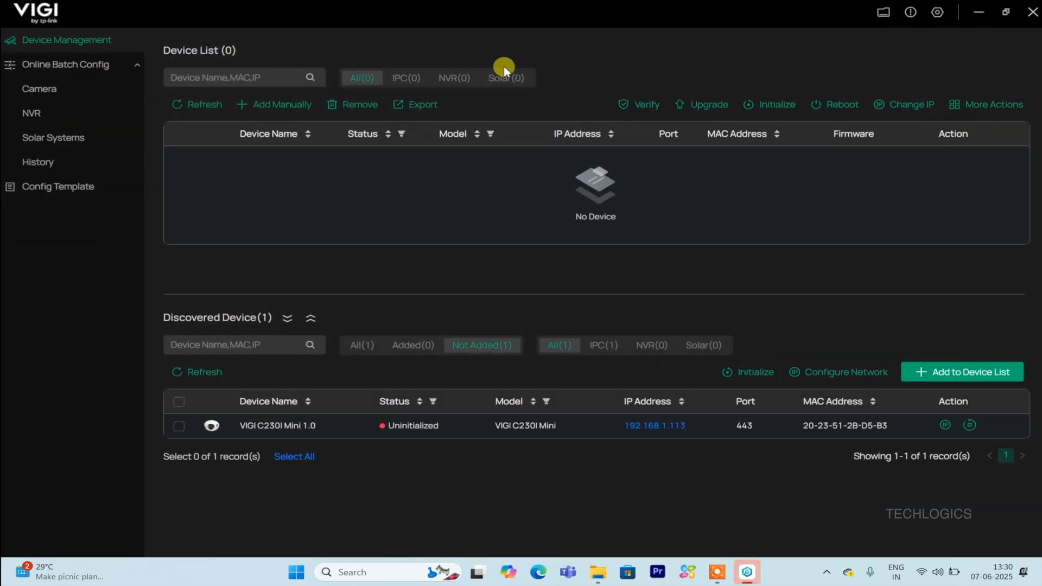
pyautogui.moveTo(519, 294)
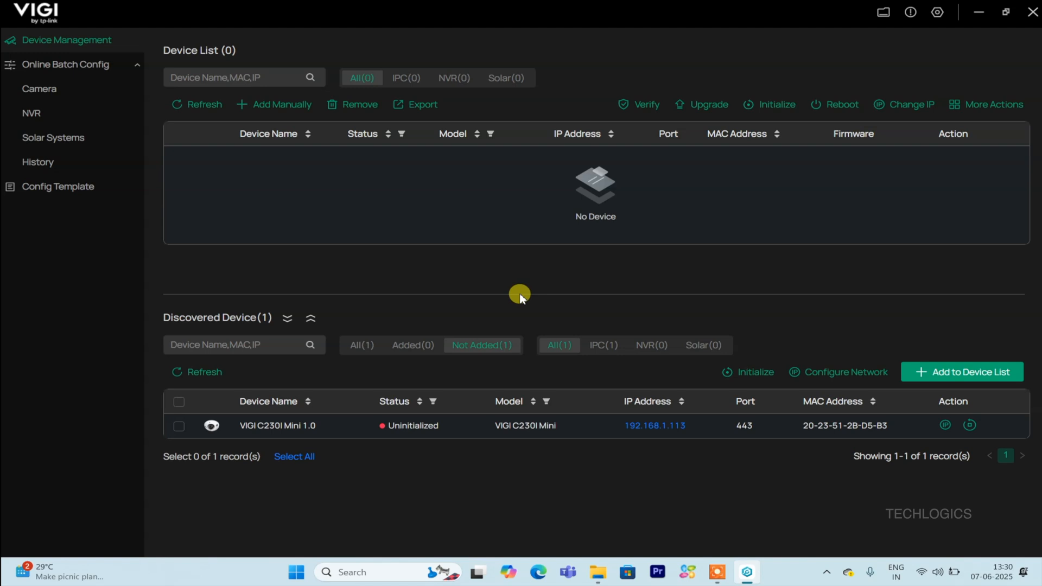
pyautogui.moveTo(442, 275)
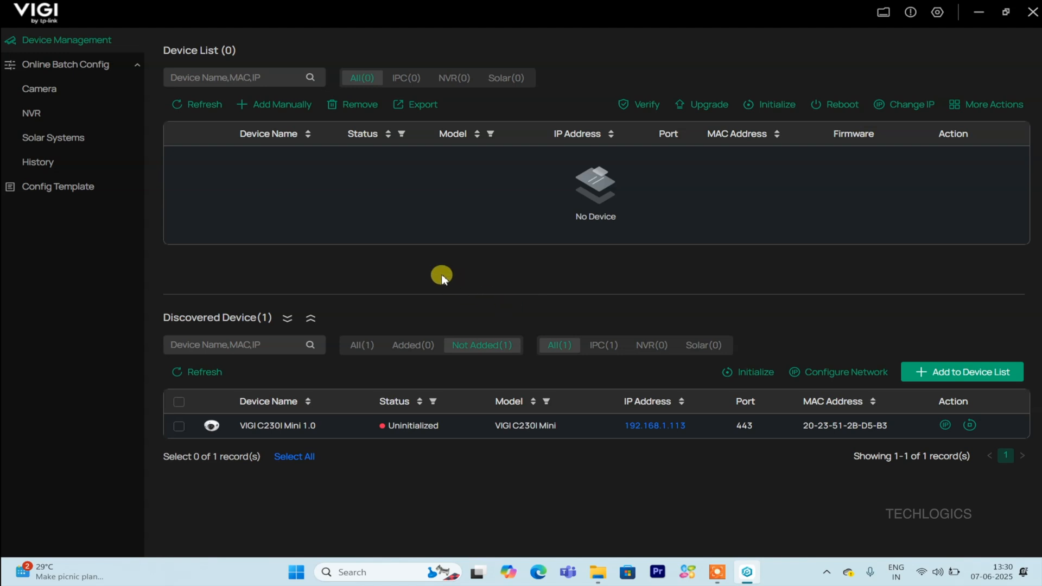
# Step: Refresh the Discovered Device list to show the uninitialized C230I Mini at 192.168.1.113
pyautogui.click(197, 104)
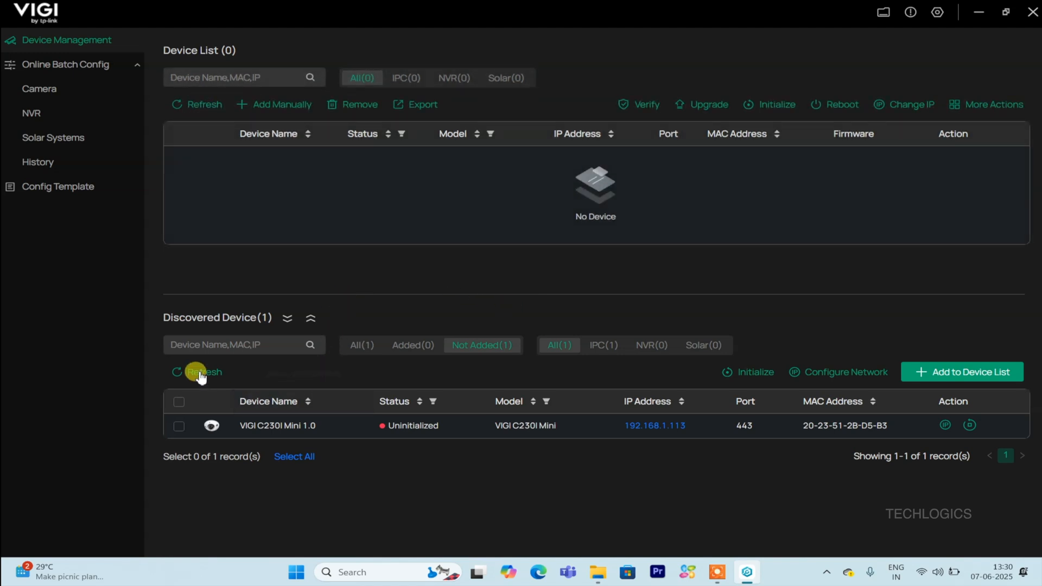
pyautogui.click(202, 371)
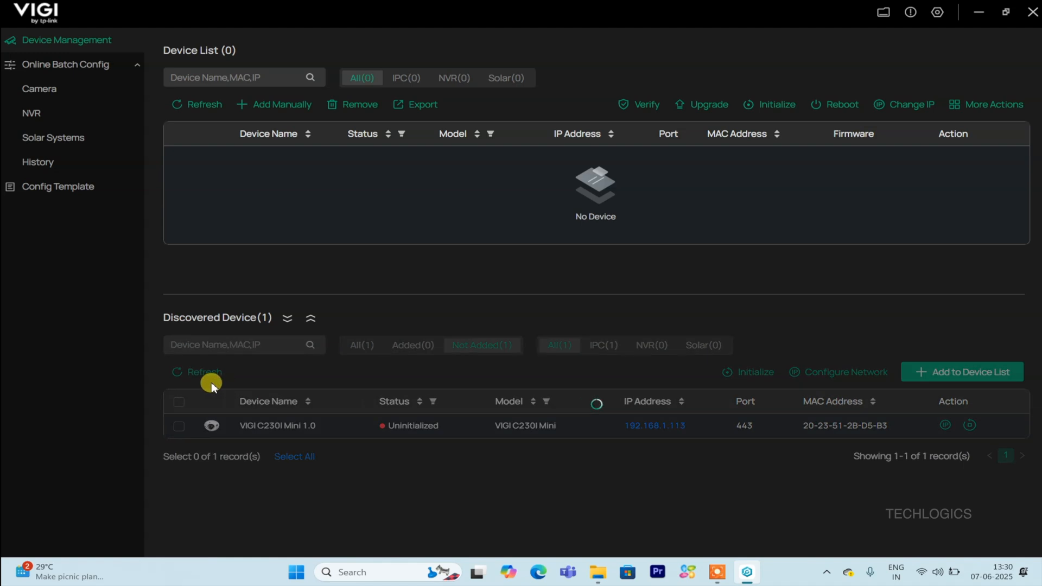
pyautogui.moveTo(364, 463)
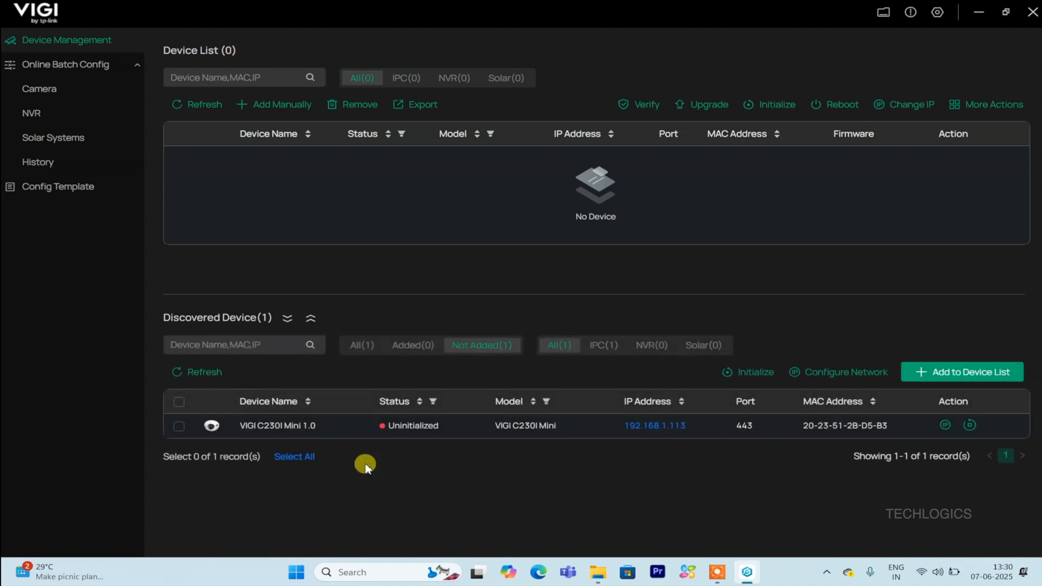
pyautogui.moveTo(573, 440)
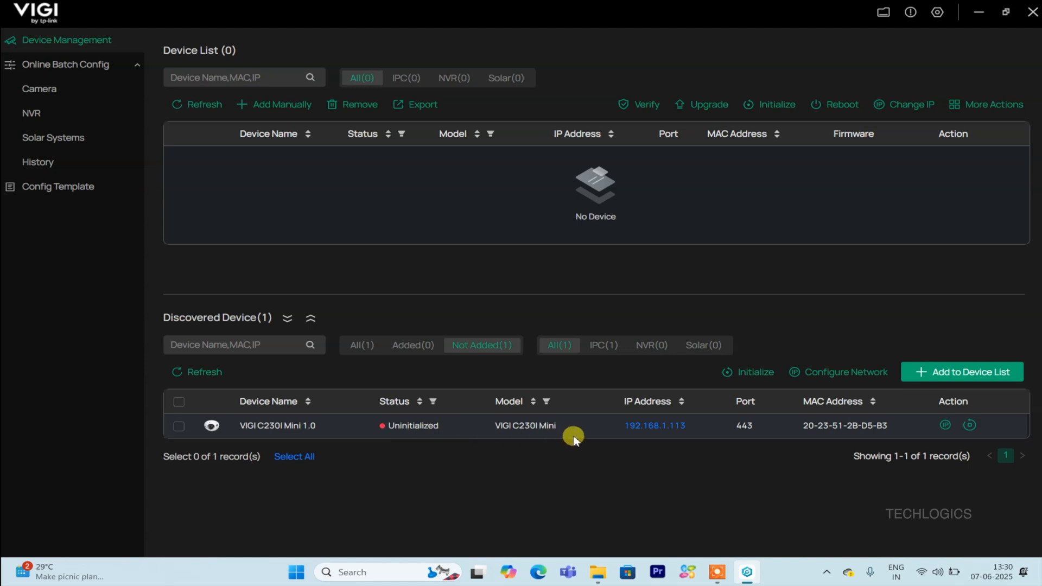
pyautogui.moveTo(701, 444)
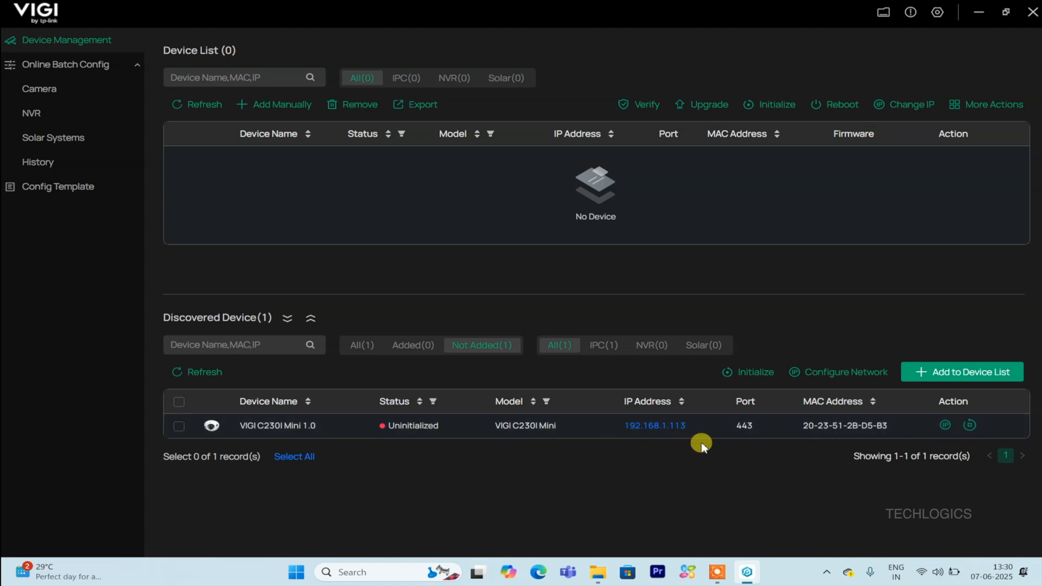
pyautogui.moveTo(669, 442)
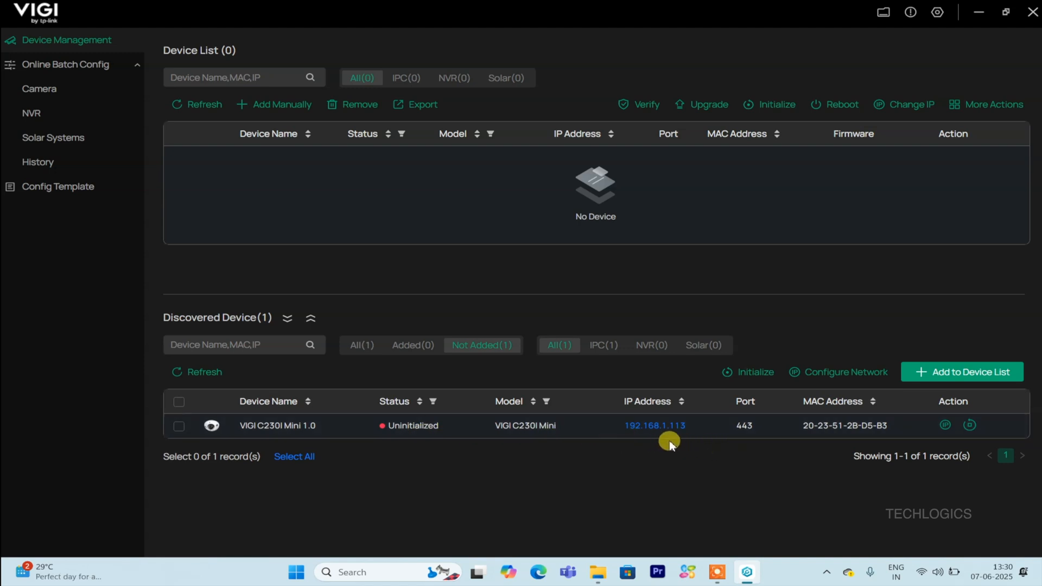
pyautogui.moveTo(674, 433)
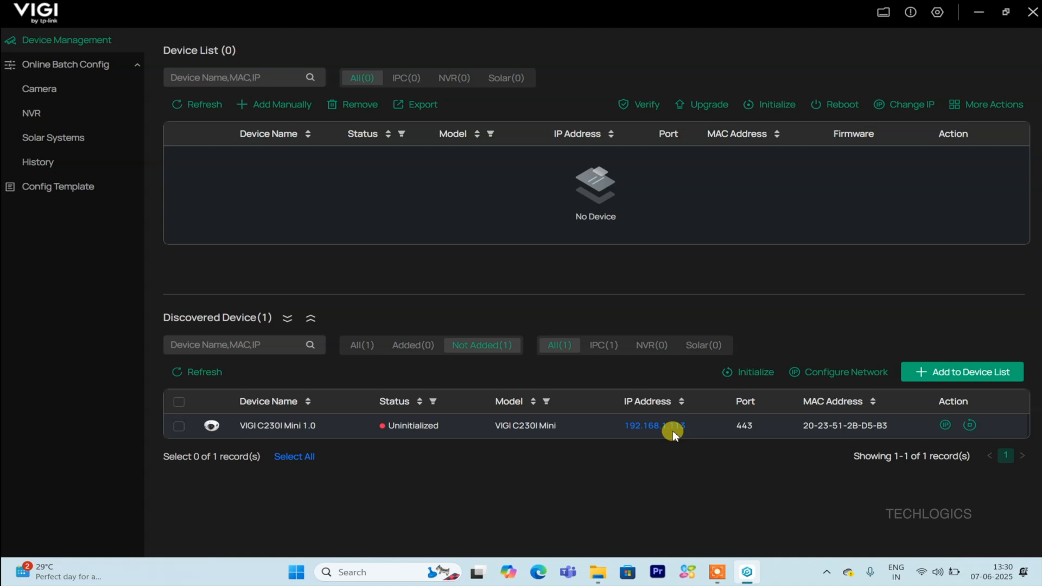
pyautogui.moveTo(689, 434)
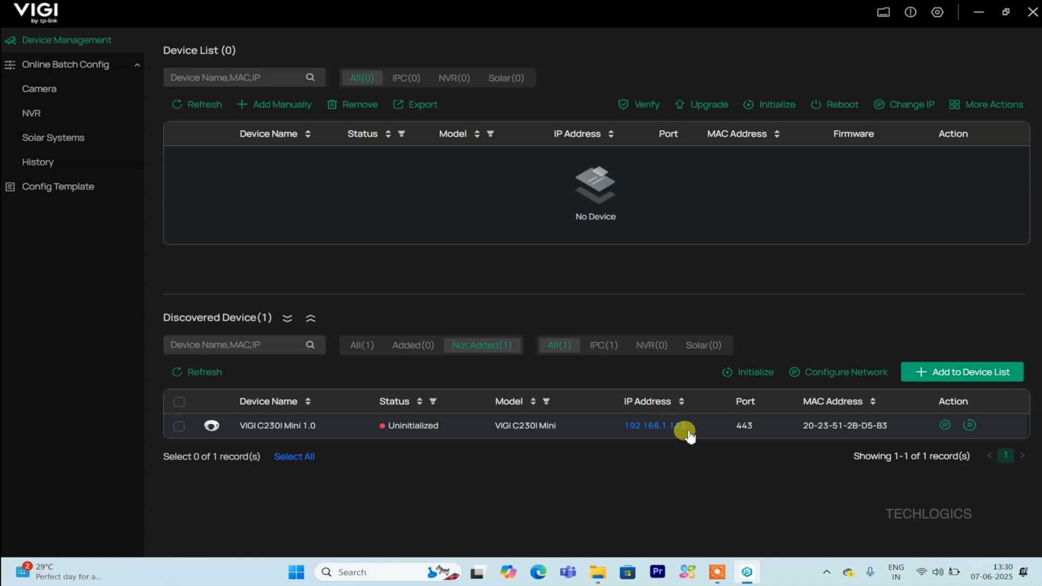
pyautogui.moveTo(693, 433)
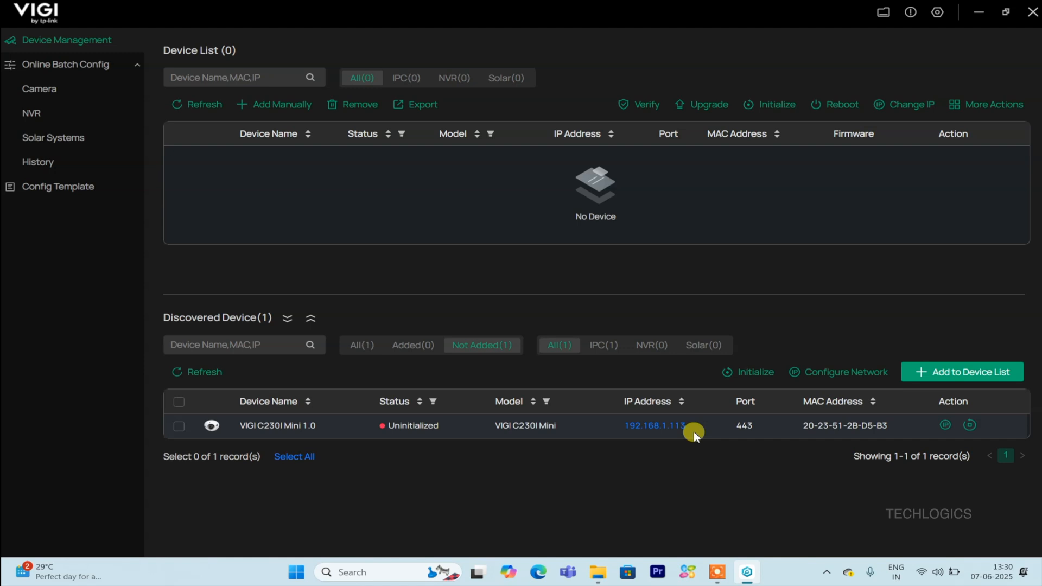
pyautogui.moveTo(689, 431)
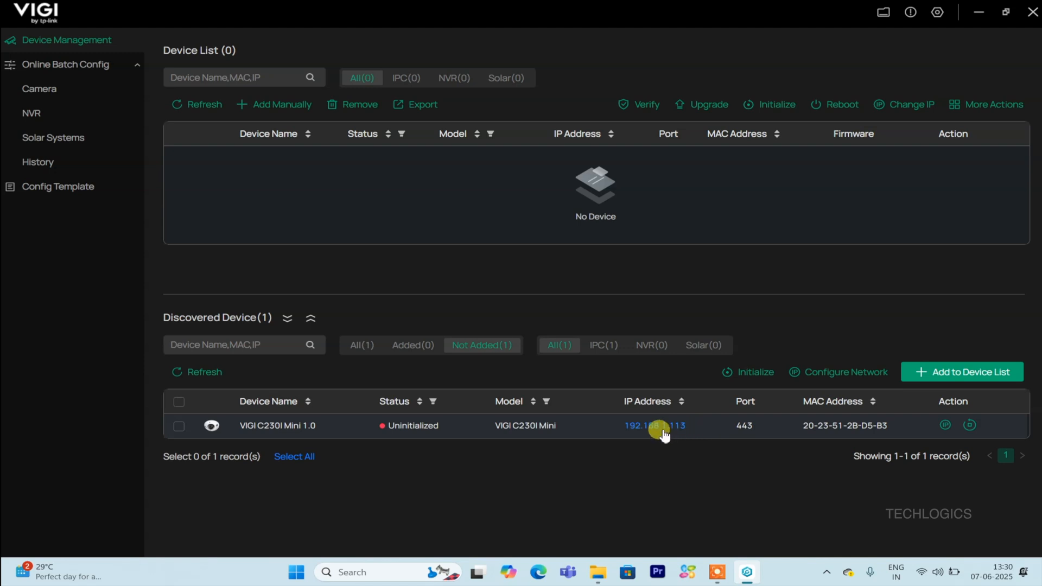
pyautogui.moveTo(674, 429)
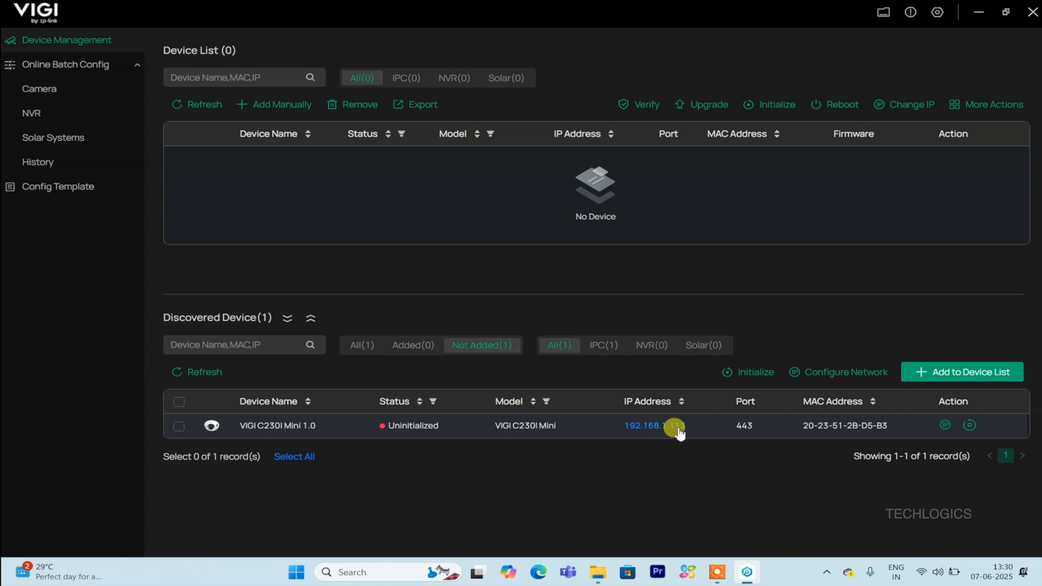
pyautogui.moveTo(675, 450)
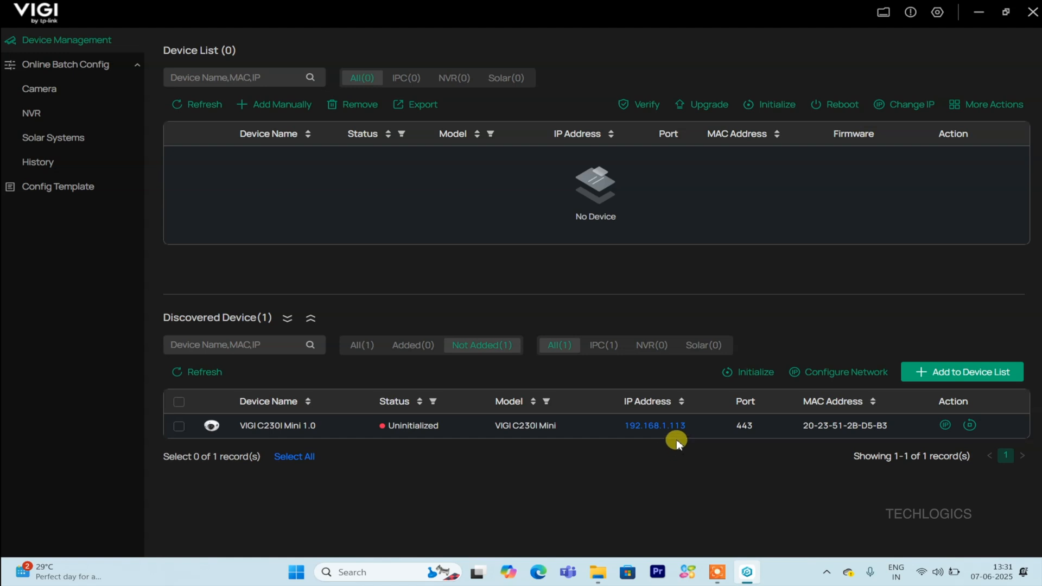
pyautogui.moveTo(836, 438)
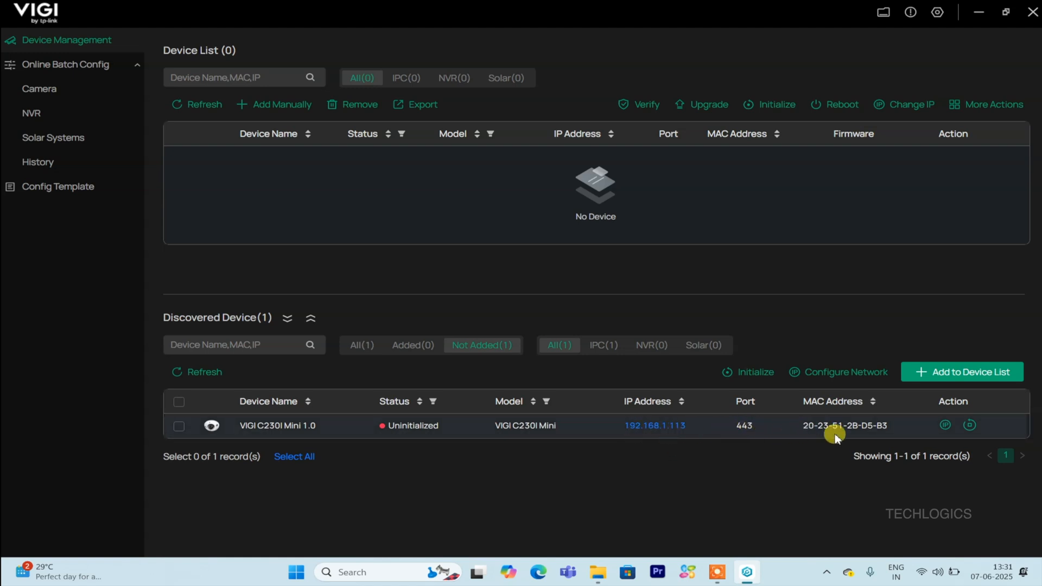
pyautogui.moveTo(736, 452)
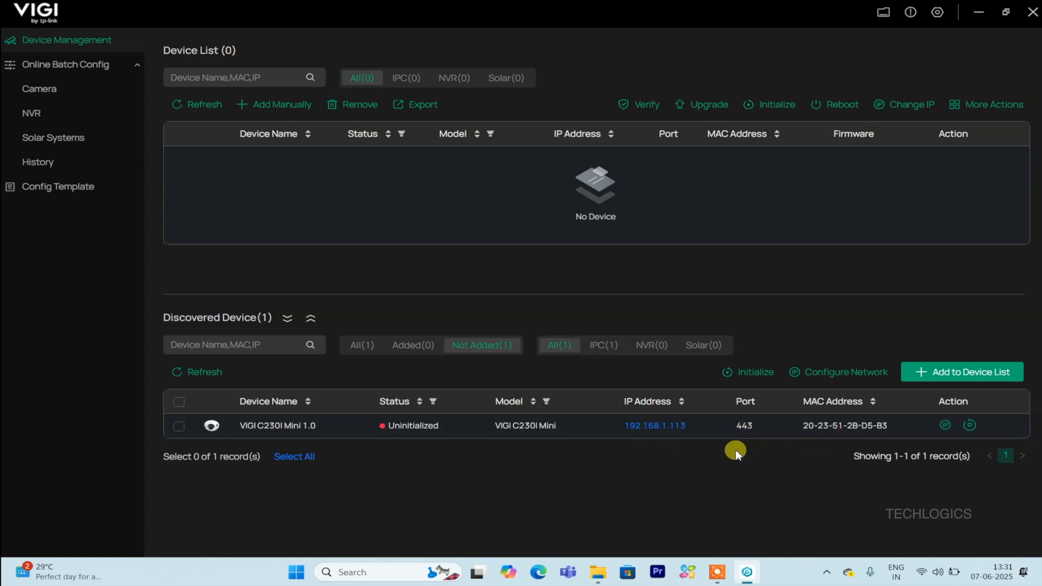
pyautogui.moveTo(821, 426)
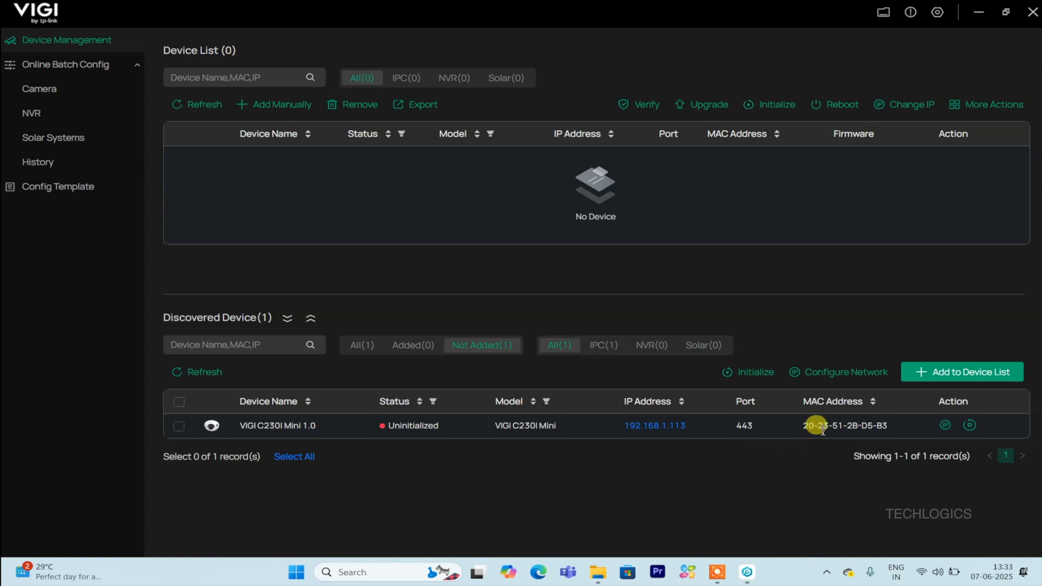
pyautogui.moveTo(944, 426)
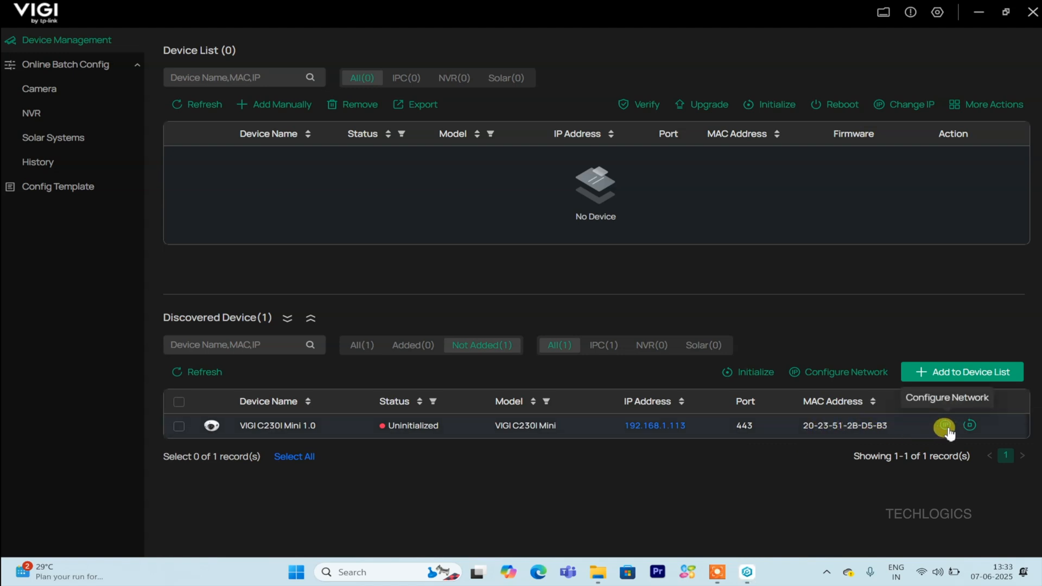
pyautogui.moveTo(580, 439)
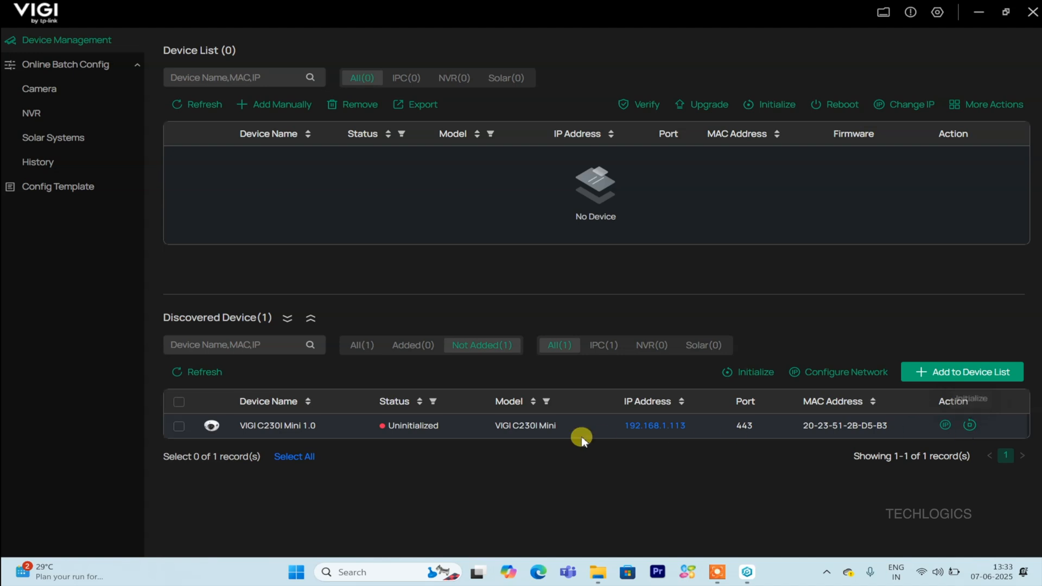
pyautogui.moveTo(968, 429)
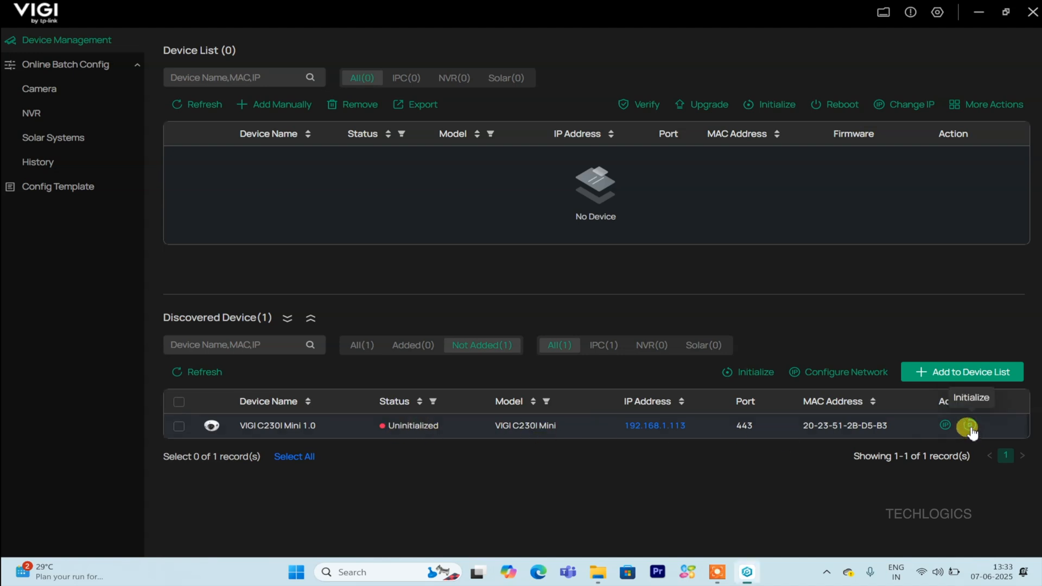
# Step: Start initializing the camera and enter the device password
pyautogui.click(968, 426)
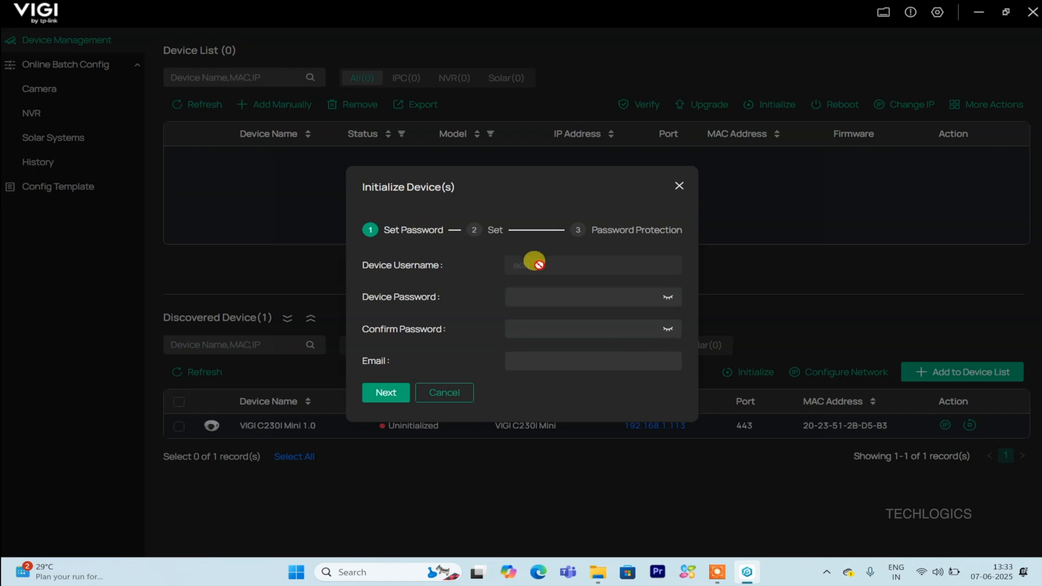
pyautogui.click(591, 296)
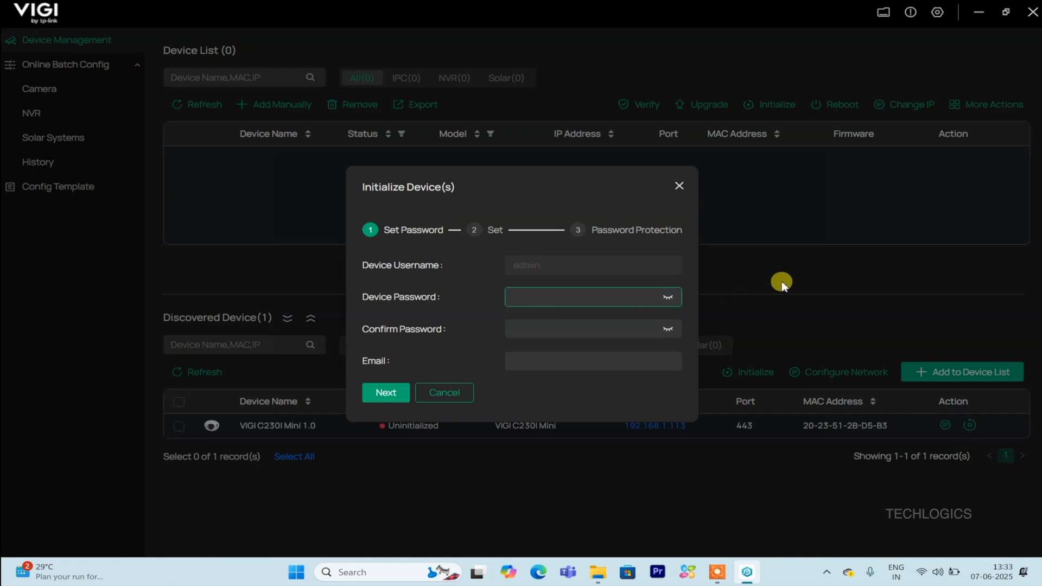
pyautogui.write('••')
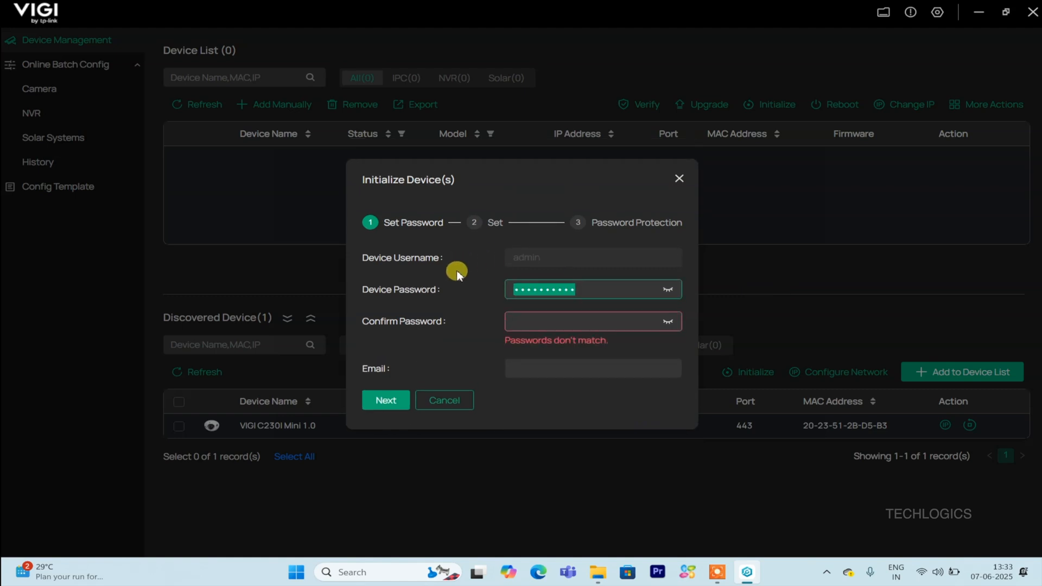
pyautogui.press('backspace')
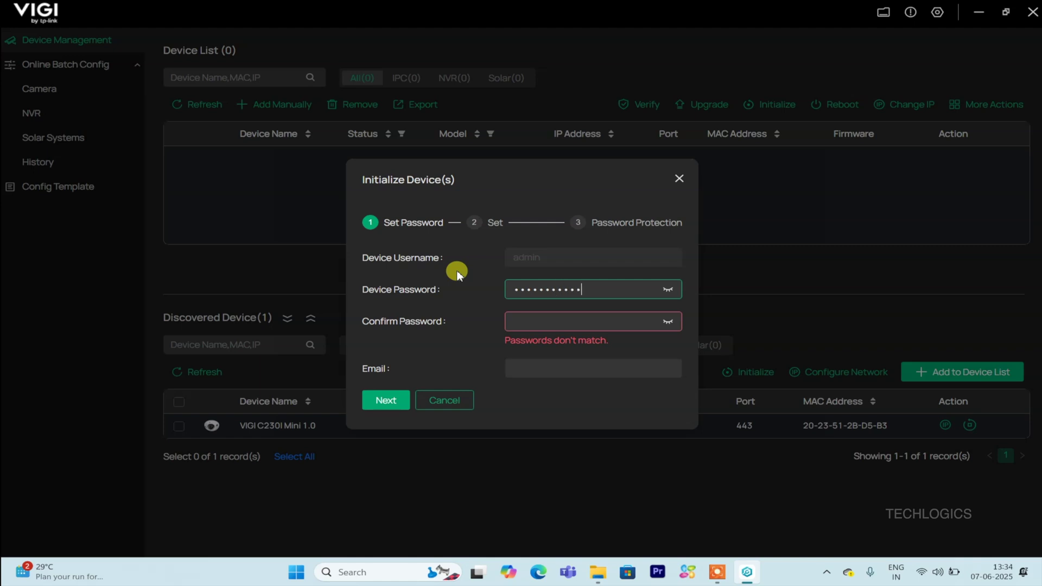
pyautogui.write('•')
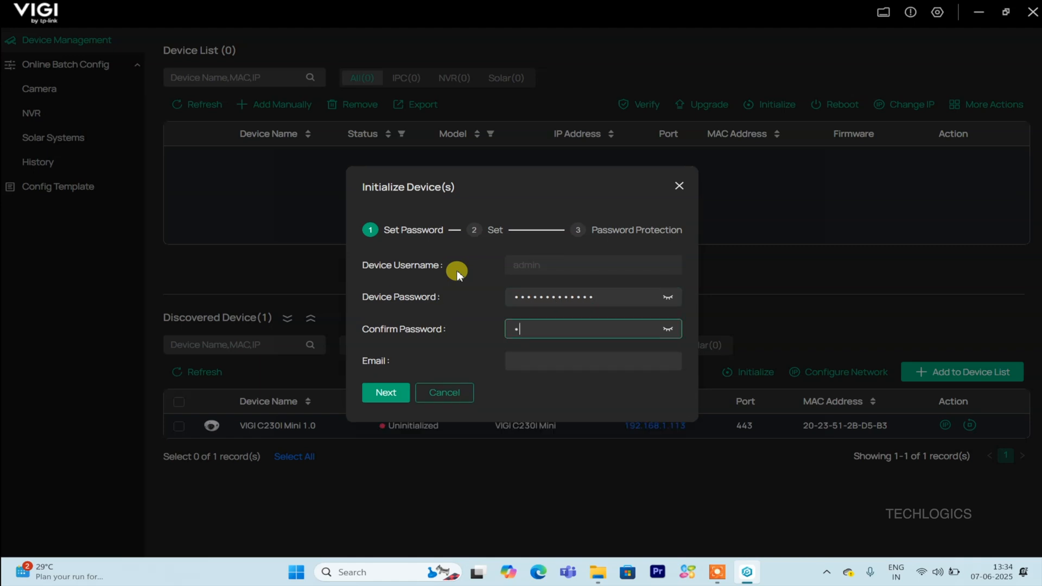
pyautogui.write('••••••')
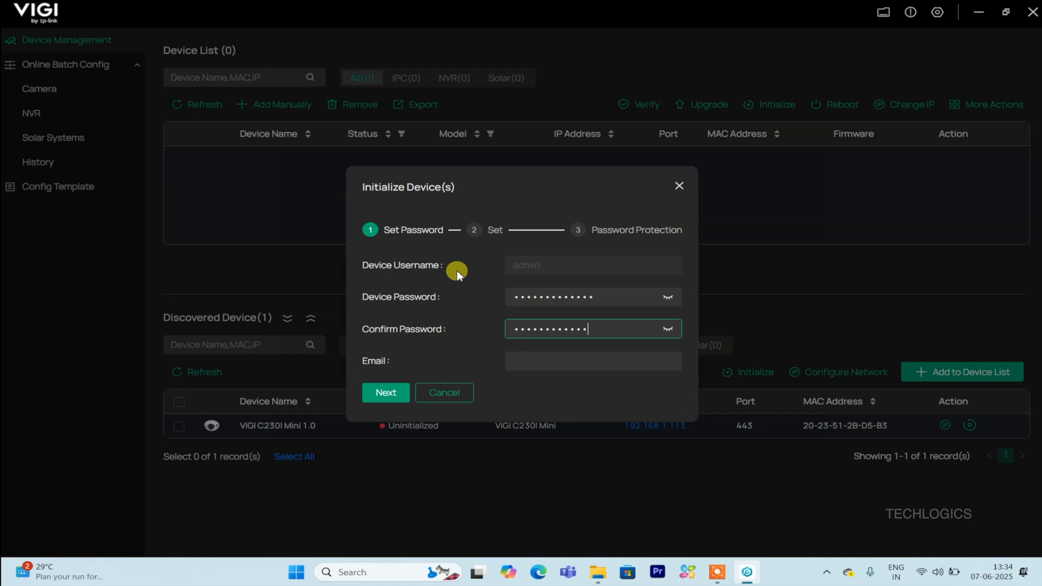
# Step: Reveal both passwords to verify them, enter the recovery email (atgsure…mail.com), and continue
pyautogui.click(592, 361)
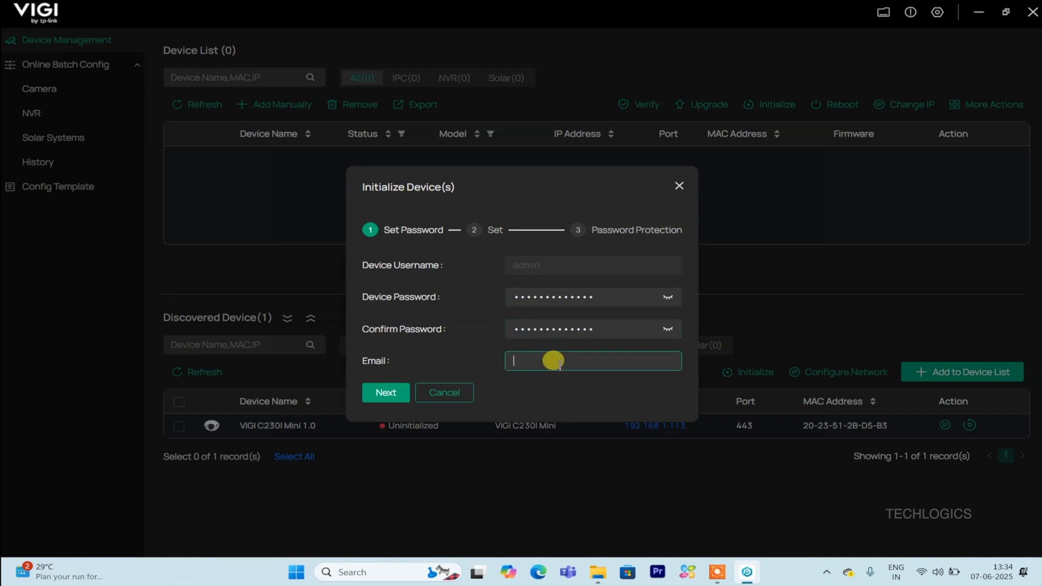
pyautogui.click(668, 289)
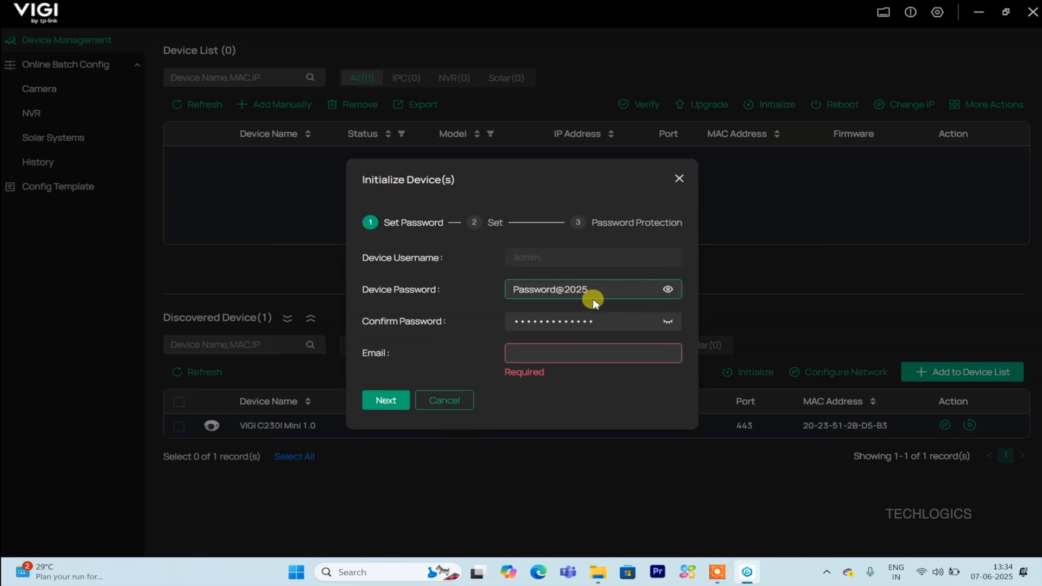
pyautogui.click(667, 321)
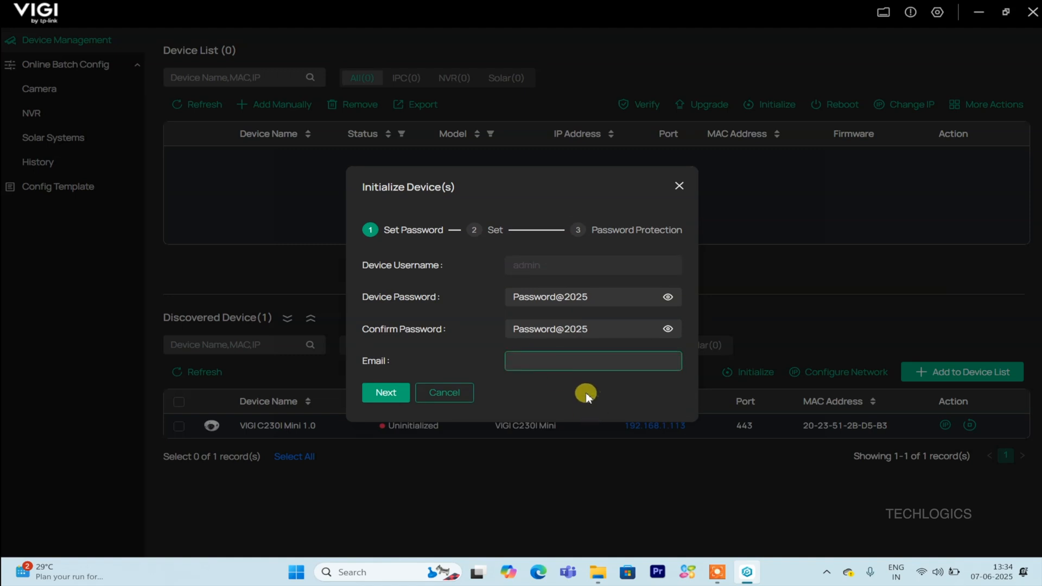
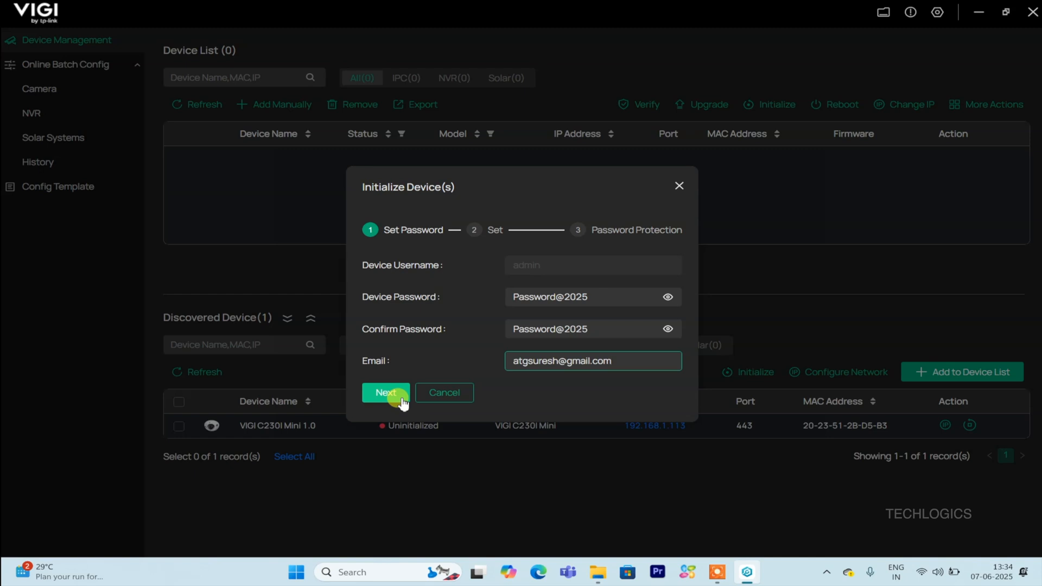
pyautogui.click(385, 391)
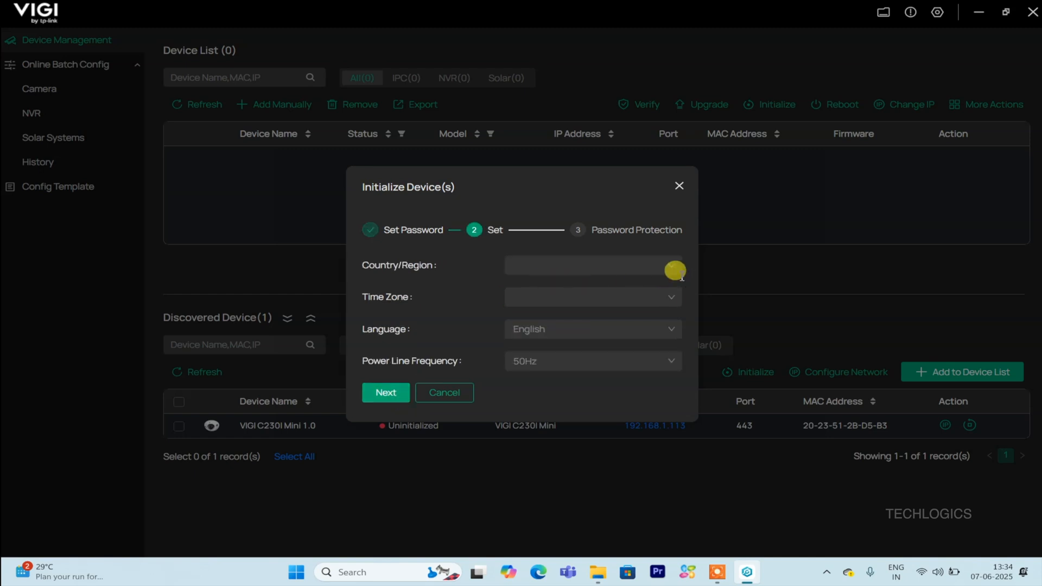
# Step: Set region to India, time zone UTC+05:30 Chennai/Kolkata, frequency 50Hz, and continue
pyautogui.click(591, 266)
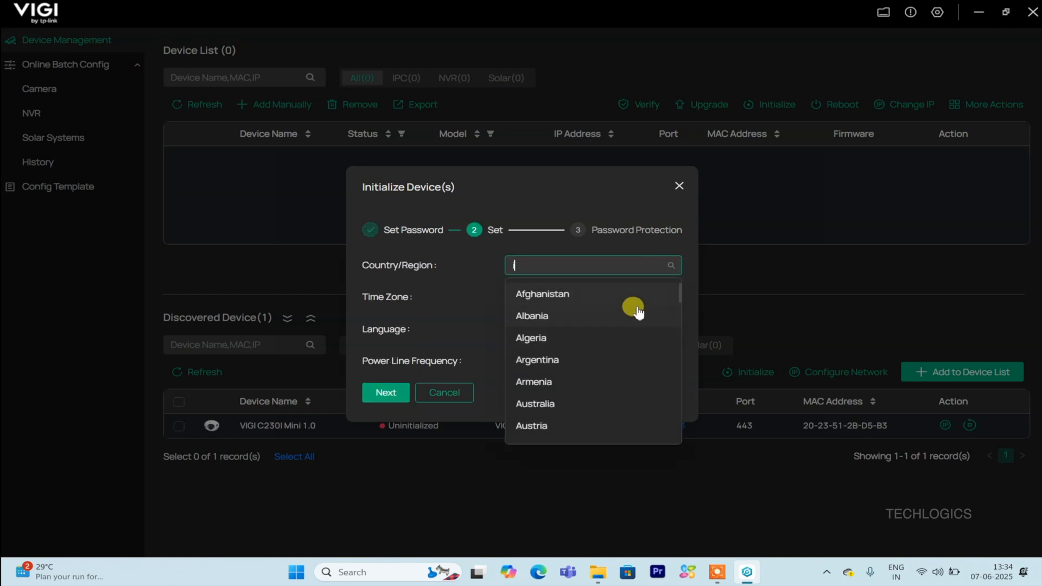
pyautogui.write('indi')
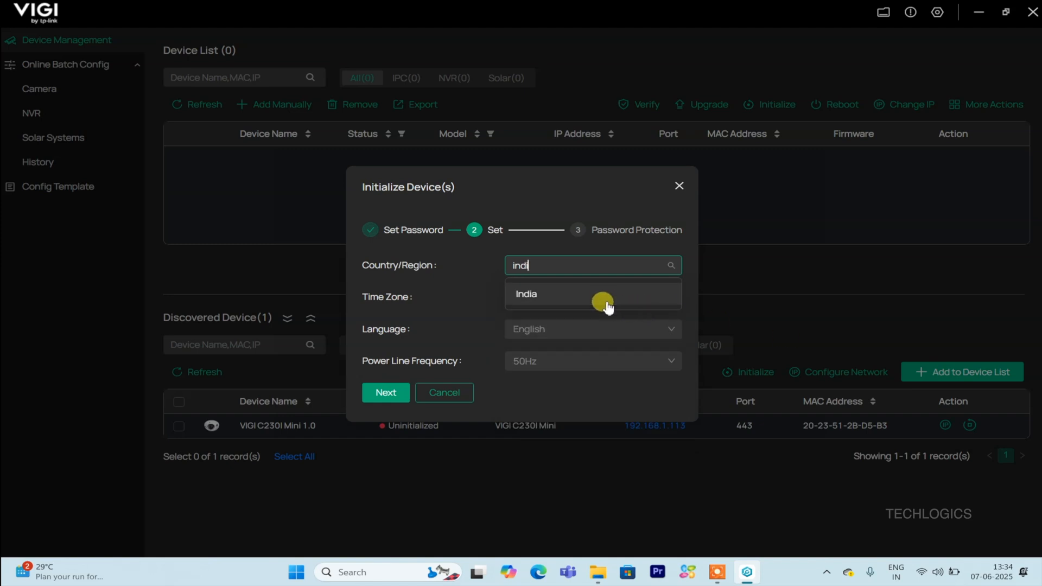
pyautogui.click(526, 293)
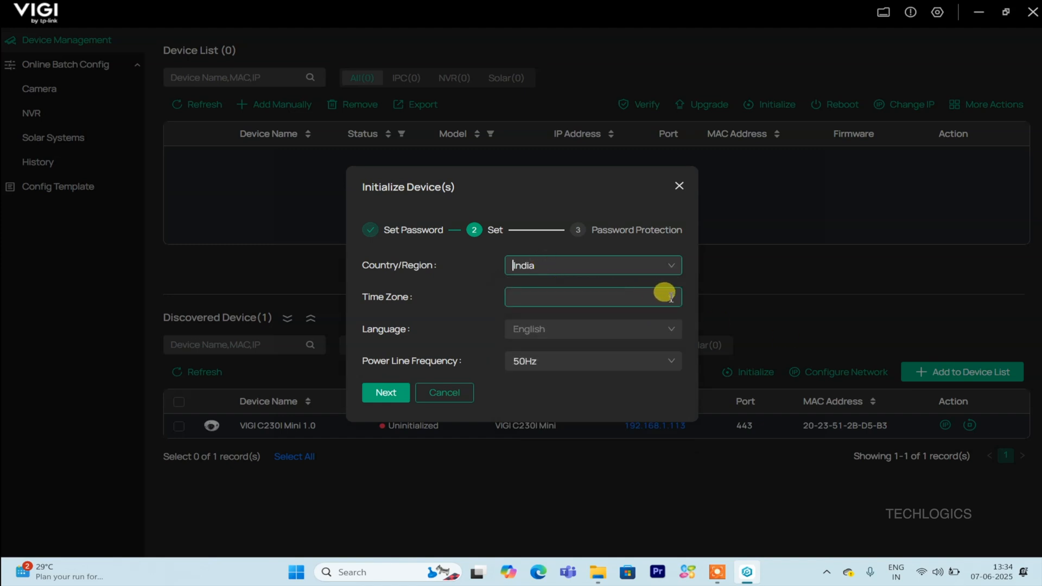
pyautogui.click(592, 296)
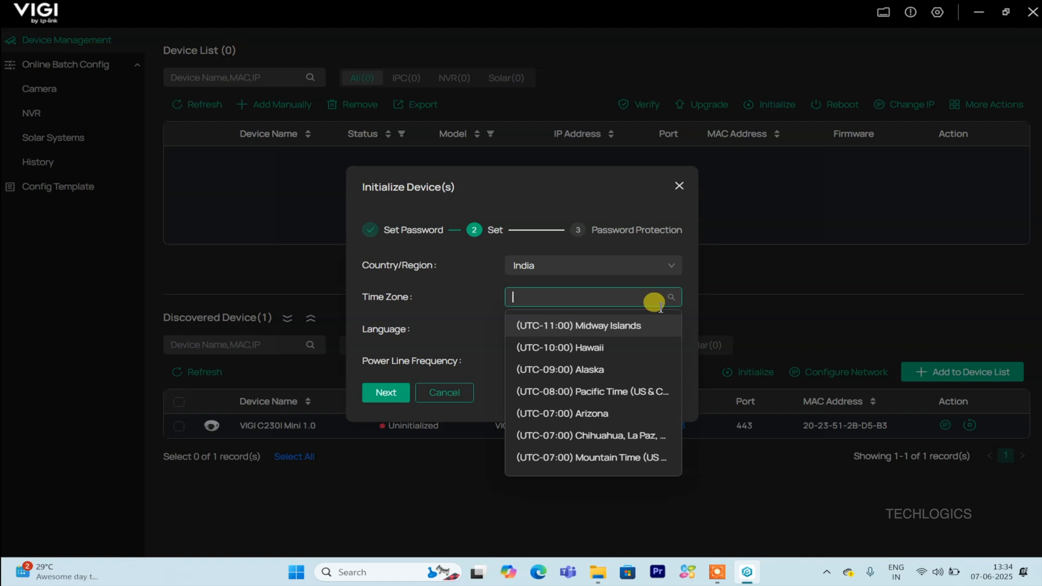
pyautogui.write('che')
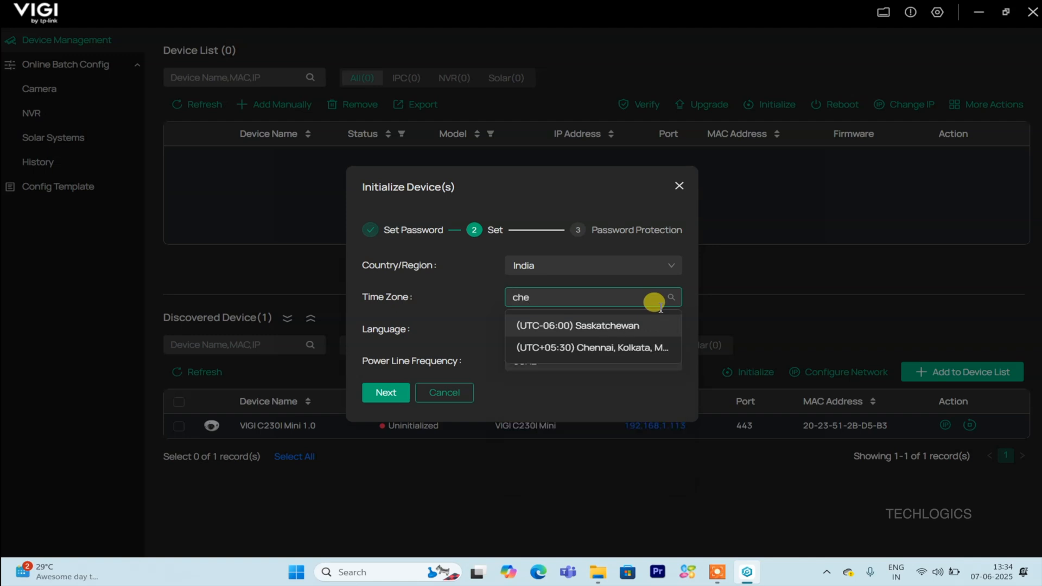
pyautogui.moveTo(635, 351)
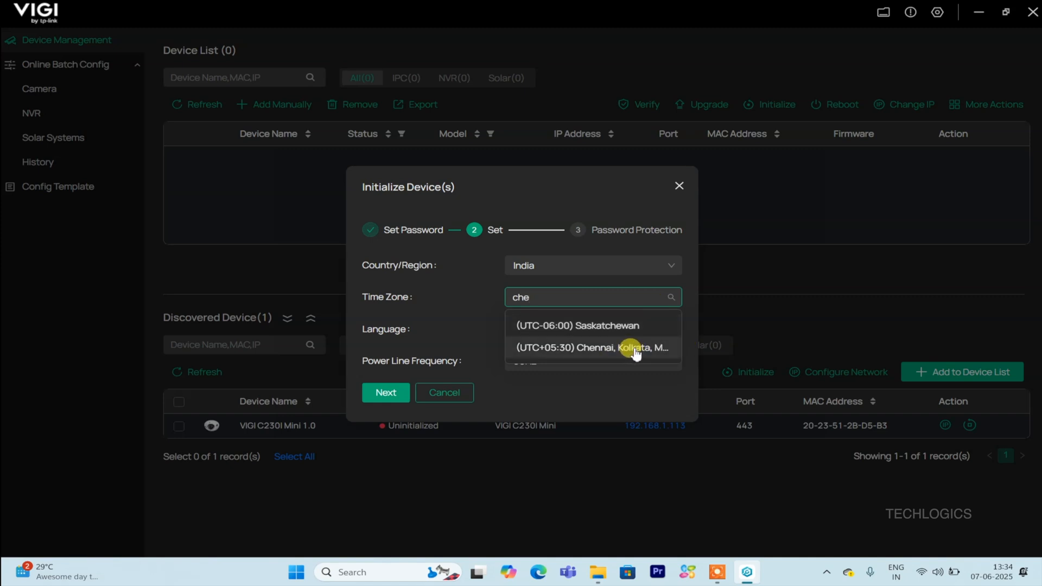
pyautogui.click(592, 347)
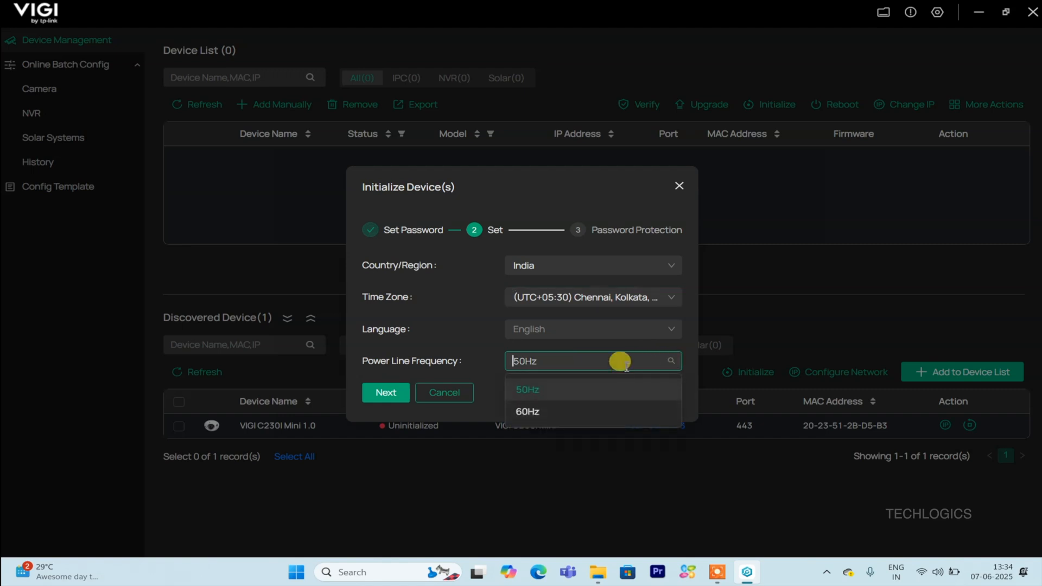
pyautogui.click(526, 390)
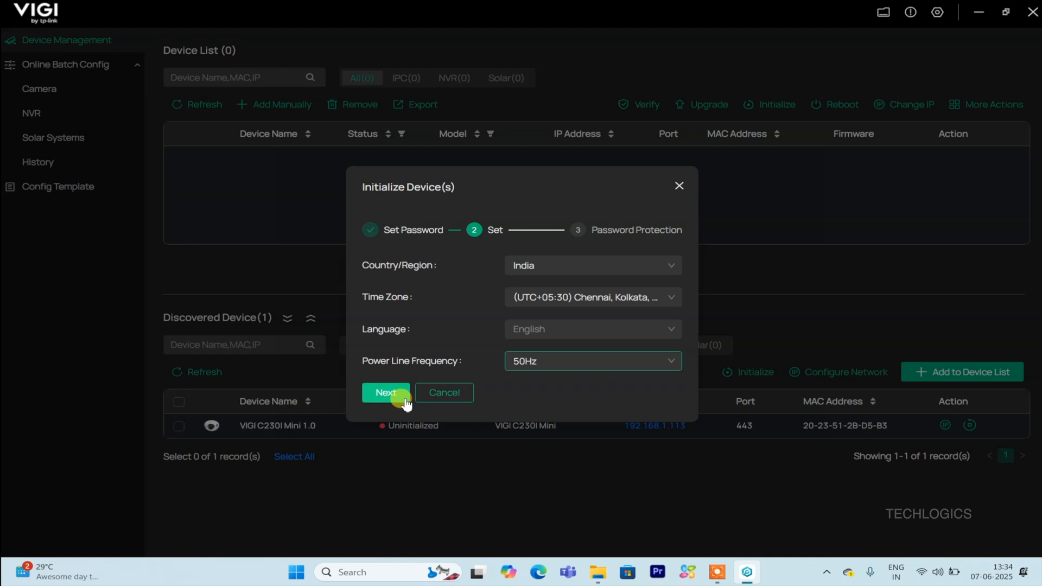
pyautogui.click(386, 392)
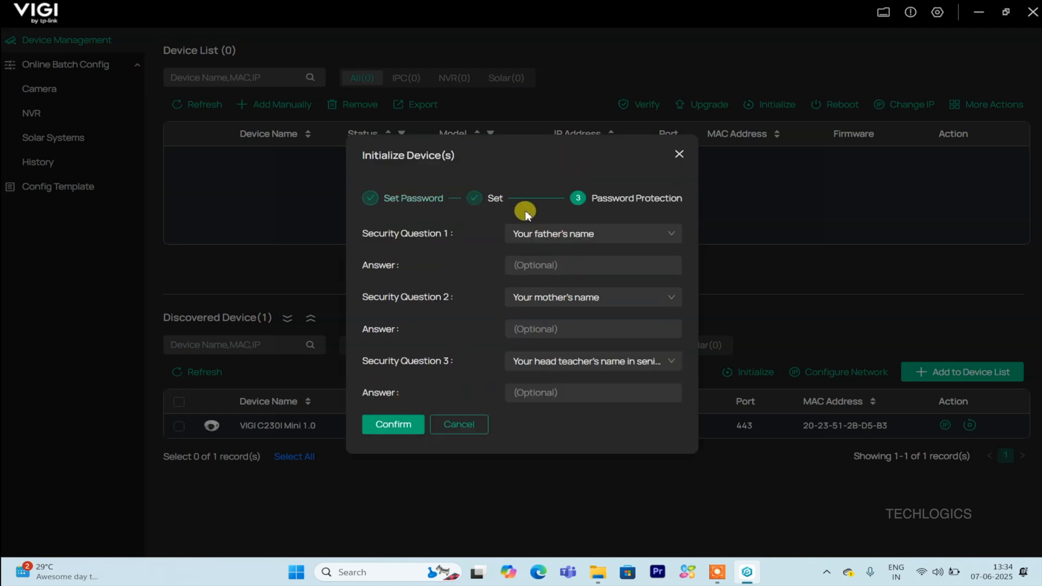
pyautogui.click(591, 266)
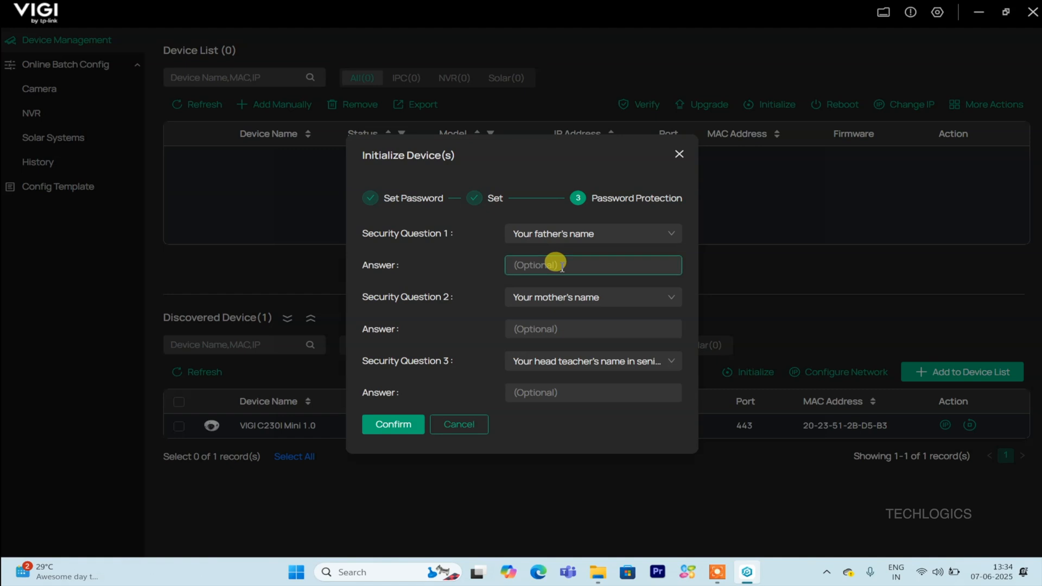
pyautogui.moveTo(693, 313)
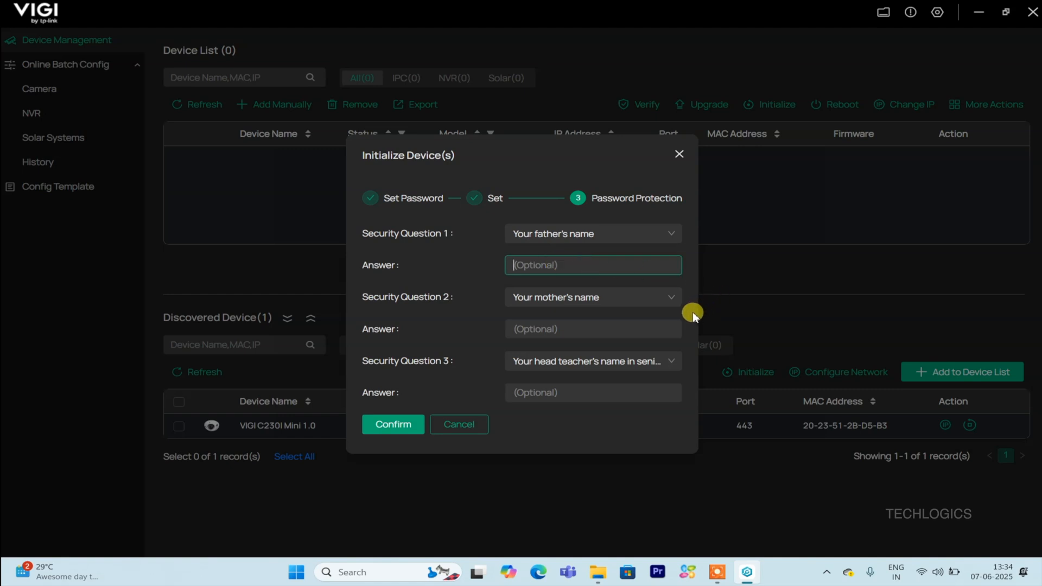
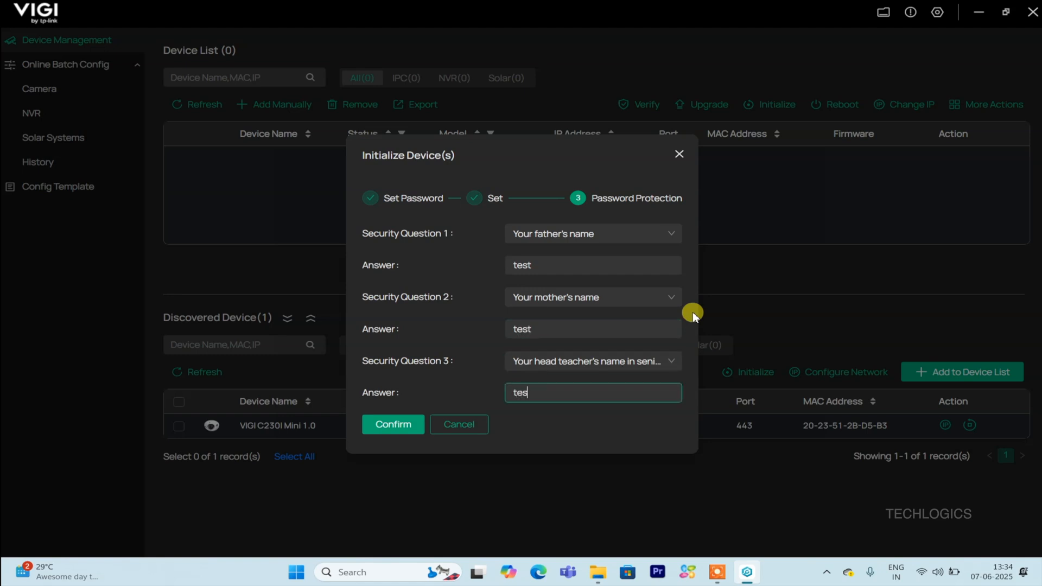
pyautogui.write('t')
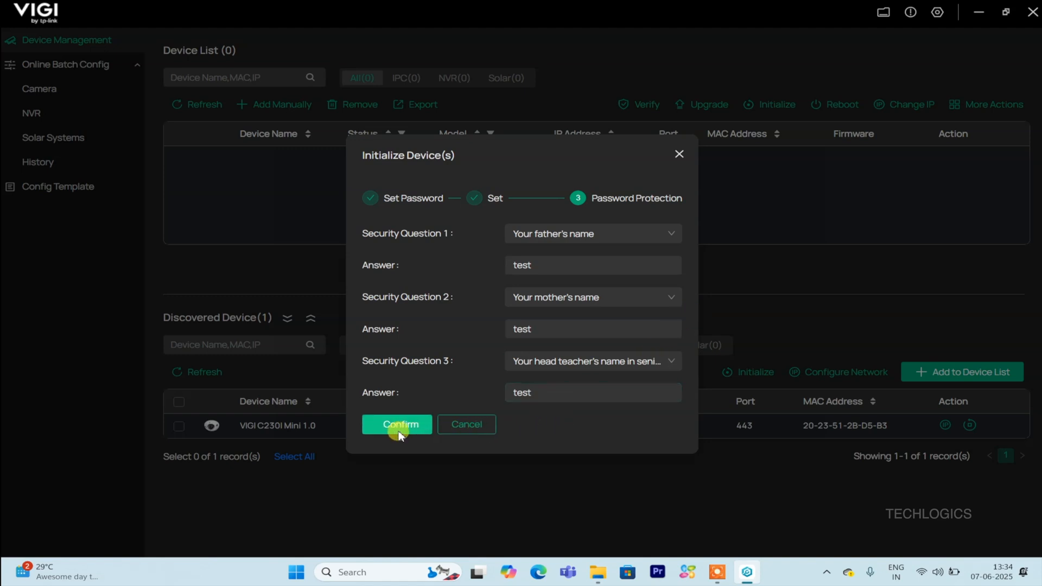
pyautogui.click(397, 424)
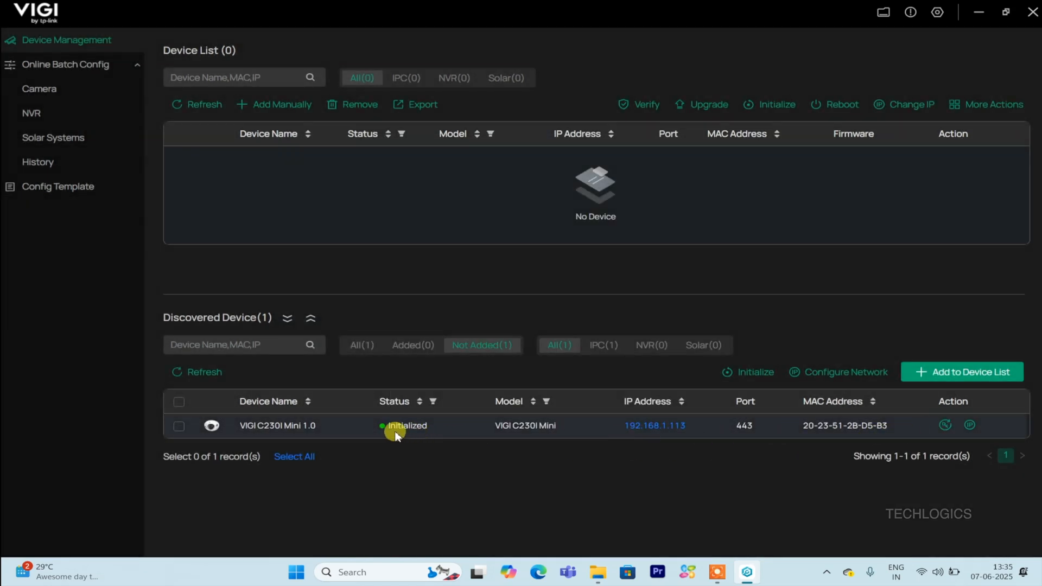
pyautogui.moveTo(419, 439)
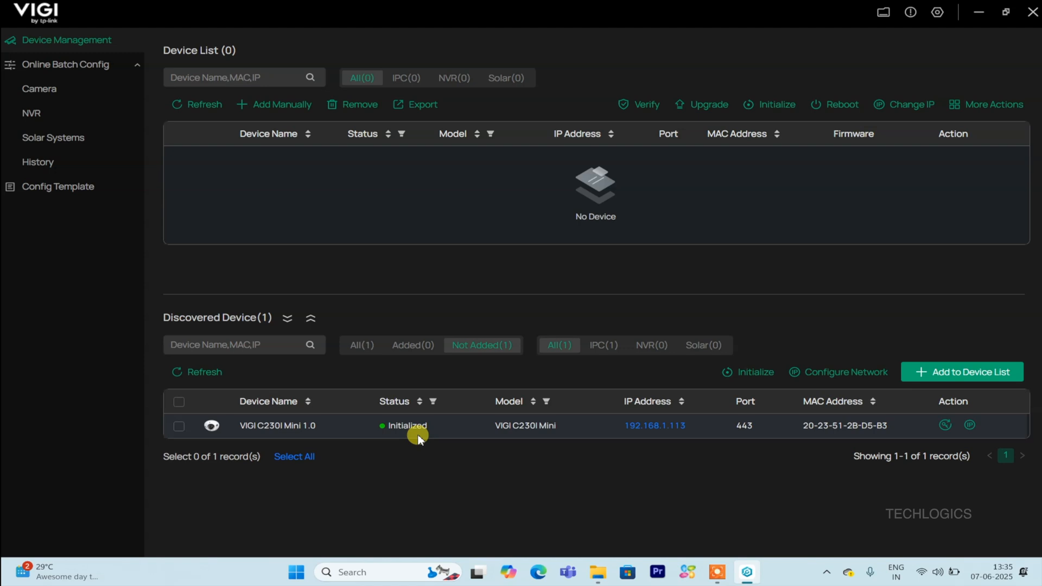
pyautogui.moveTo(942, 426)
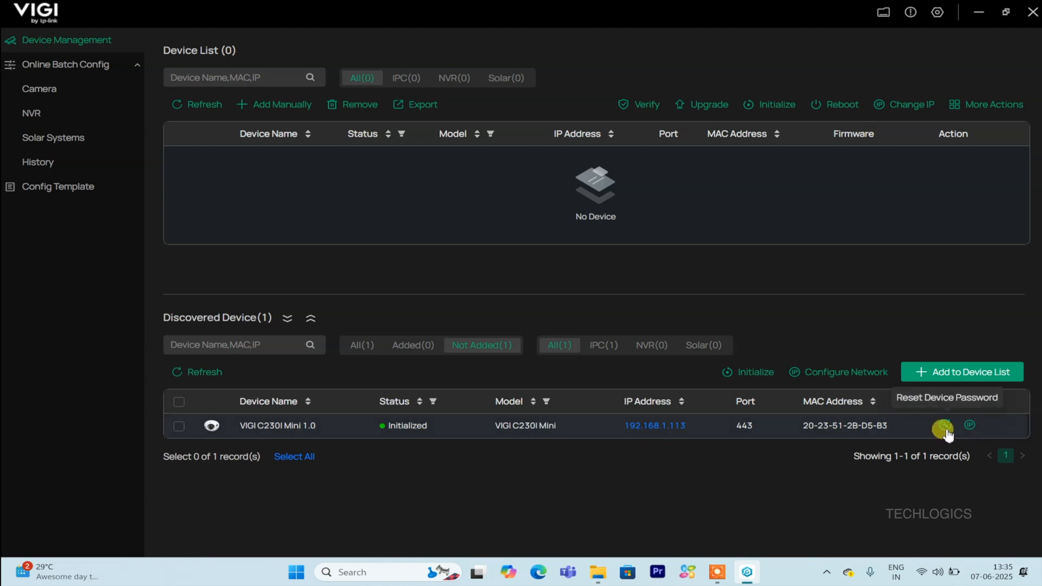
pyautogui.moveTo(969, 430)
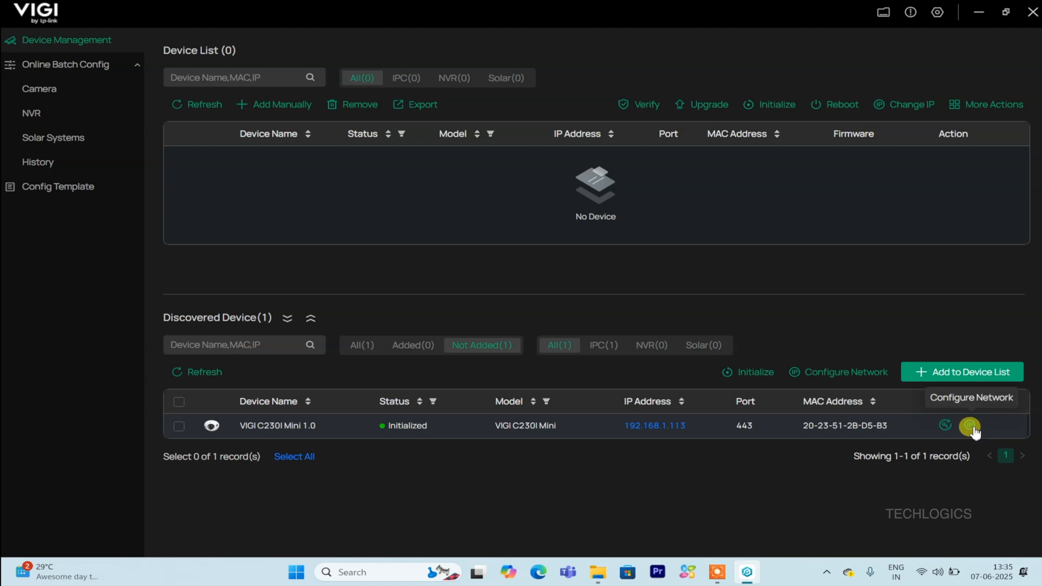
pyautogui.moveTo(969, 435)
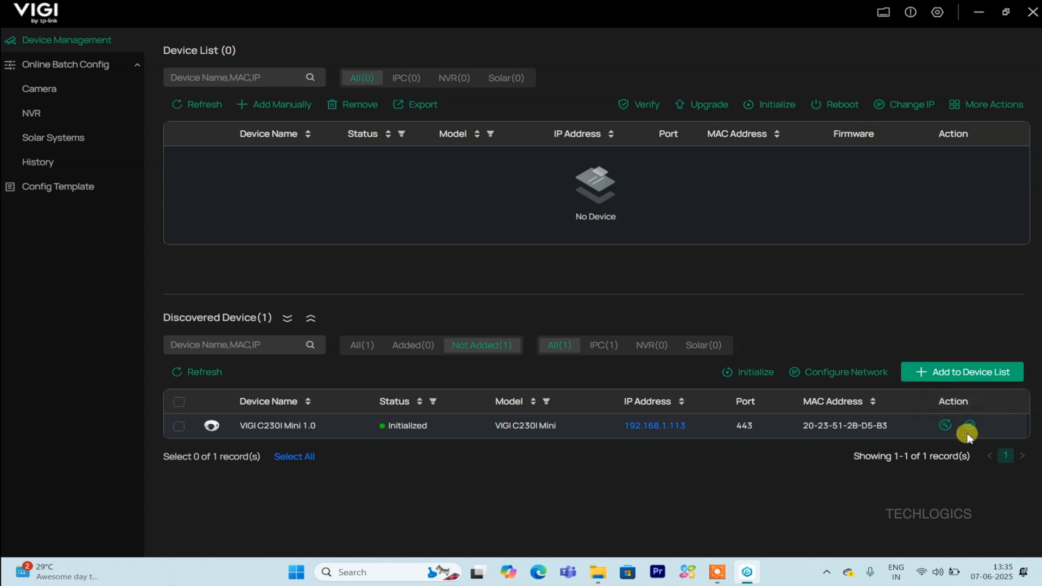
# Step: Open Configure Network for the VIGI C230I Mini from the Action column
pyautogui.click(970, 425)
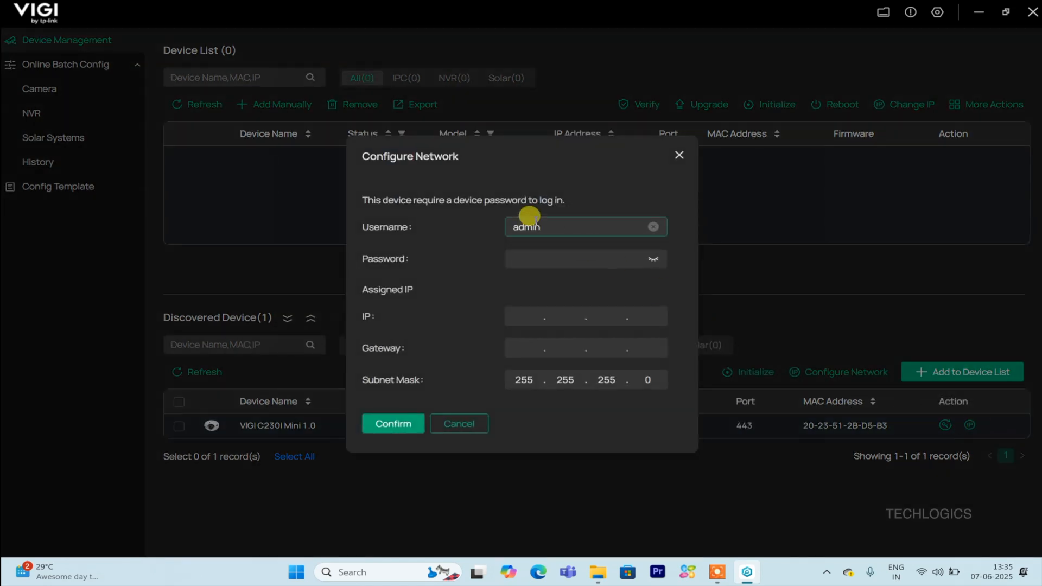
# Step: Enter the device password and IP 192.168.1.130, then confirm the network settings
pyautogui.click(578, 258)
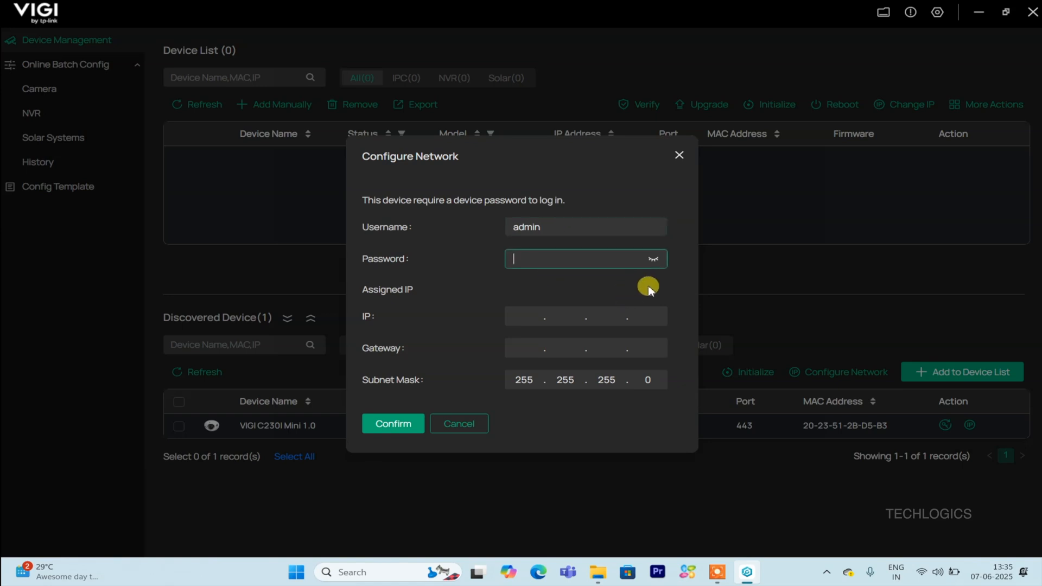
pyautogui.write('password')
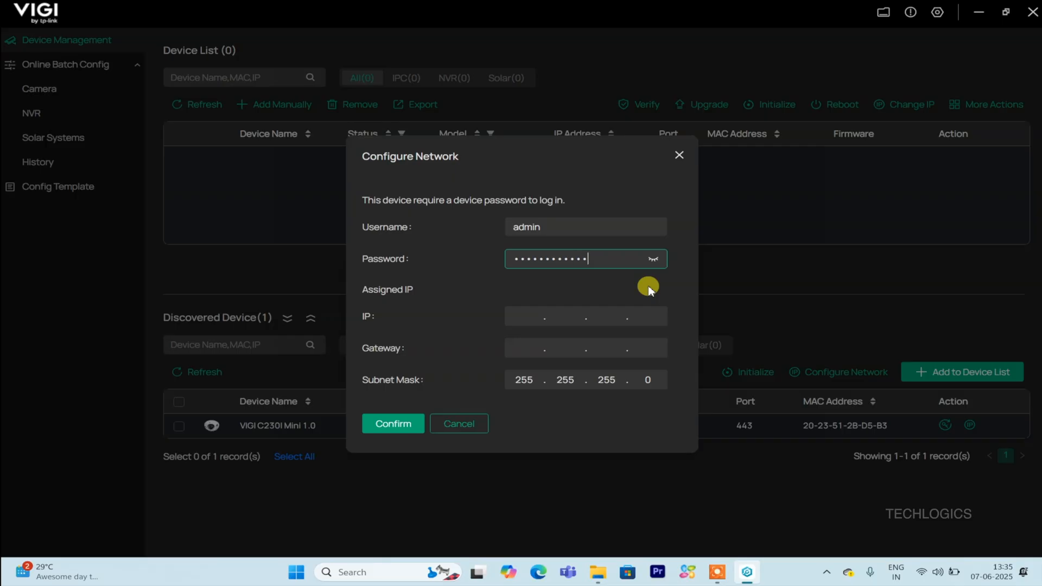
pyautogui.click(652, 258)
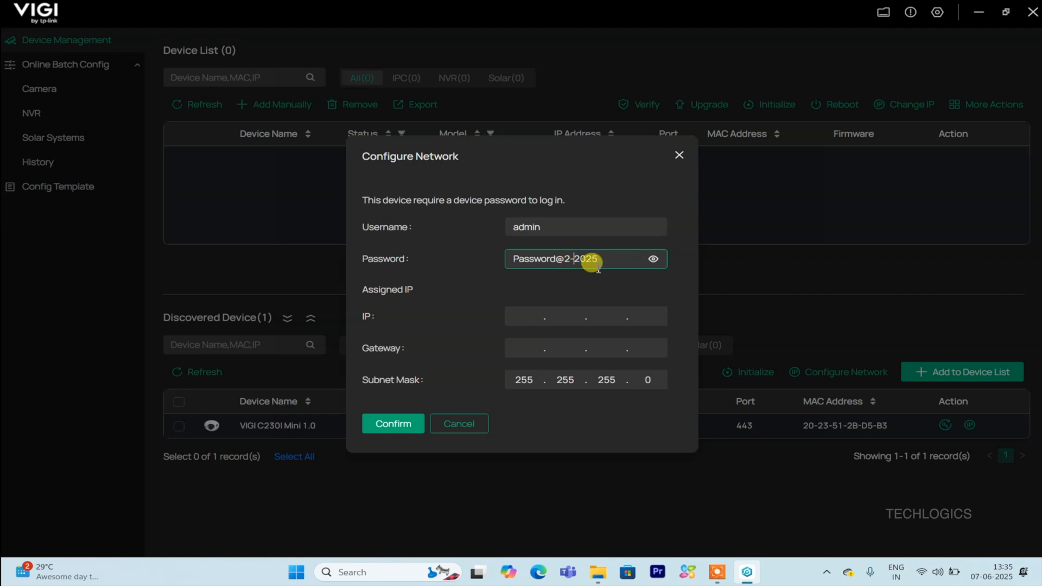
pyautogui.click(525, 316)
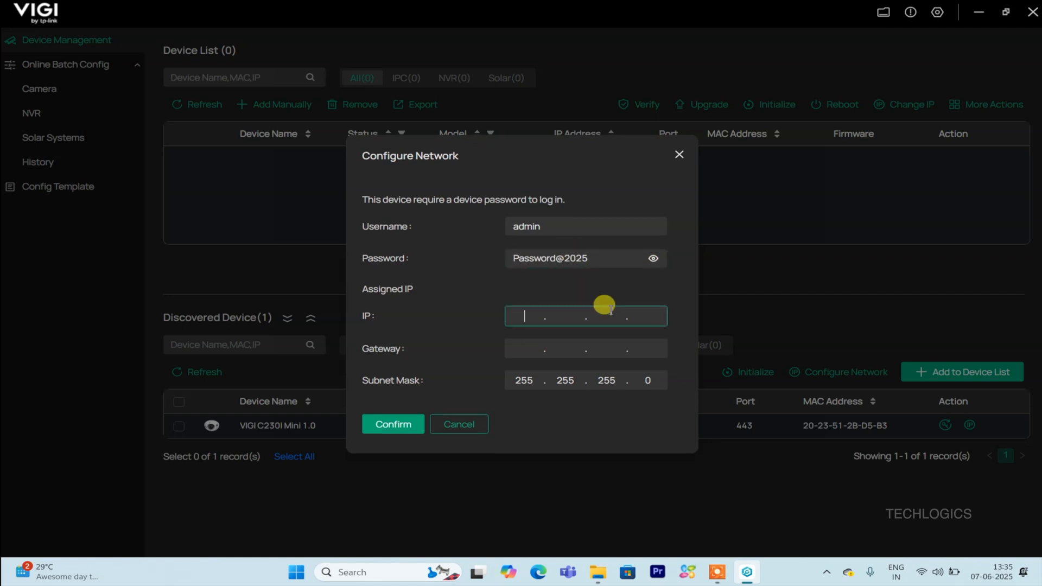
pyautogui.write('192.168.1.')
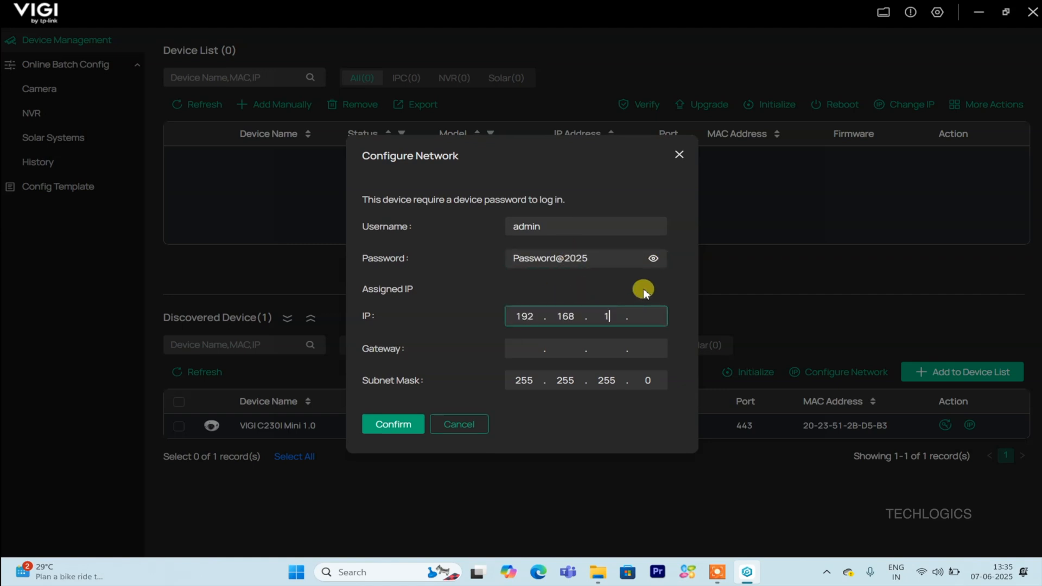
pyautogui.write('130')
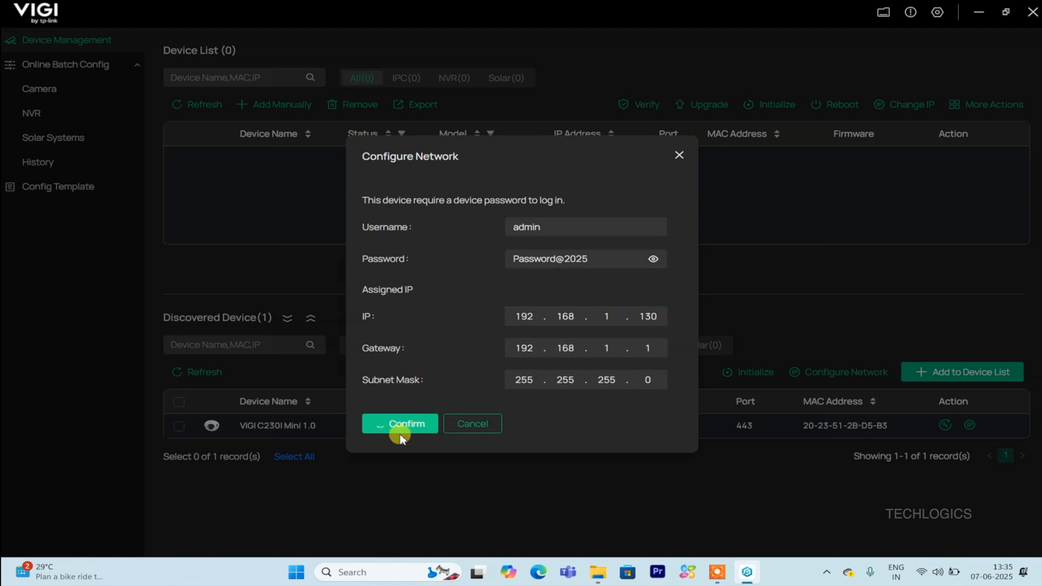
pyautogui.click(399, 423)
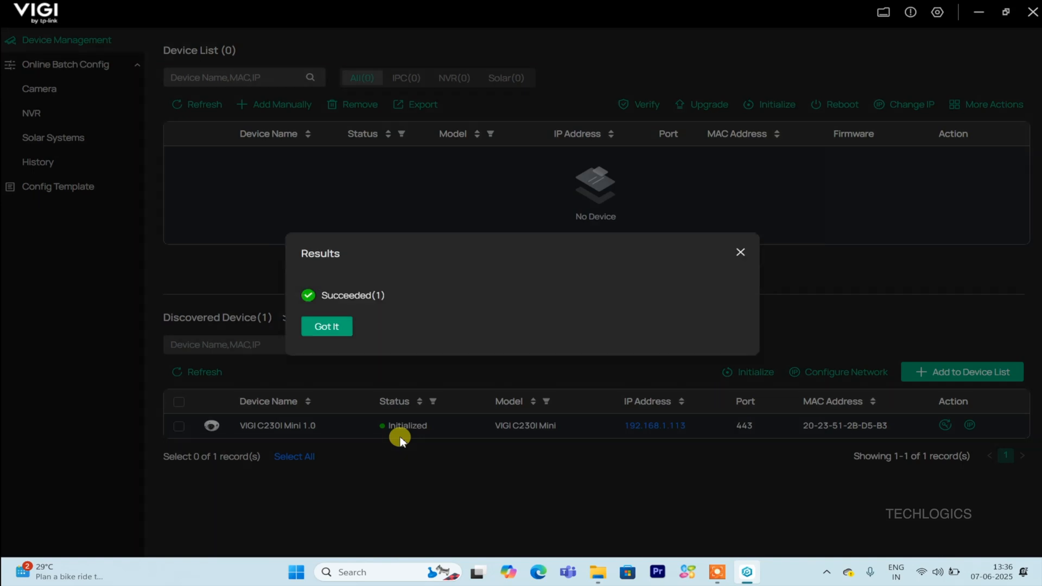
pyautogui.moveTo(355, 315)
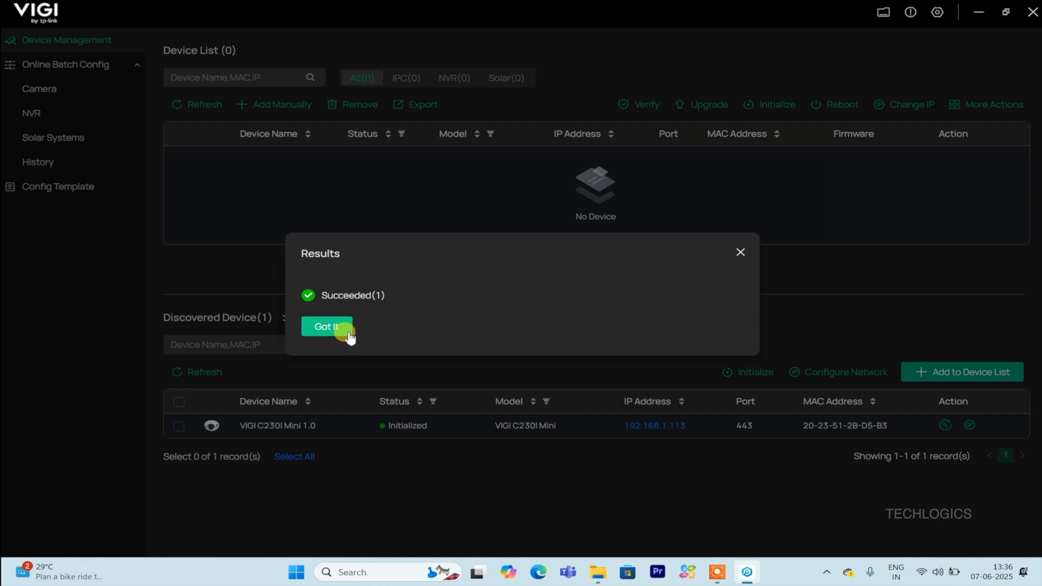
# Step: Dismiss the Results success notice with Got It
pyautogui.click(326, 326)
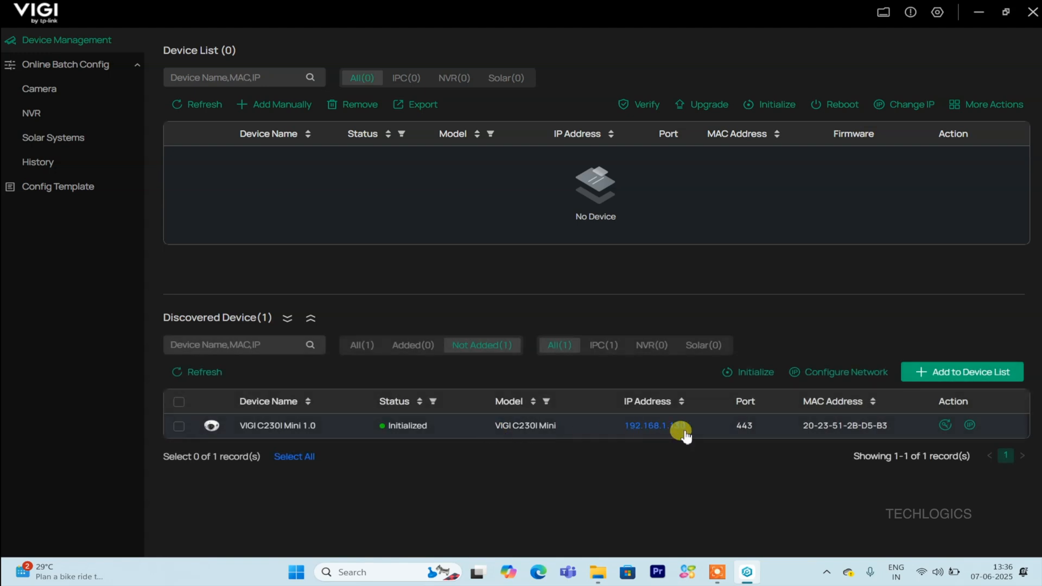
pyautogui.moveTo(677, 480)
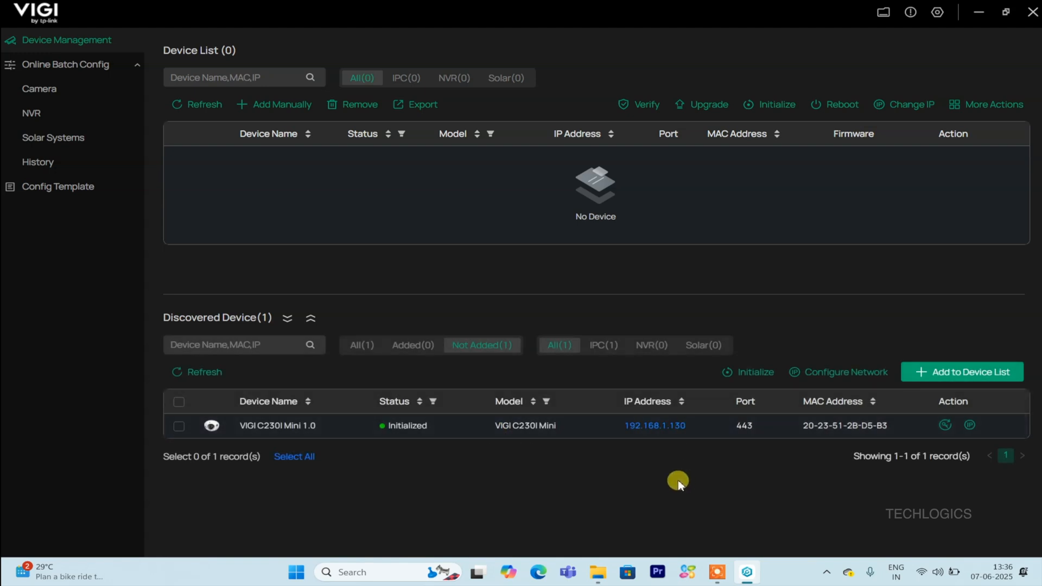
pyautogui.moveTo(658, 429)
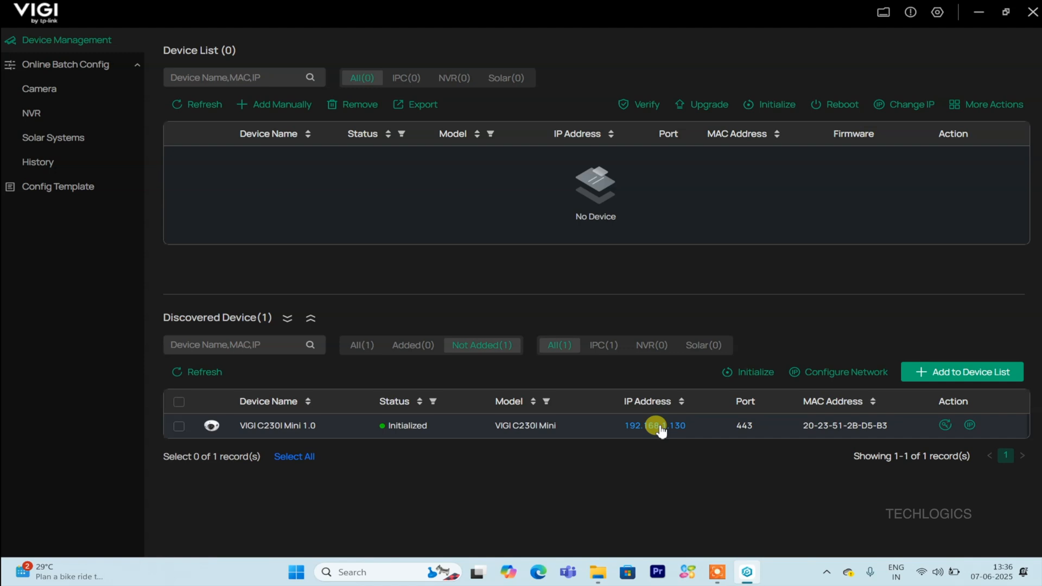
pyautogui.moveTo(544, 557)
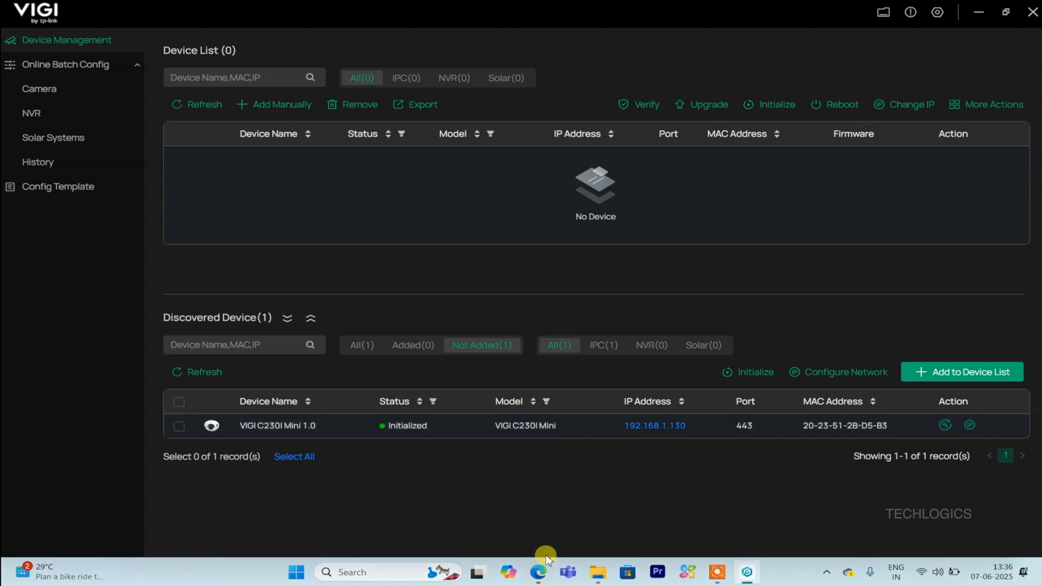
# Step: Close Edge's certificate warning and search Windows for 'chrom'
pyautogui.click(654, 425)
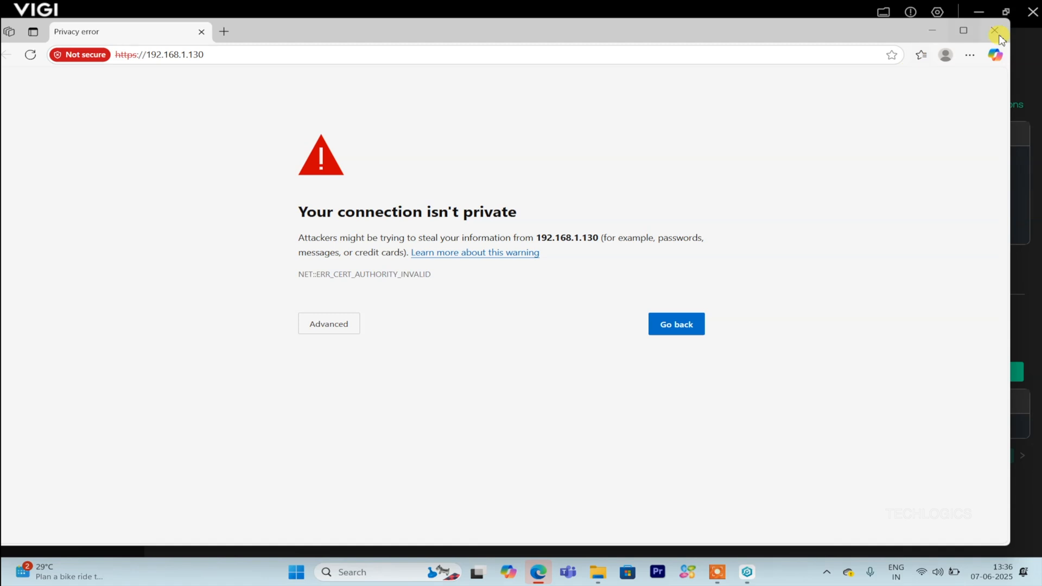
pyautogui.click(998, 32)
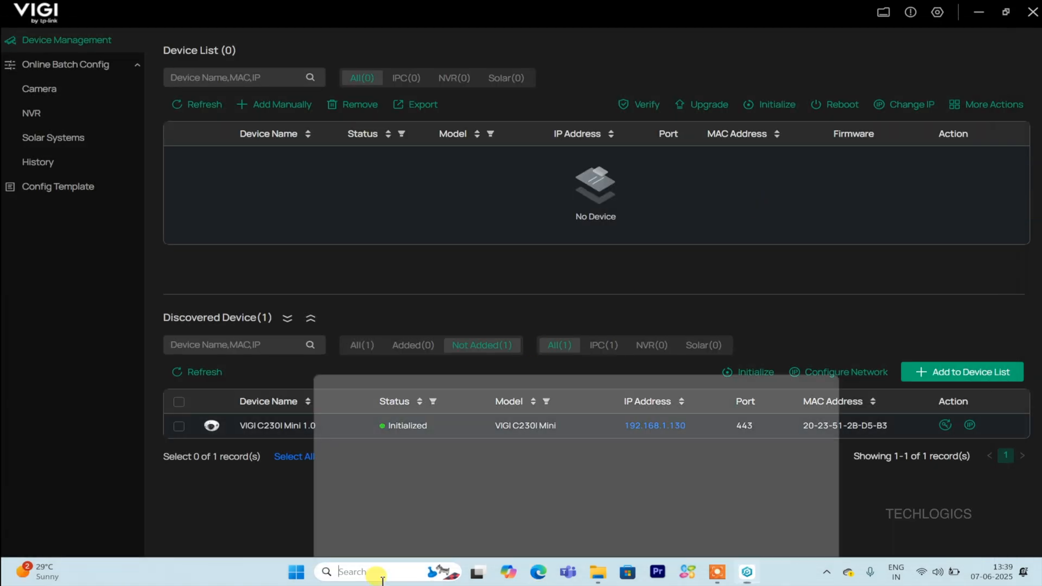
pyautogui.write('chrom')
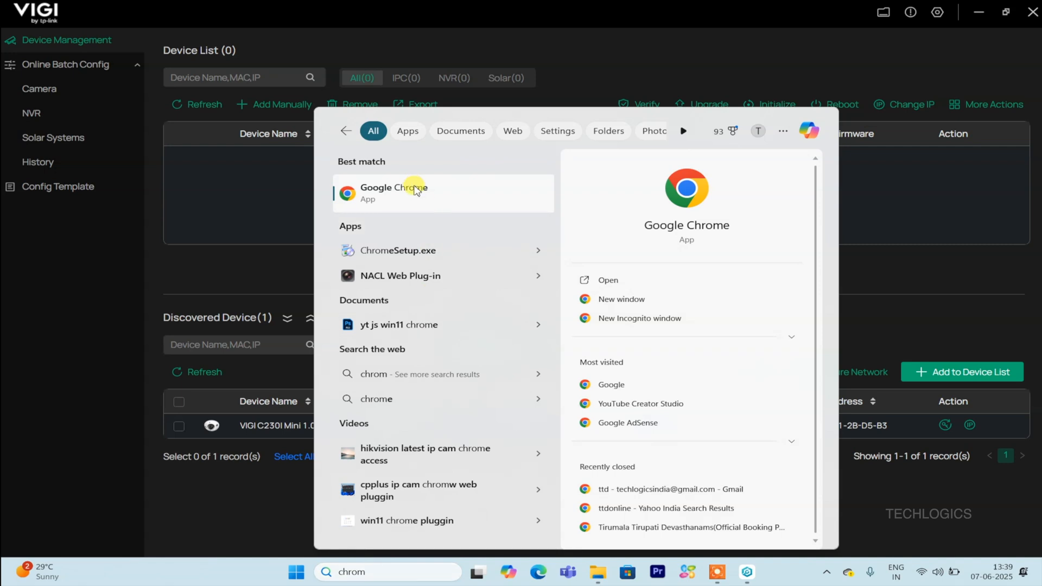
# Step: Launch Chrome, load the camera address, and proceed past the unsafe-certificate warning
pyautogui.click(393, 192)
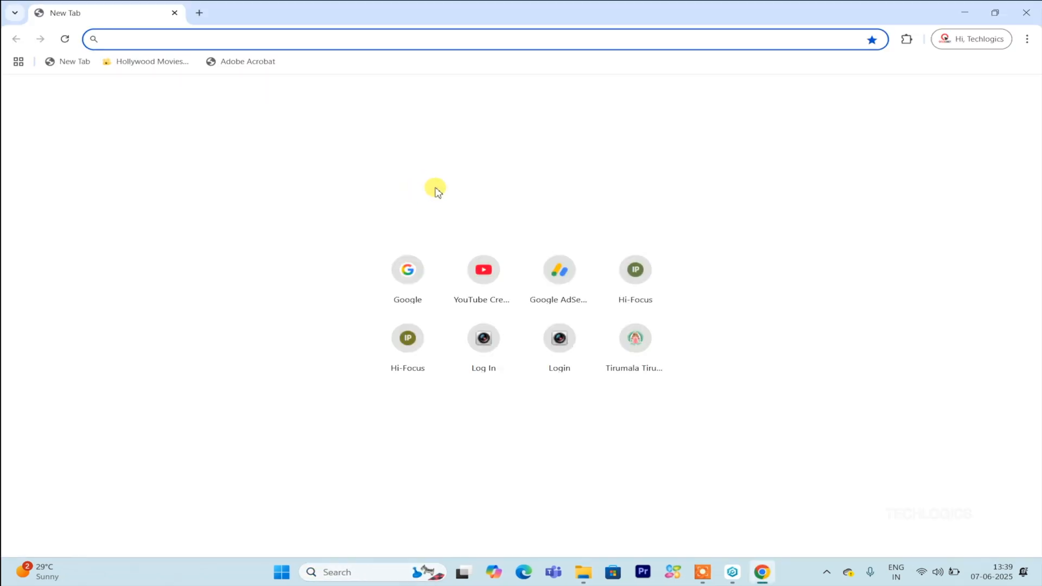
pyautogui.write('192.168.1.64')
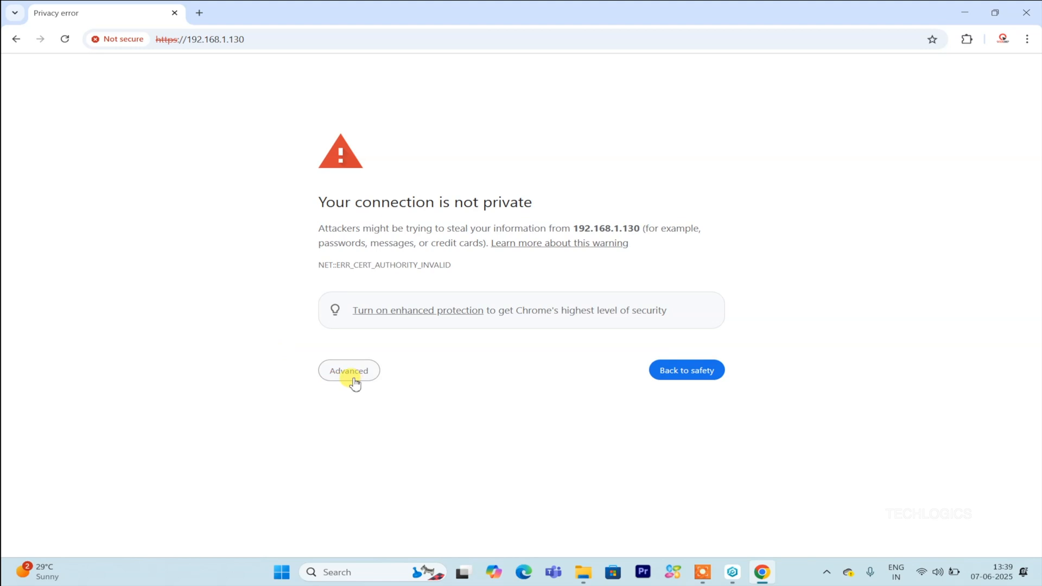
pyautogui.click(349, 370)
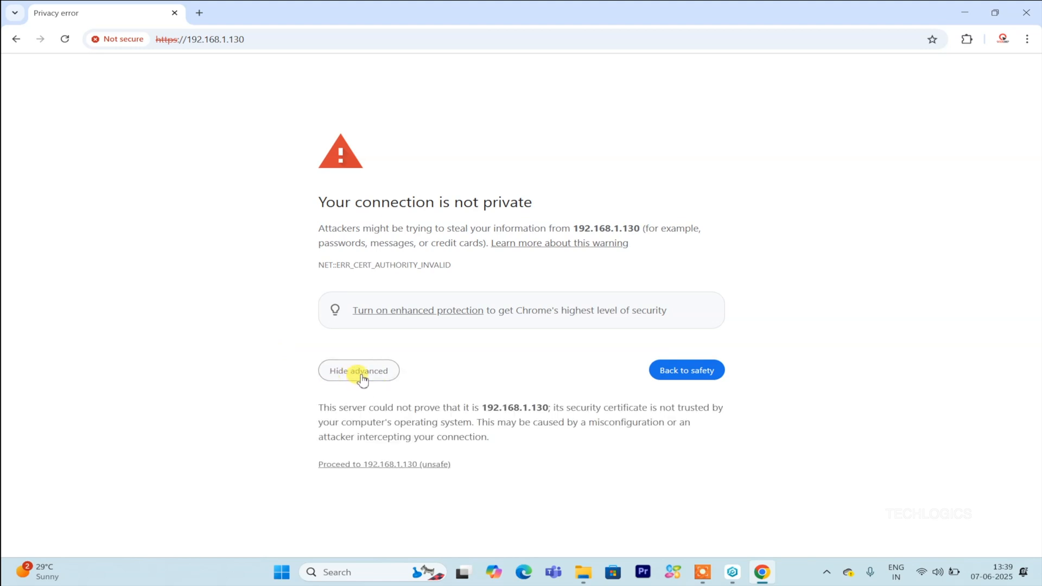
pyautogui.moveTo(420, 472)
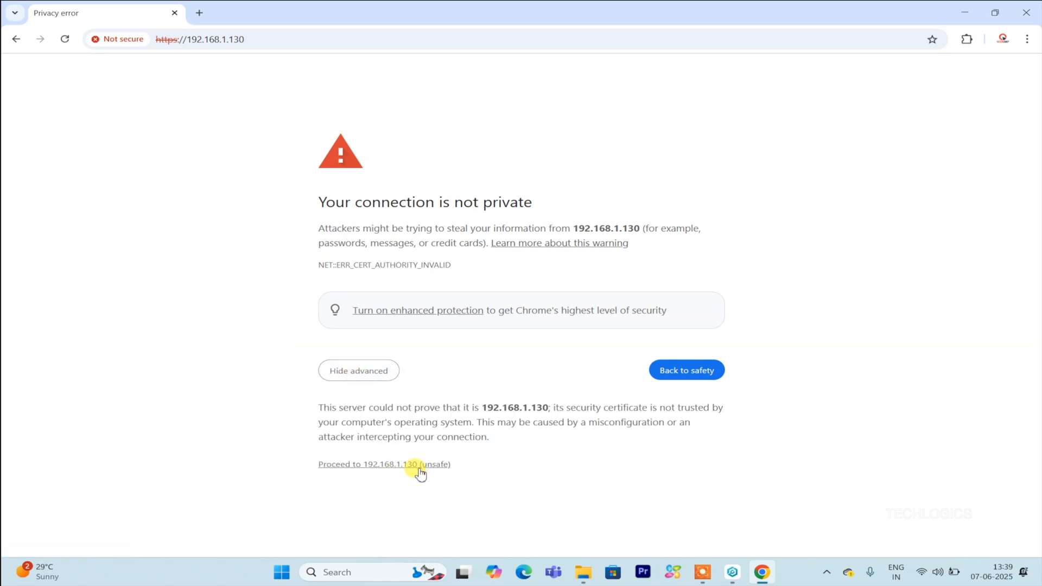
pyautogui.click(384, 463)
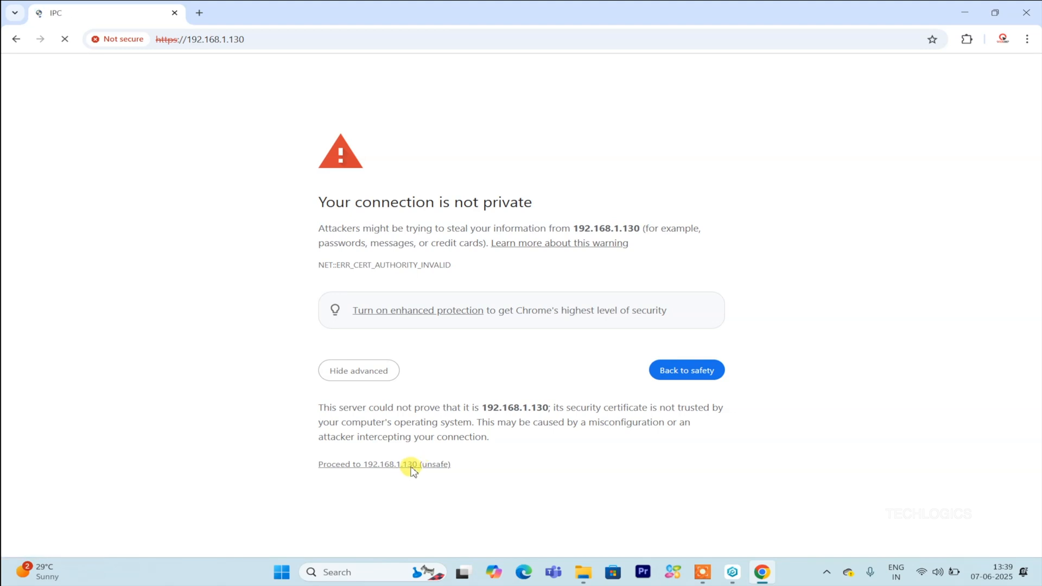
pyautogui.click(384, 464)
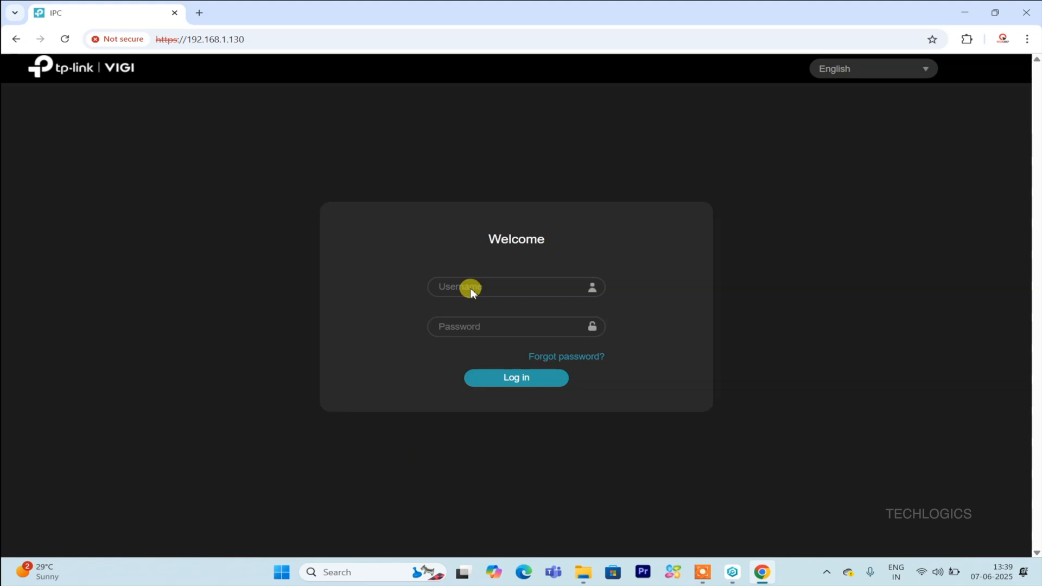
# Step: Log in to the camera web interface as admin with the device password
pyautogui.click(516, 287)
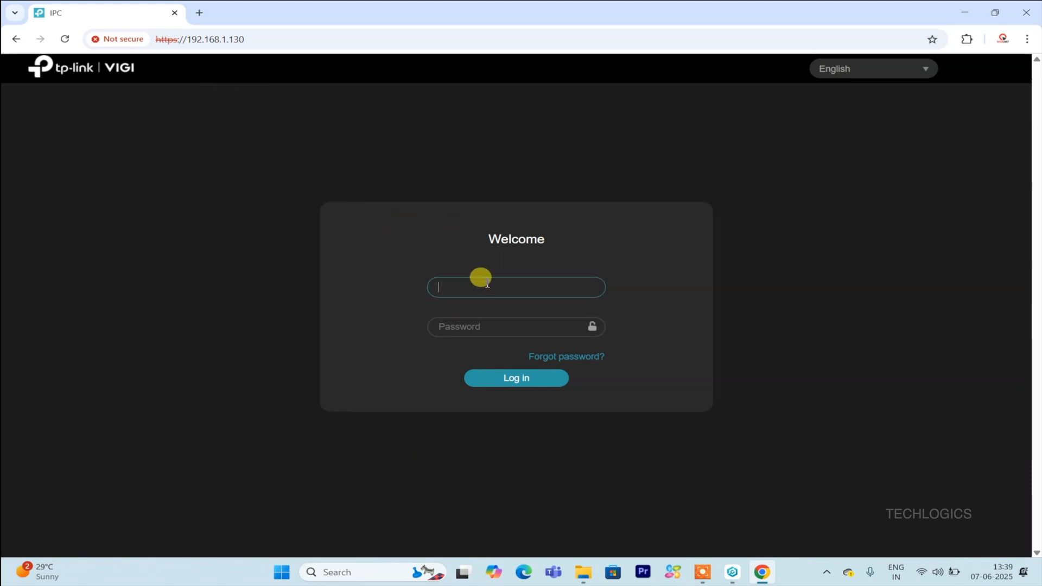
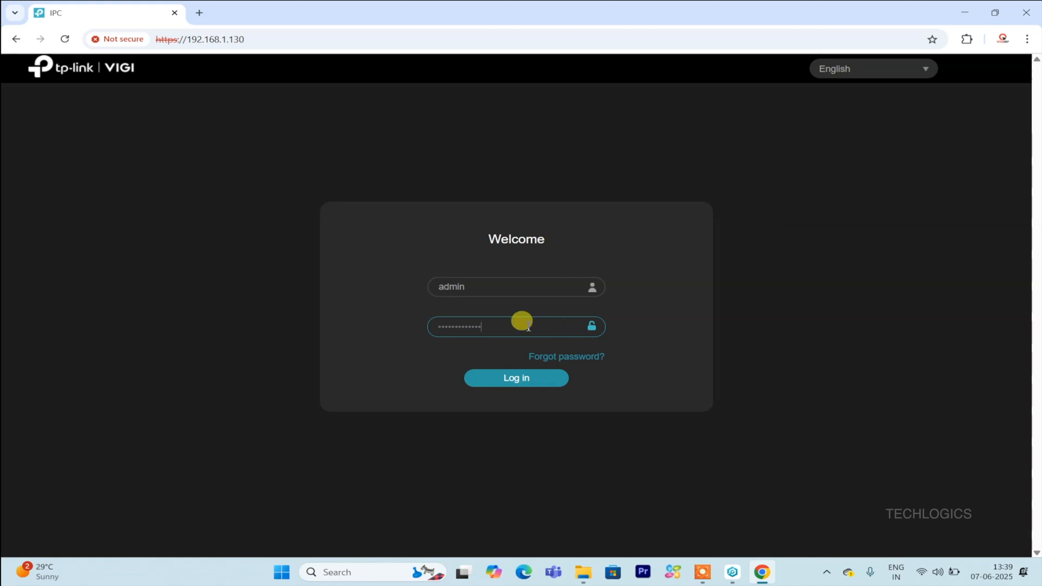
pyautogui.click(515, 377)
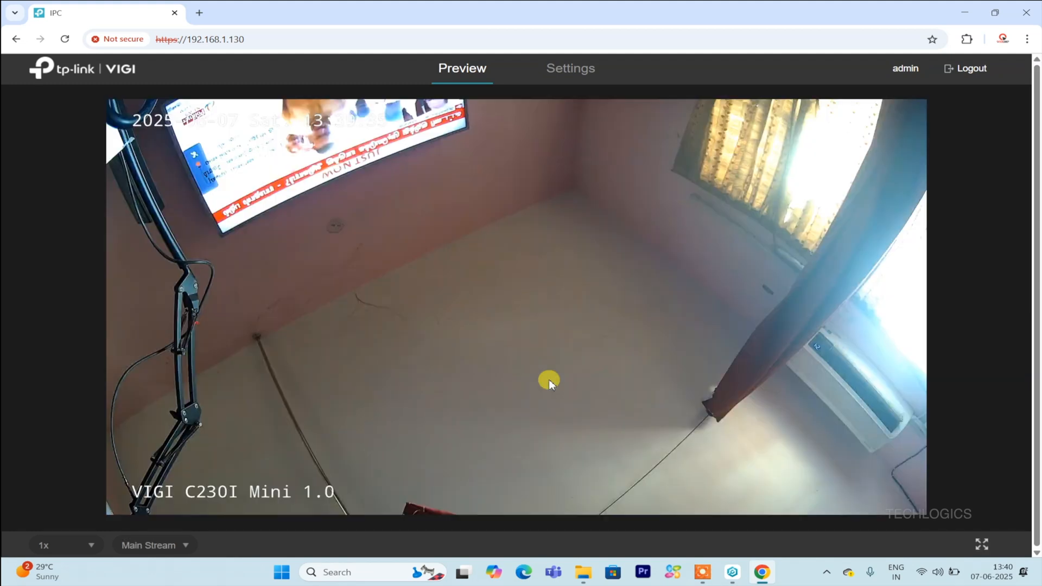
pyautogui.moveTo(375, 139)
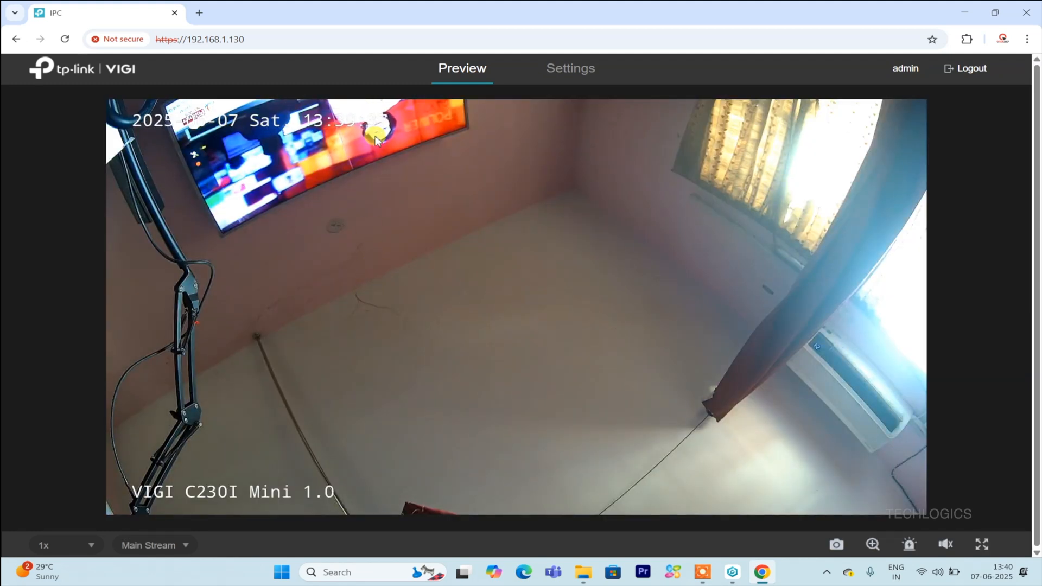
pyautogui.moveTo(430, 145)
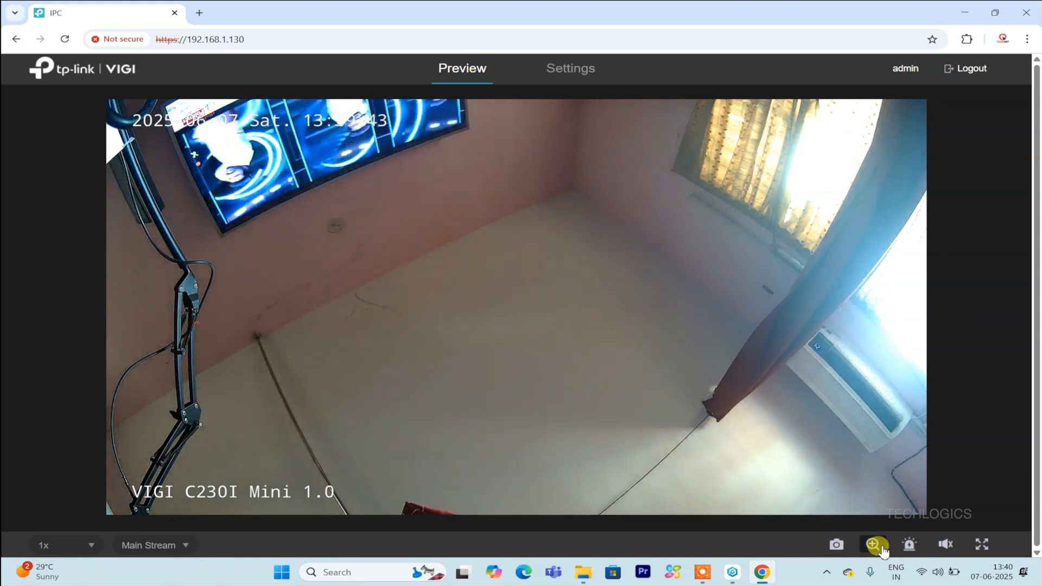
pyautogui.moveTo(601, 98)
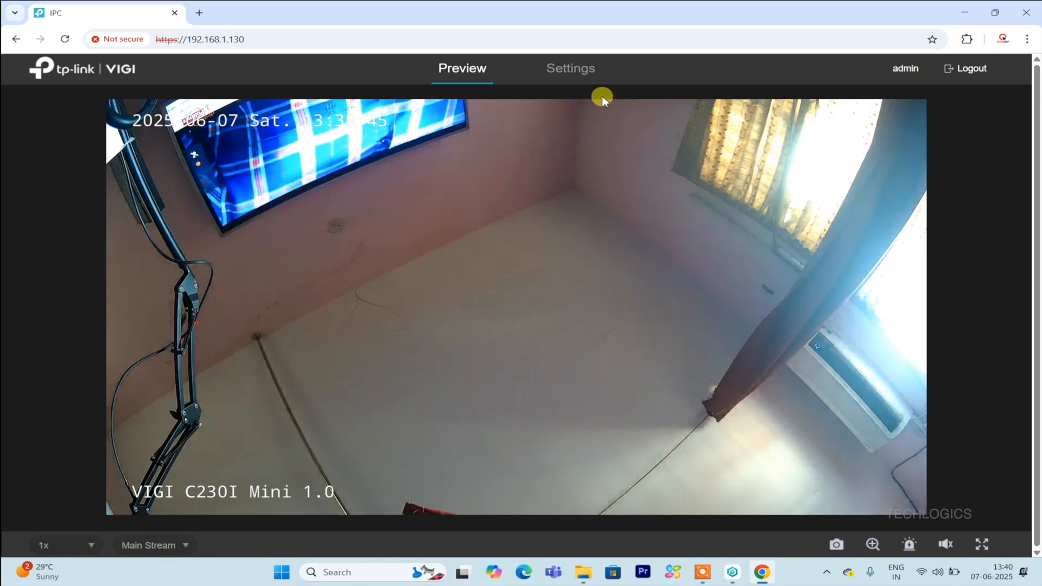
pyautogui.moveTo(638, 181)
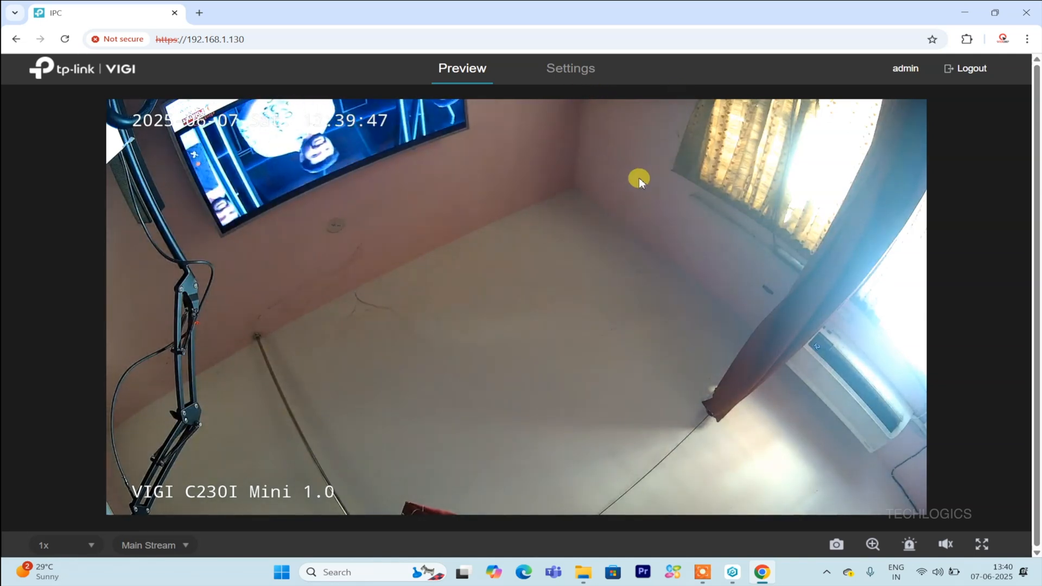
# Step: Verify Network Settings keeps IPv4 mode as Static IP, then view Device Information
pyautogui.click(569, 68)
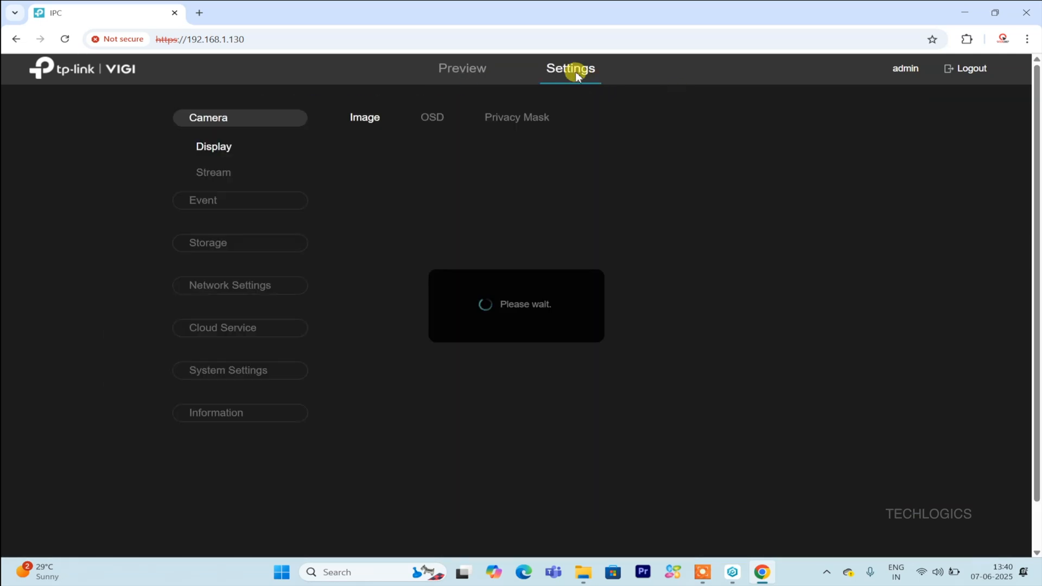
pyautogui.moveTo(677, 201)
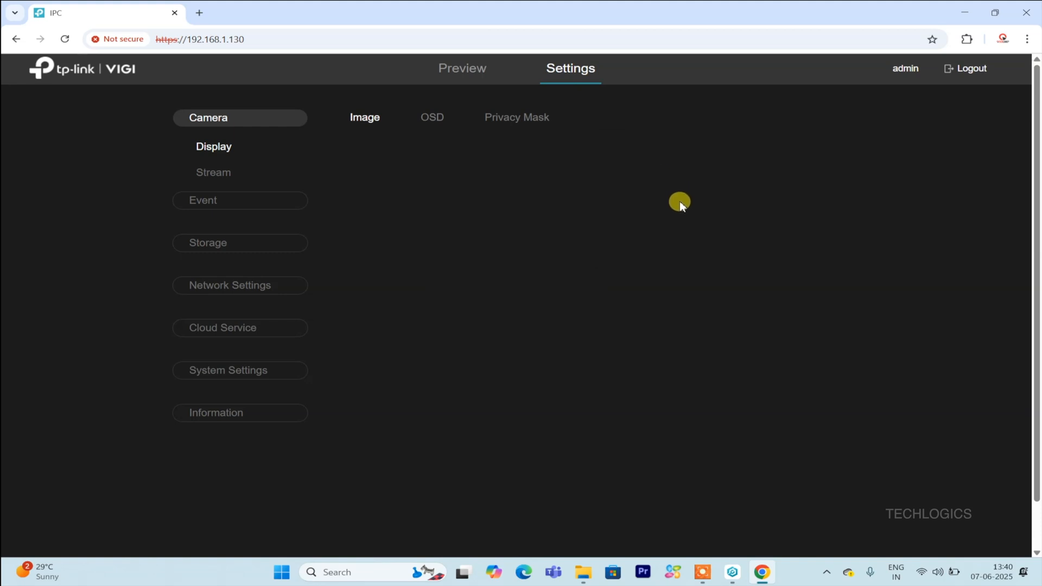
pyautogui.click(214, 146)
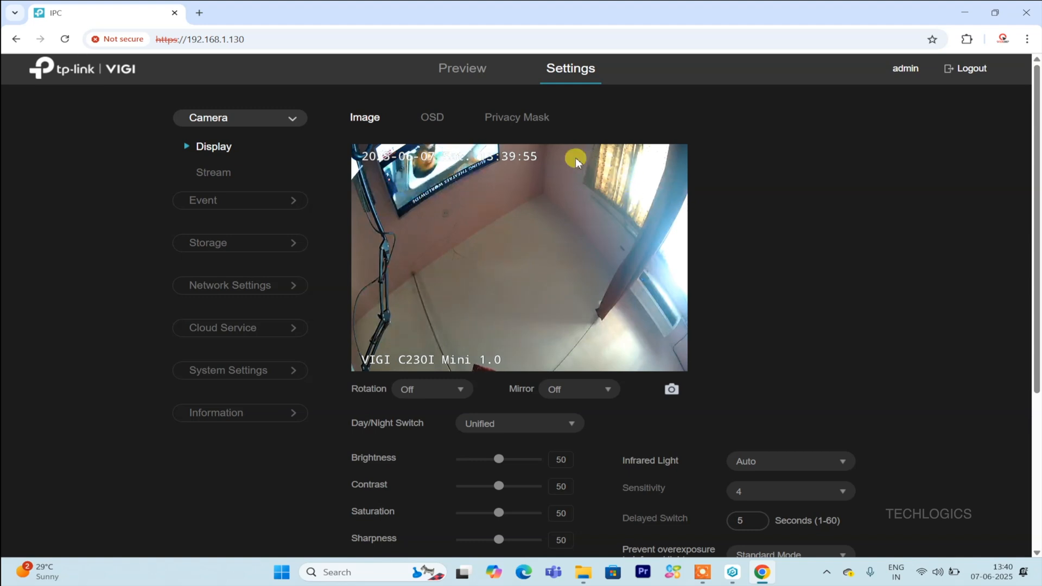
pyautogui.scroll(-3)
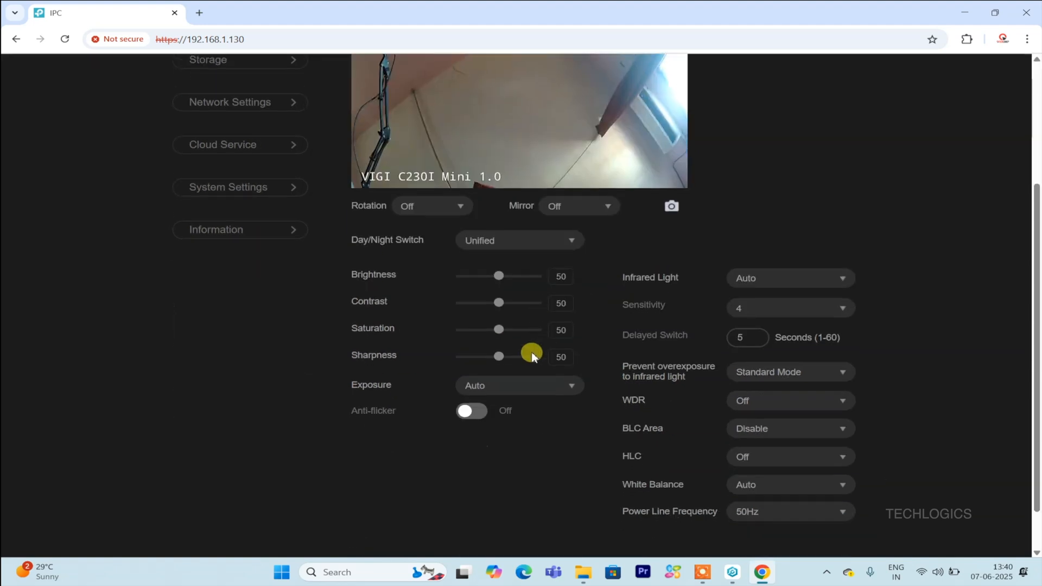
pyautogui.scroll(3)
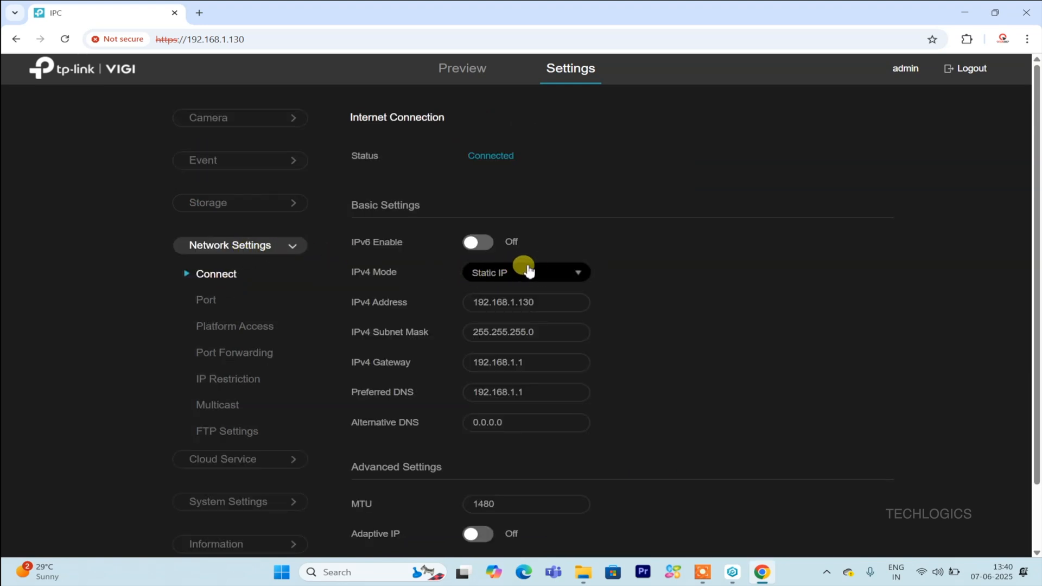
pyautogui.click(525, 272)
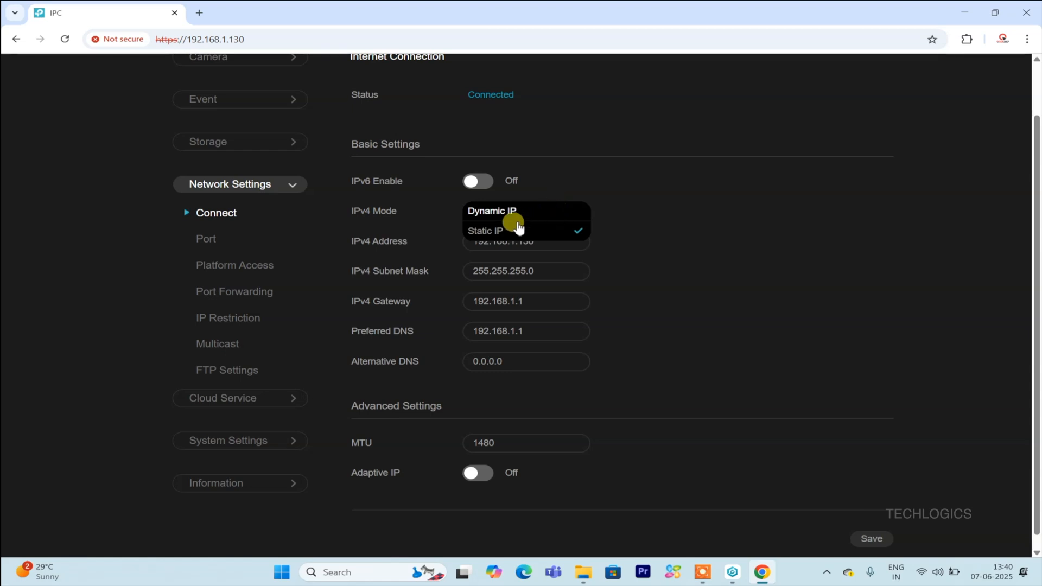
pyautogui.click(485, 231)
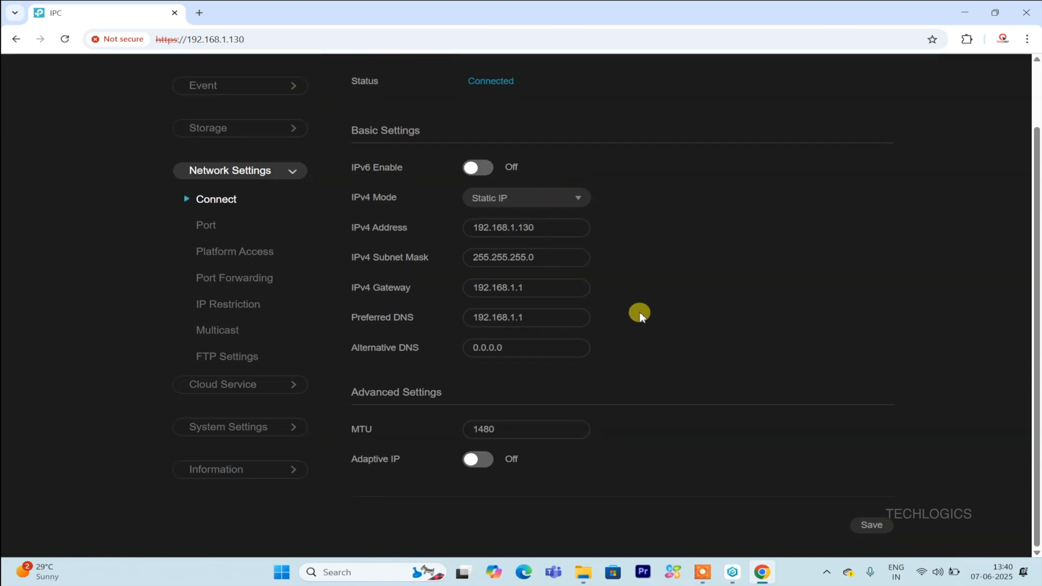
pyautogui.click(216, 468)
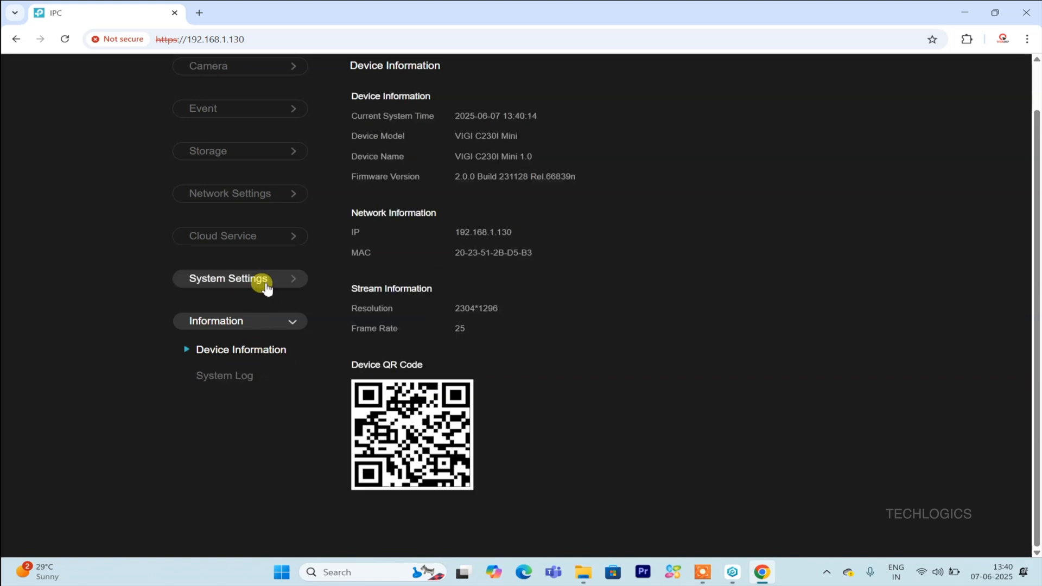
# Step: Switch back to the Preview tab to watch the live stream
pyautogui.click(228, 278)
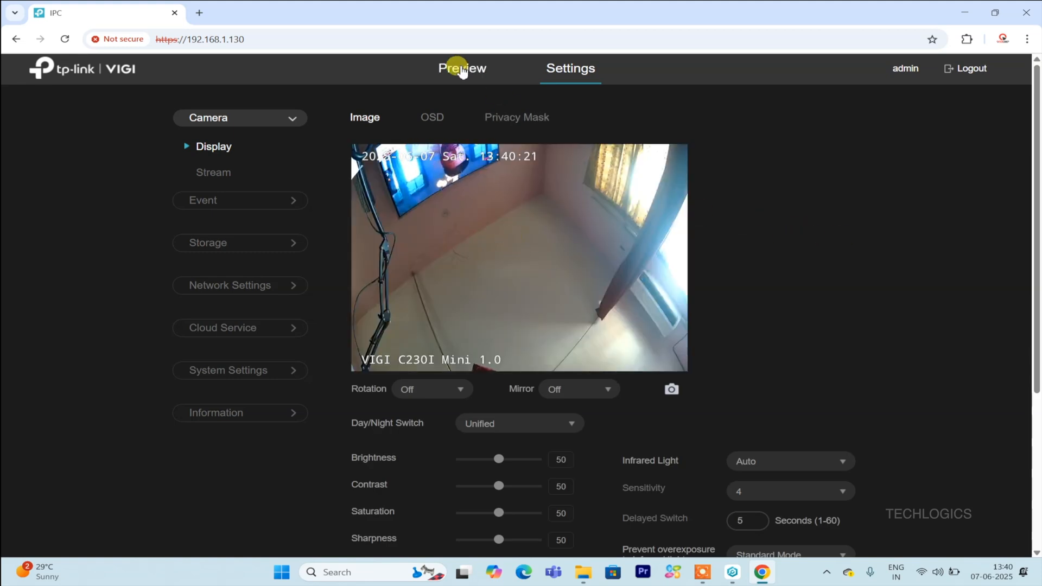
pyautogui.click(462, 69)
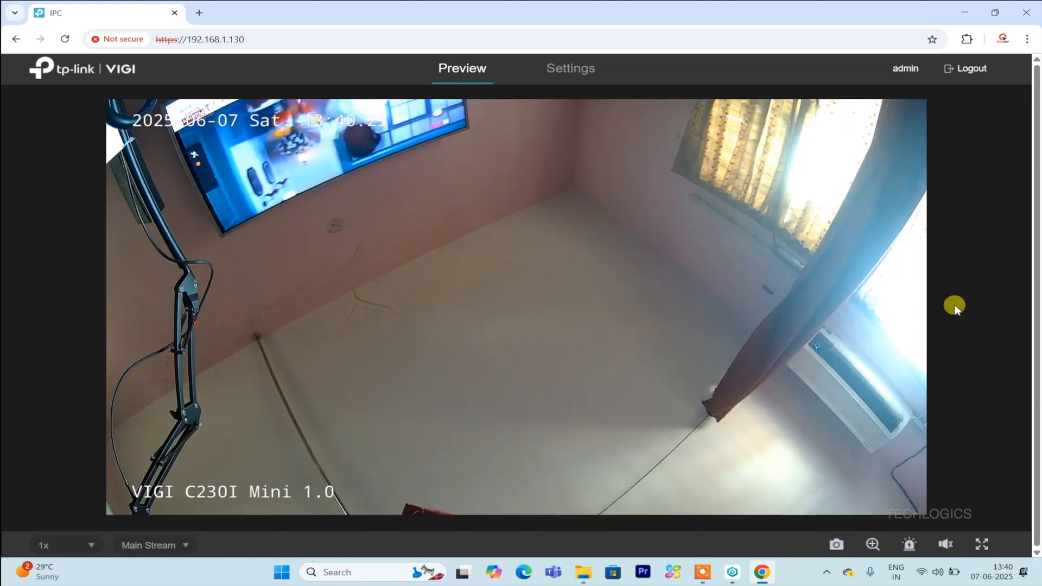
pyautogui.moveTo(968, 306)
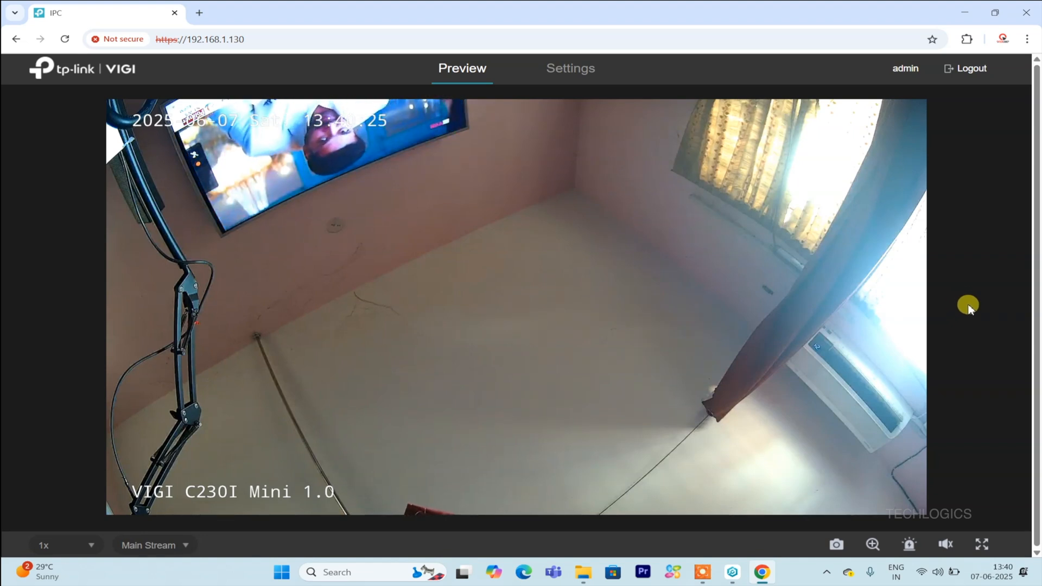